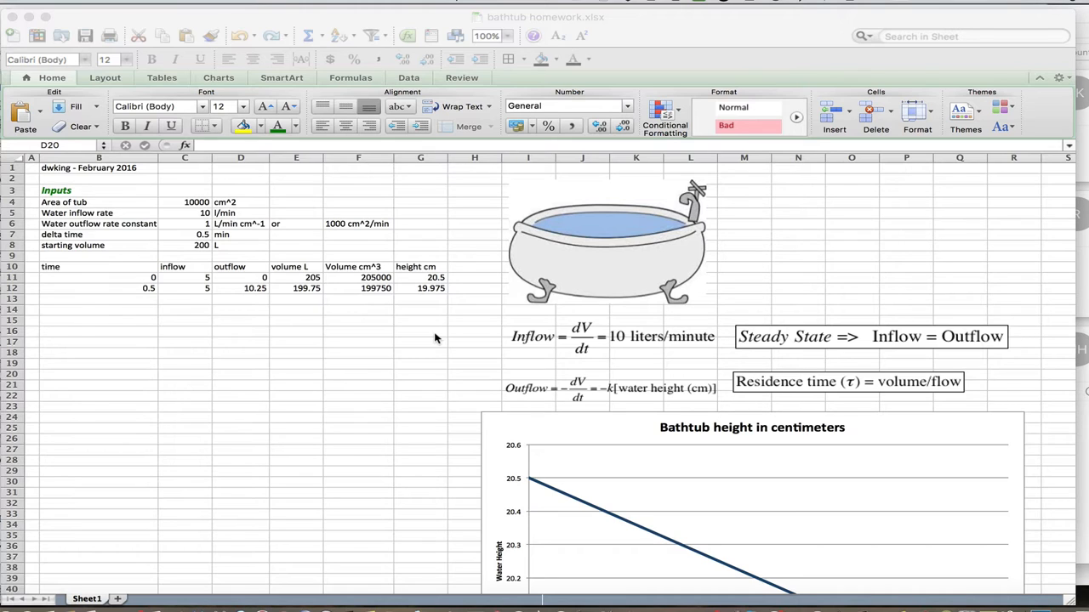
mouse_move(372, 91)
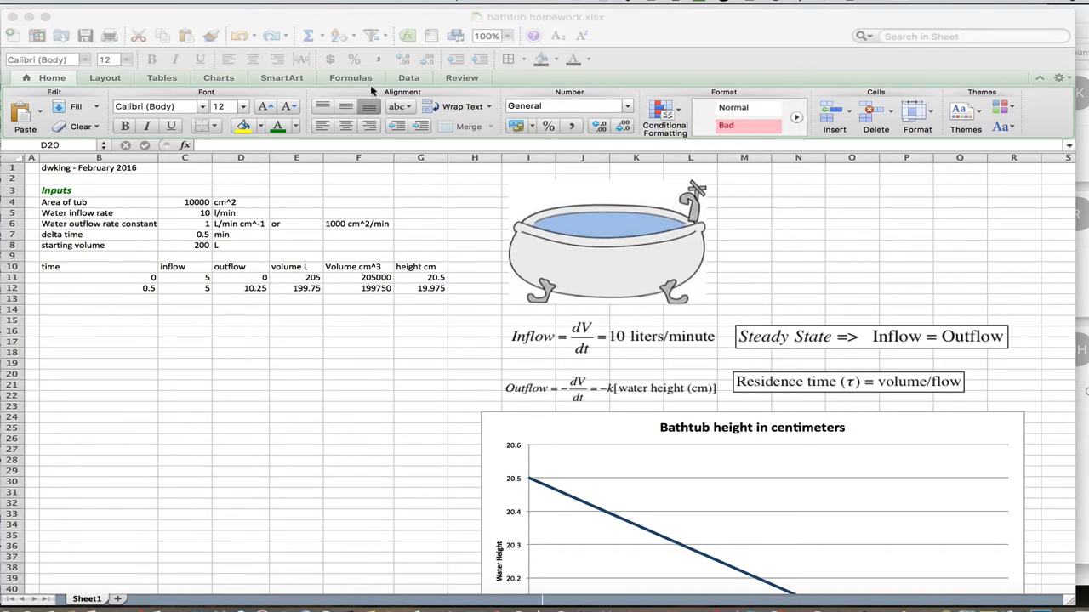
mouse_move(170, 310)
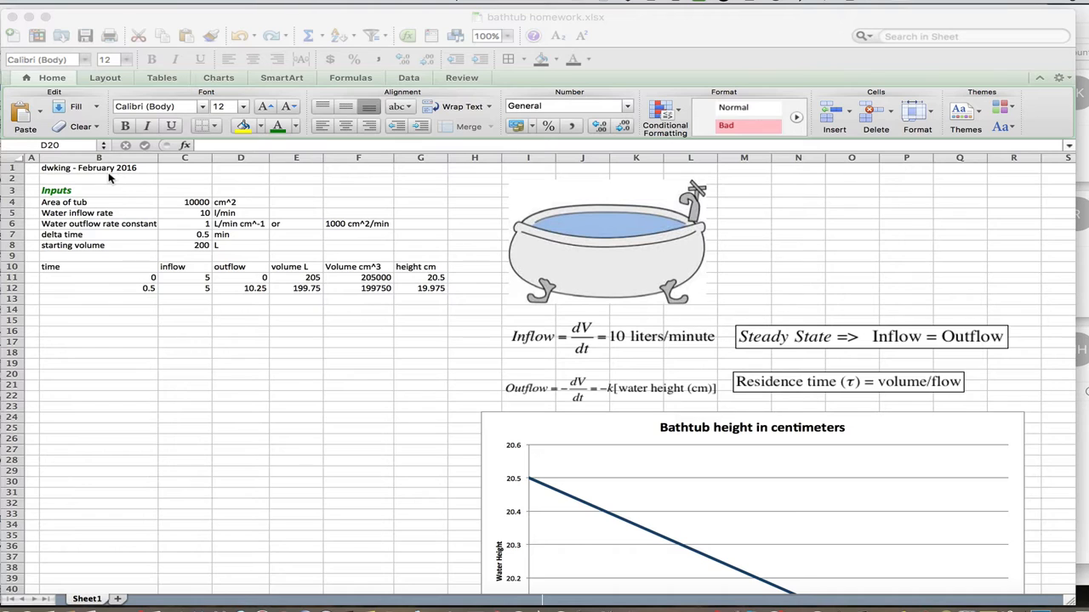
- Bring the bathtub workbook into focus and check the tub area and inflow rate inputs
left_click(241, 375)
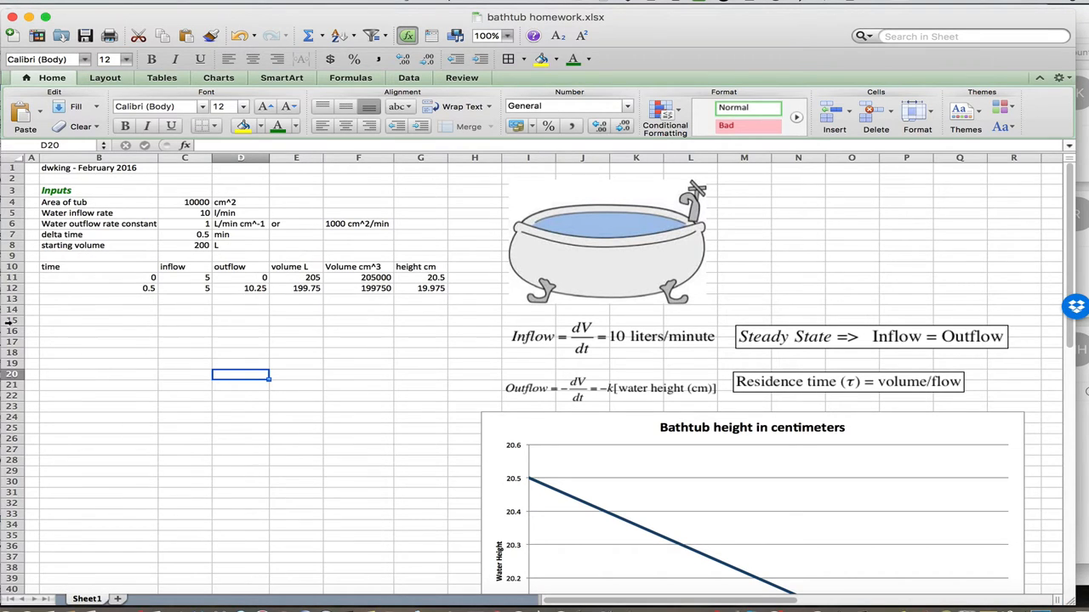
mouse_move(156, 389)
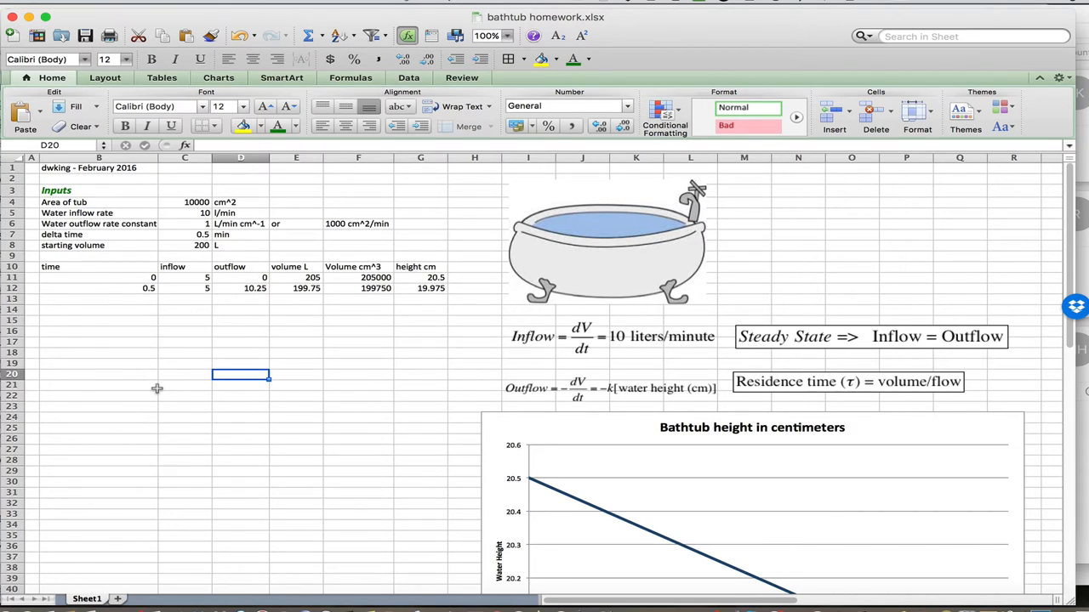
mouse_move(786, 245)
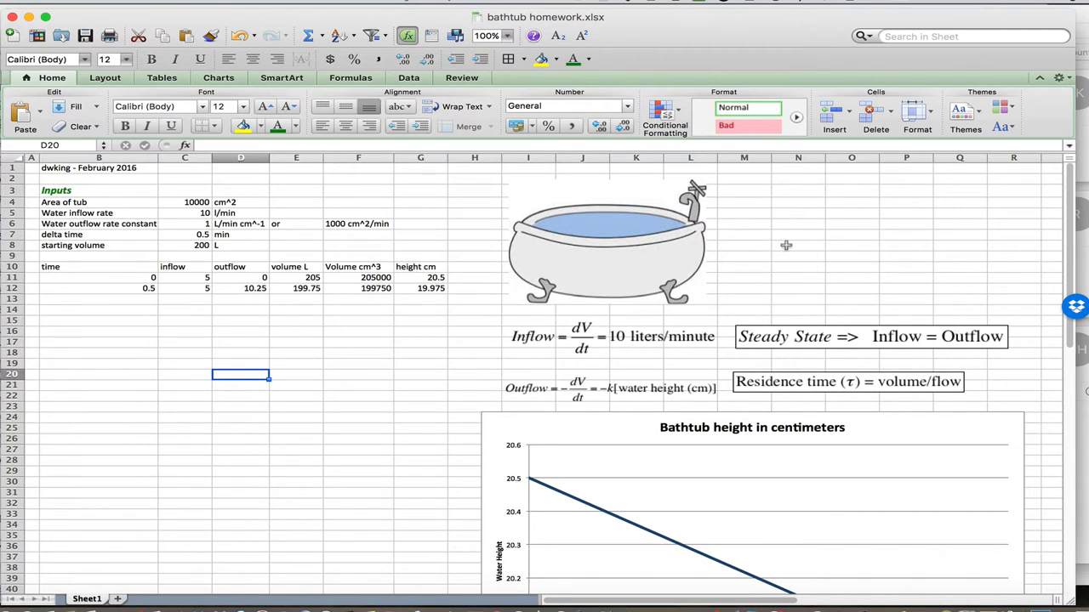
mouse_move(886, 304)
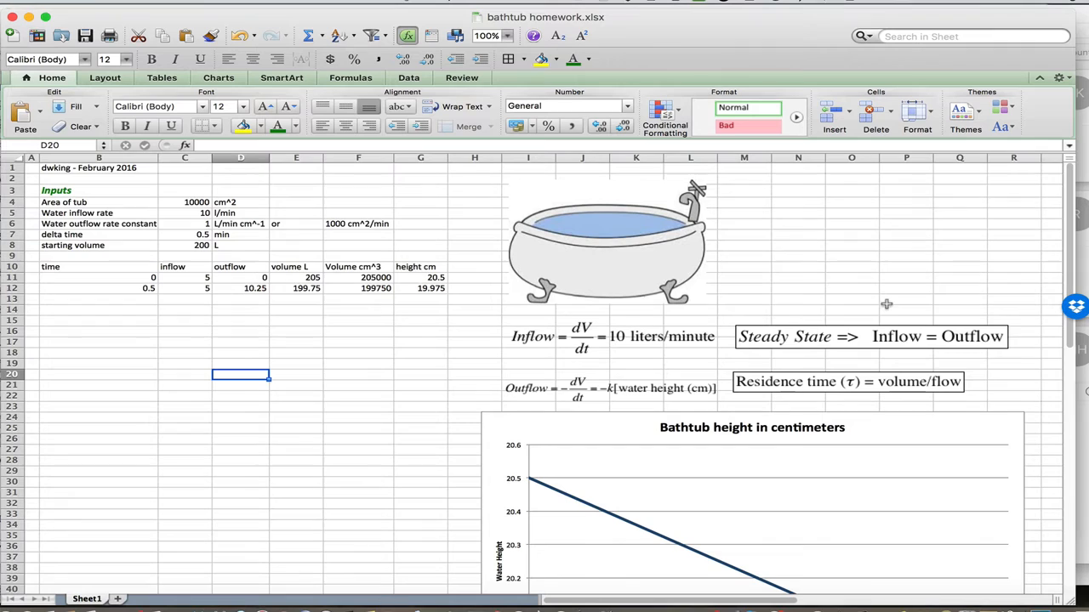
mouse_move(878, 259)
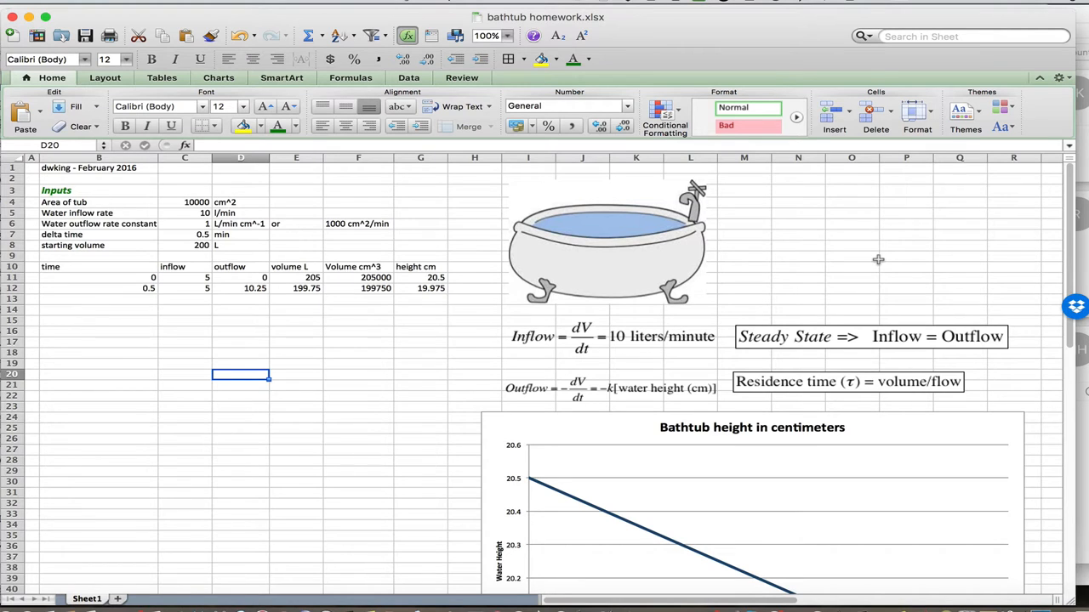
mouse_move(174, 203)
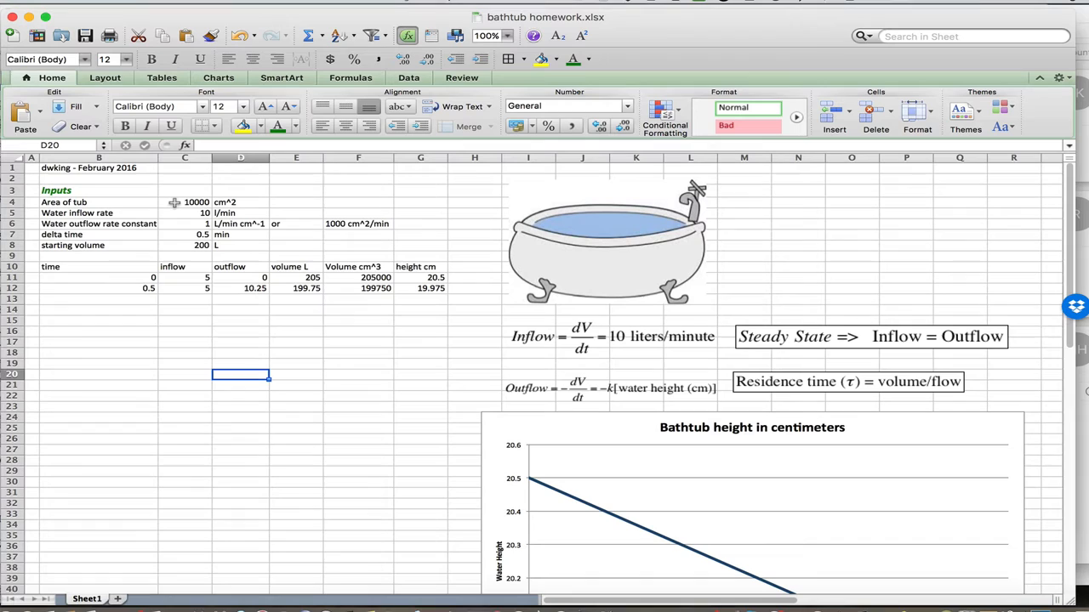
mouse_move(647, 281)
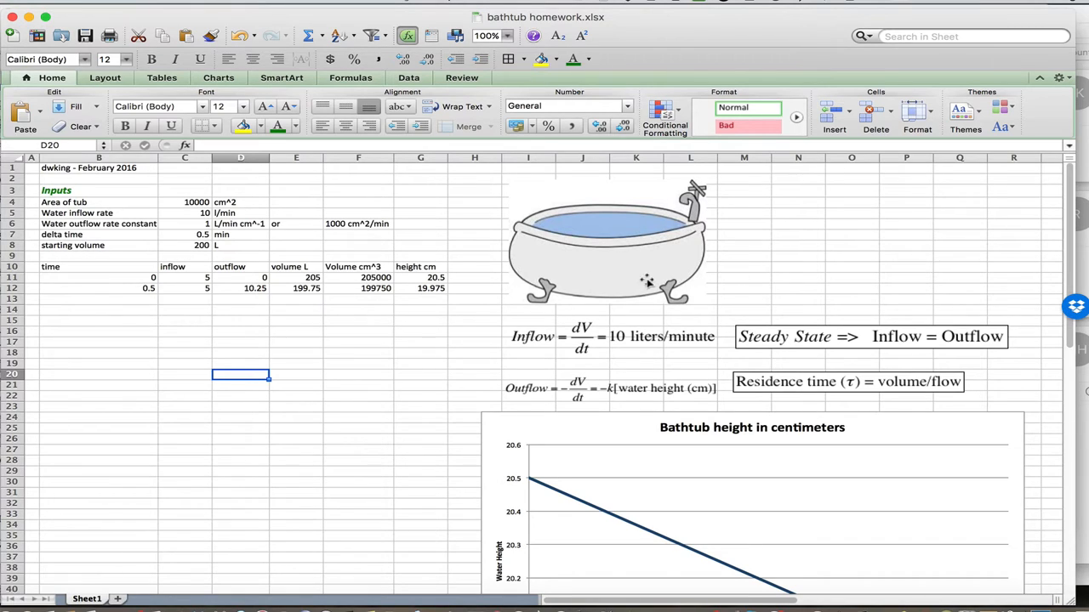
mouse_move(681, 270)
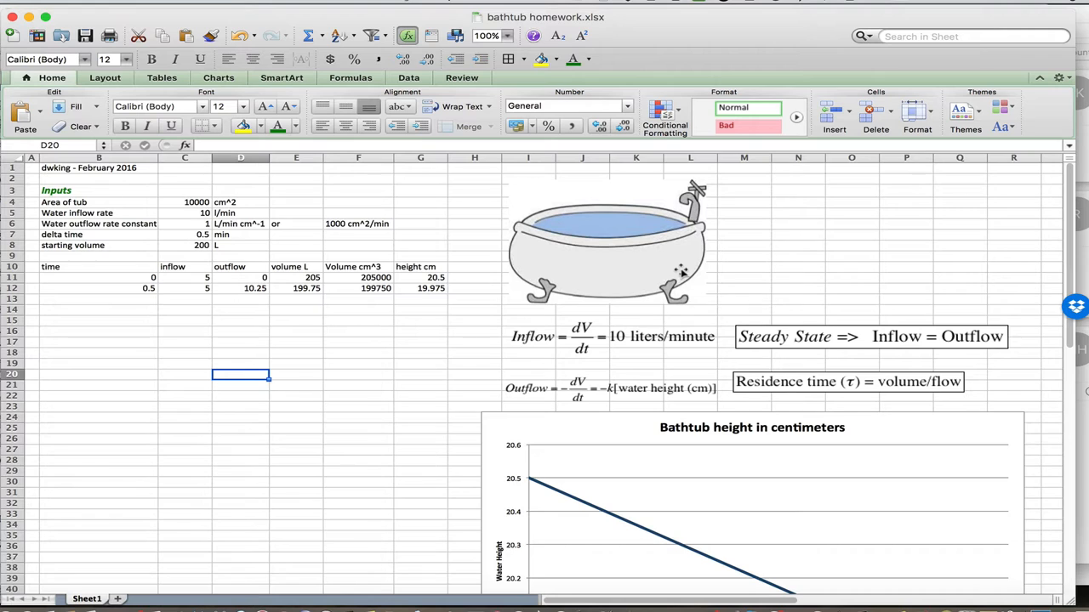
mouse_move(156, 210)
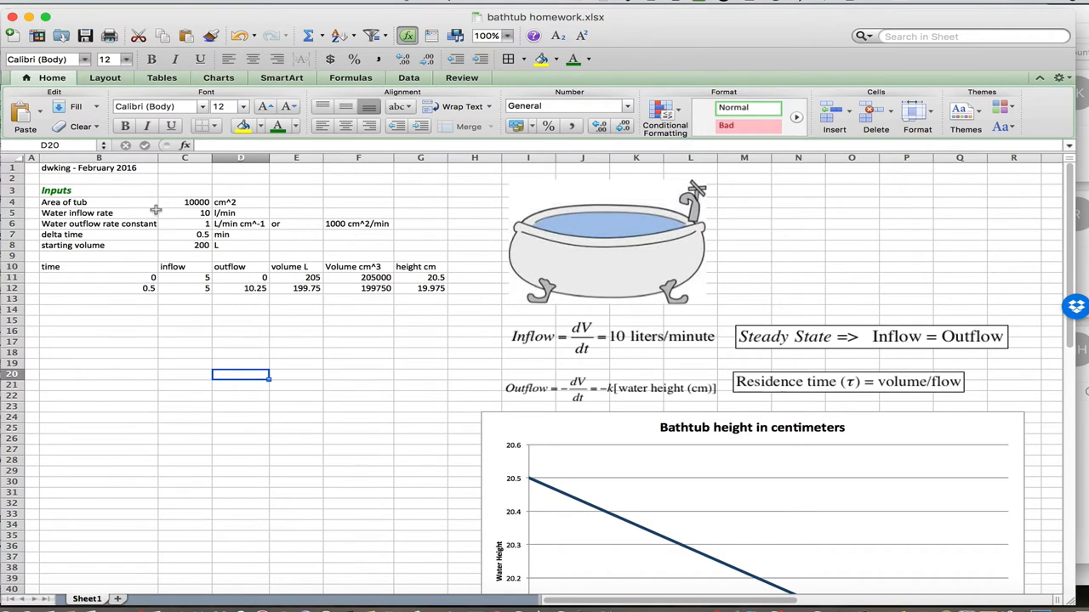
left_click(184, 202)
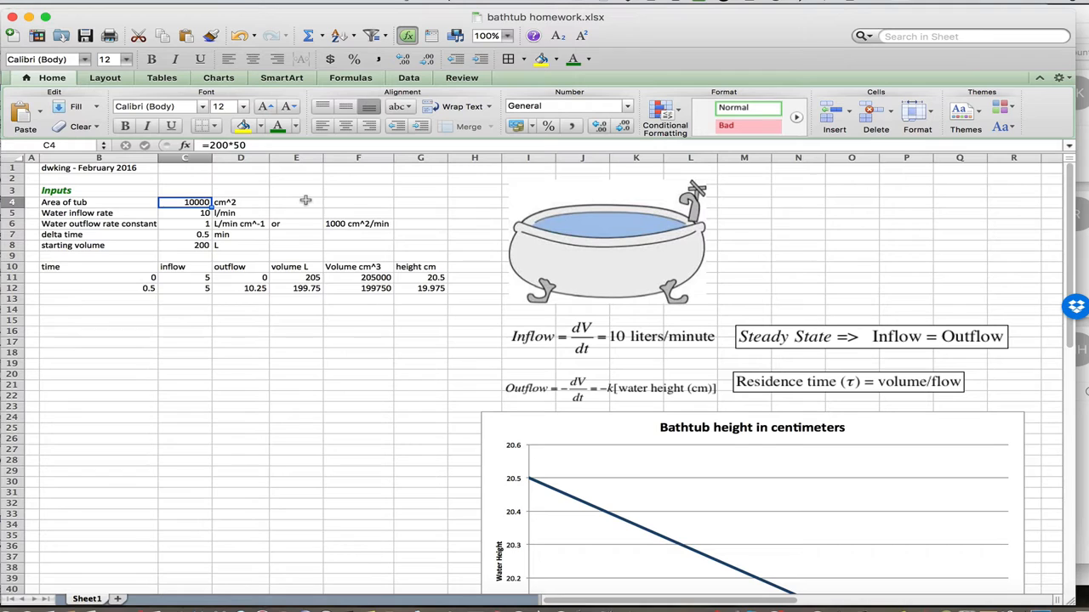
left_click(185, 213)
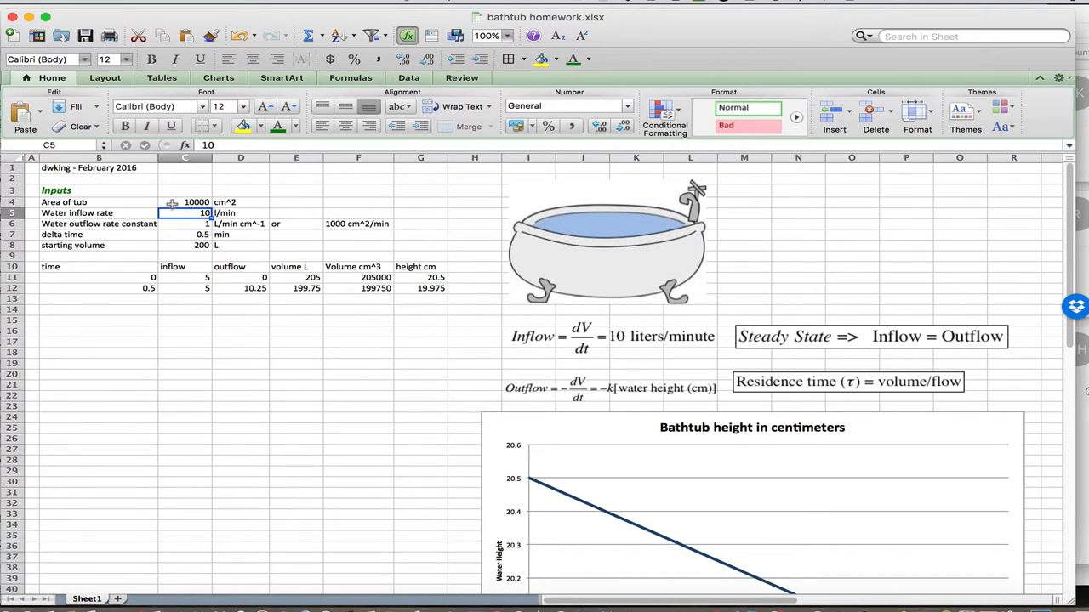
mouse_move(116, 205)
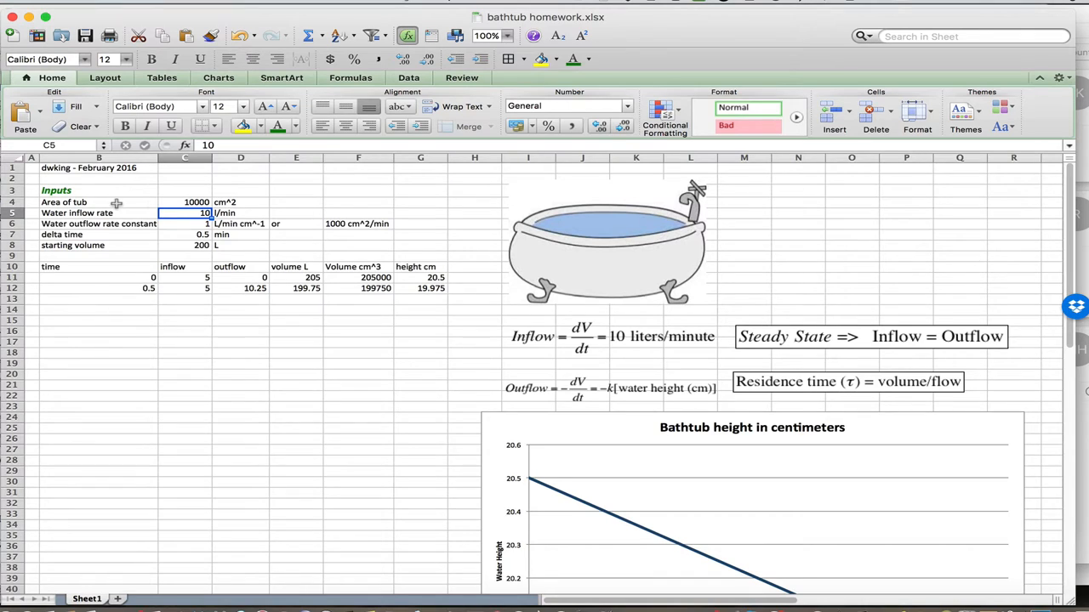
mouse_move(171, 204)
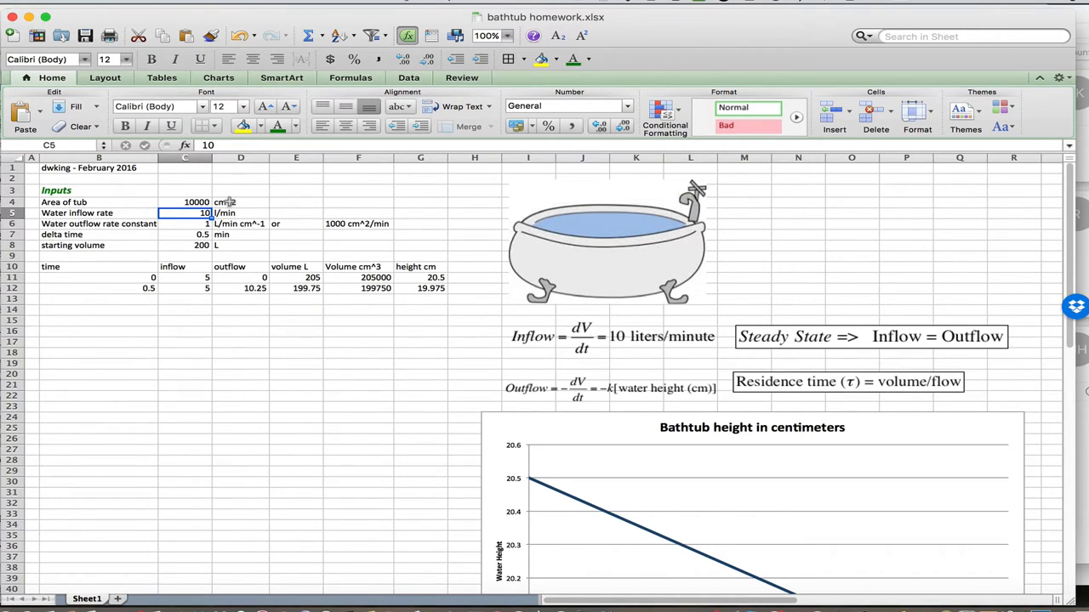
mouse_move(234, 254)
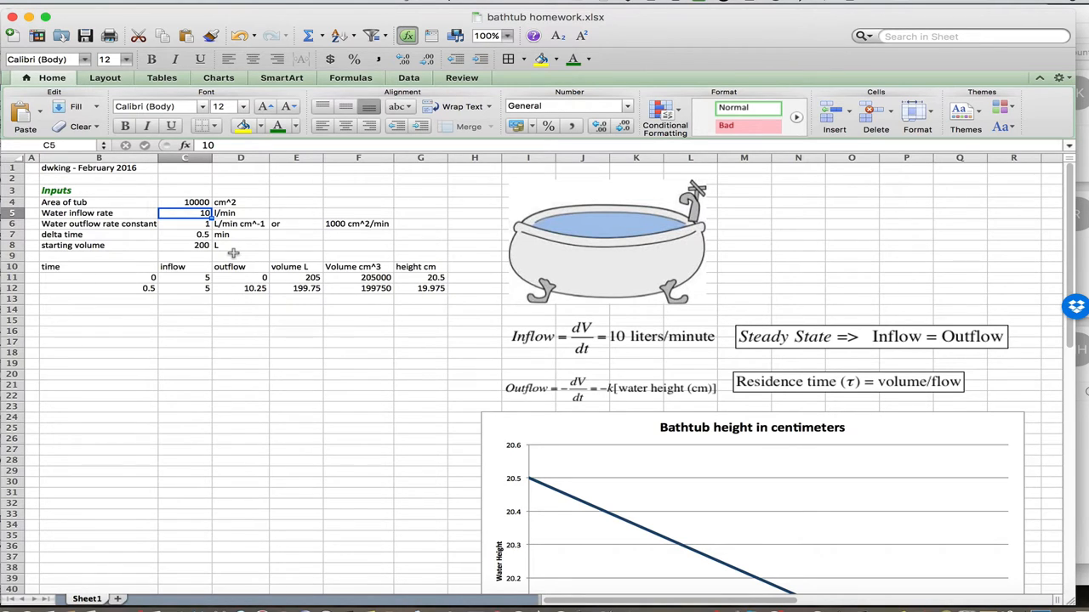
mouse_move(265, 202)
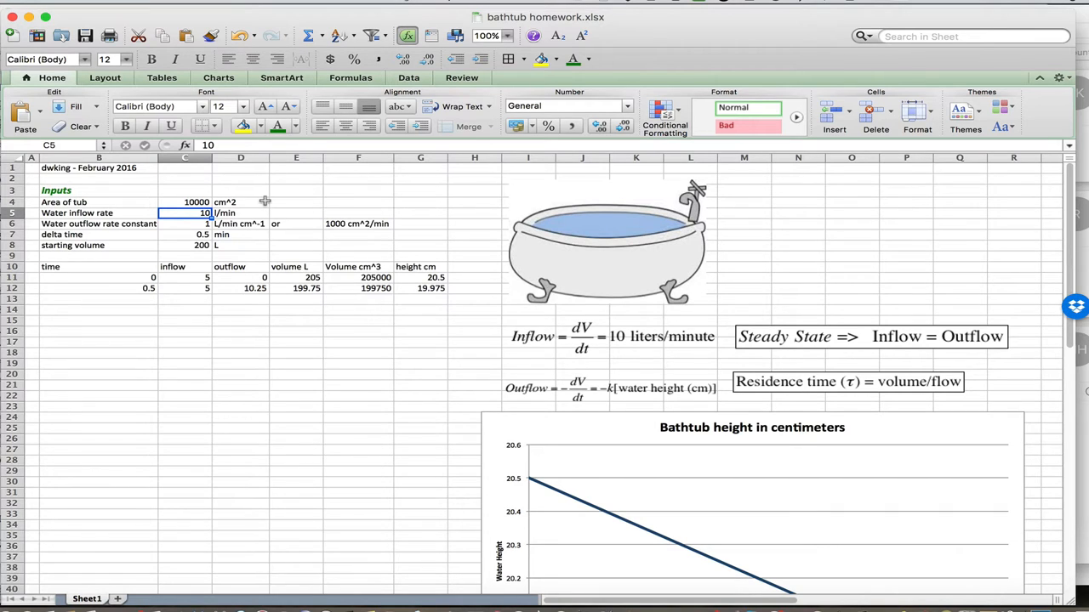
mouse_move(101, 208)
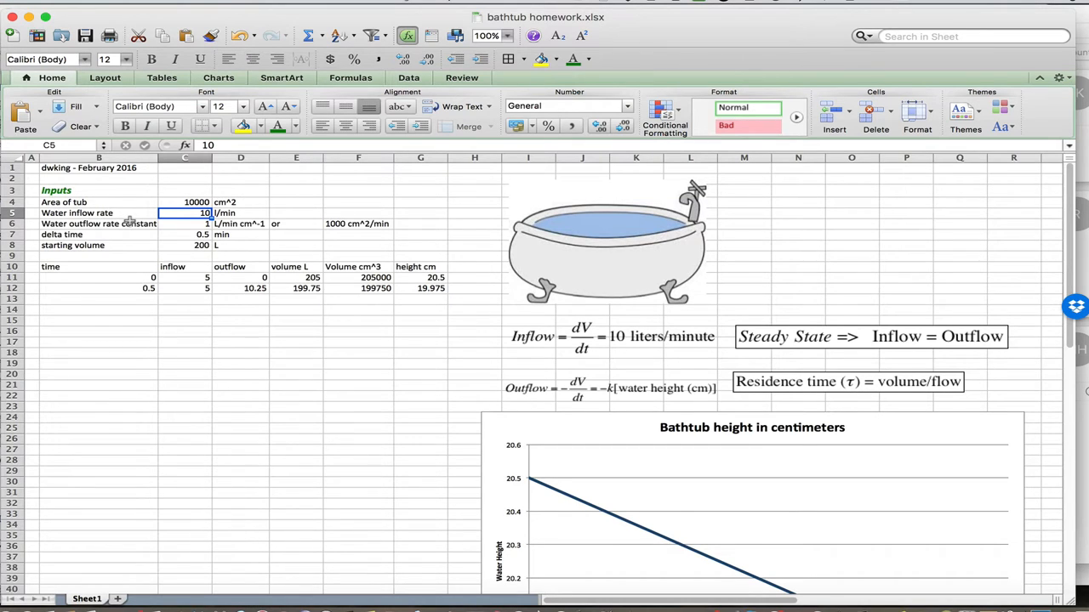
mouse_move(719, 226)
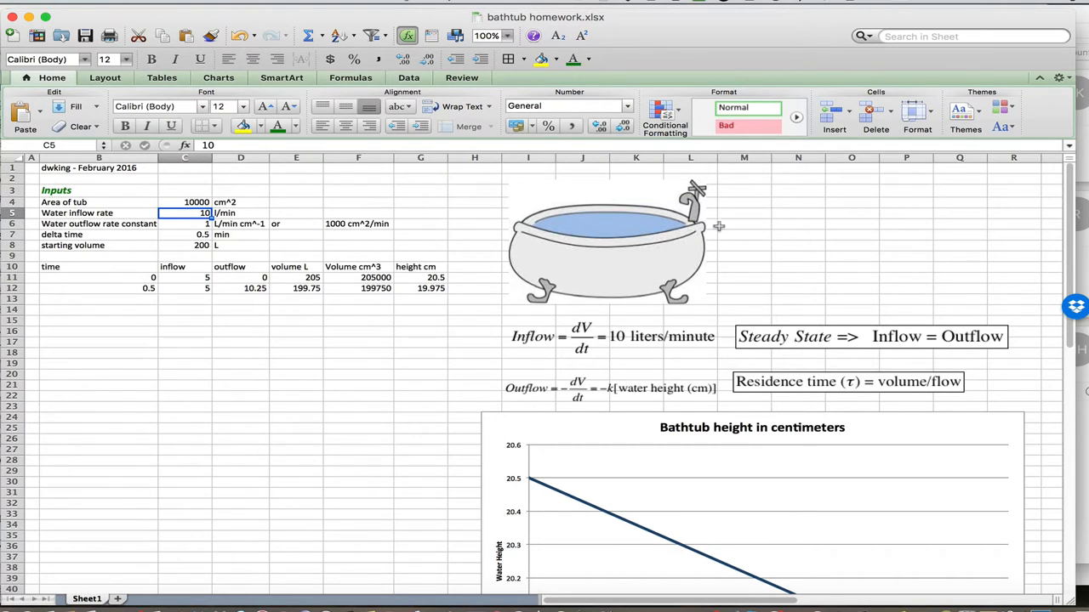
mouse_move(625, 230)
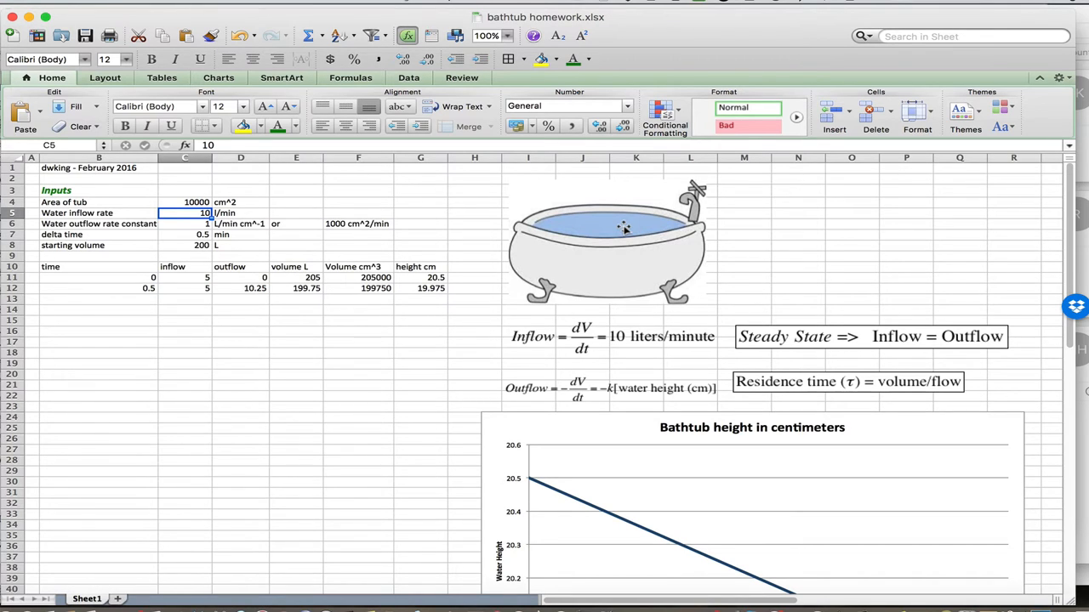
mouse_move(589, 326)
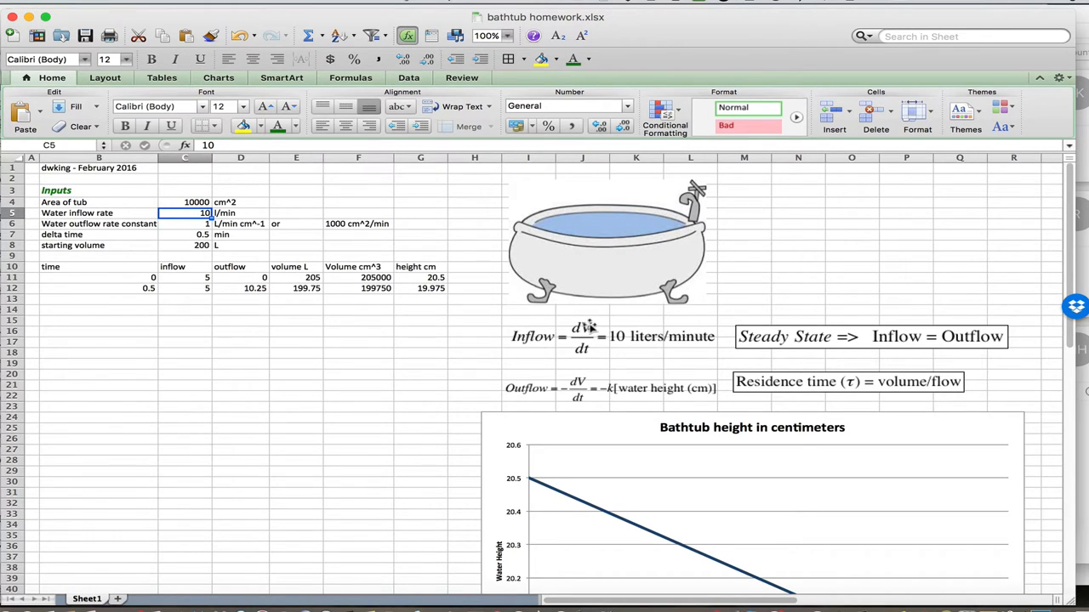
mouse_move(621, 348)
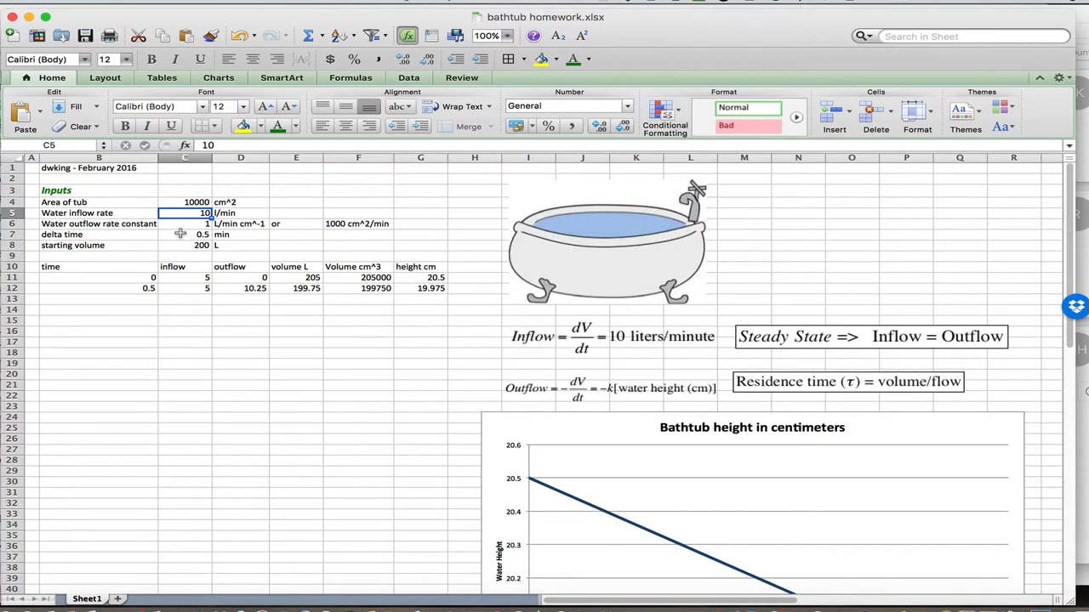
mouse_move(257, 220)
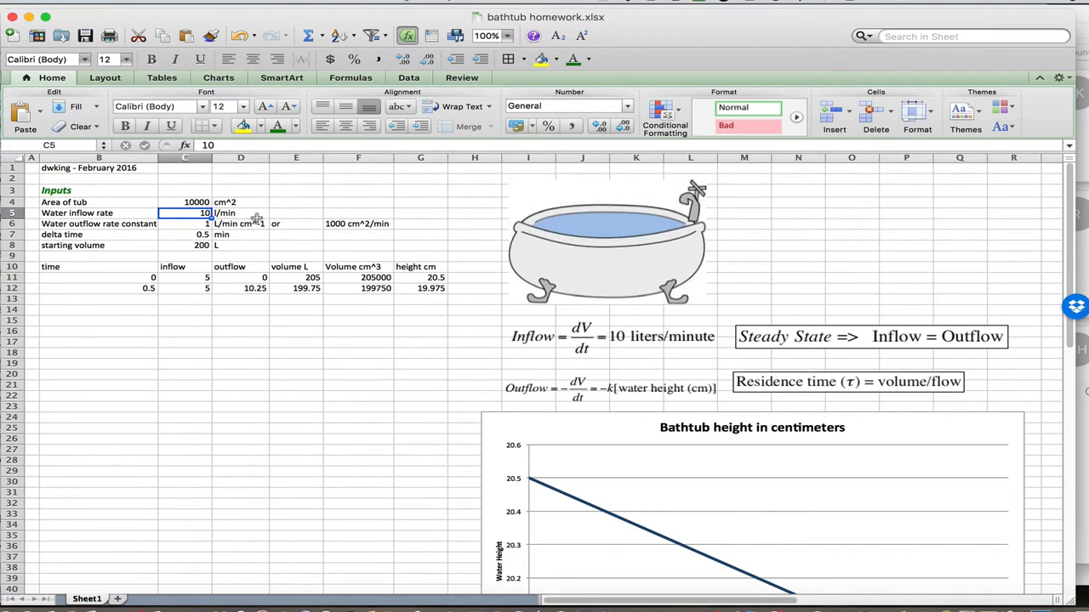
mouse_move(167, 230)
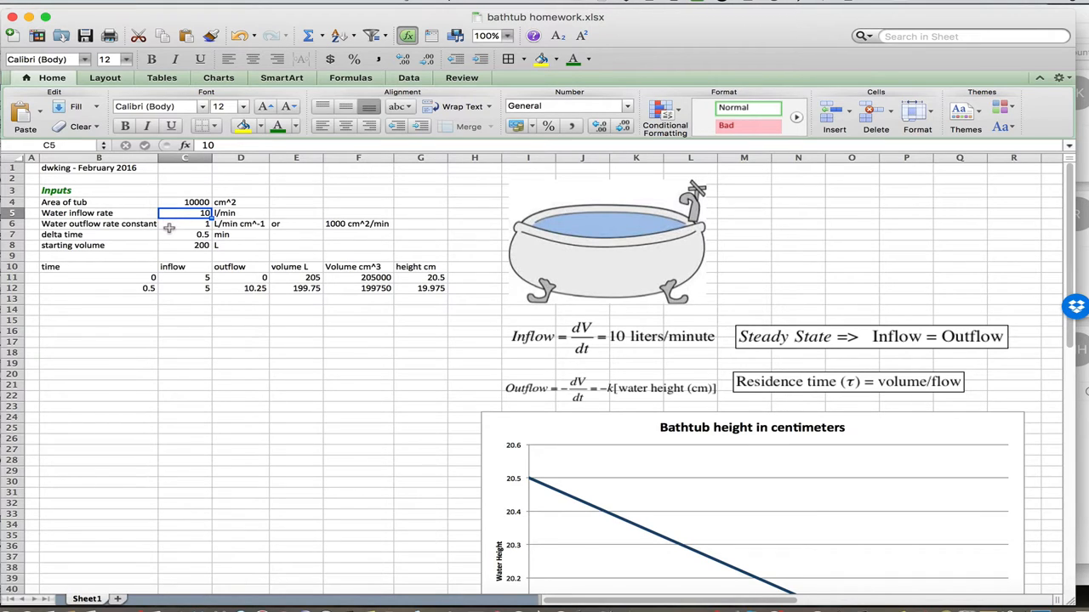
mouse_move(654, 272)
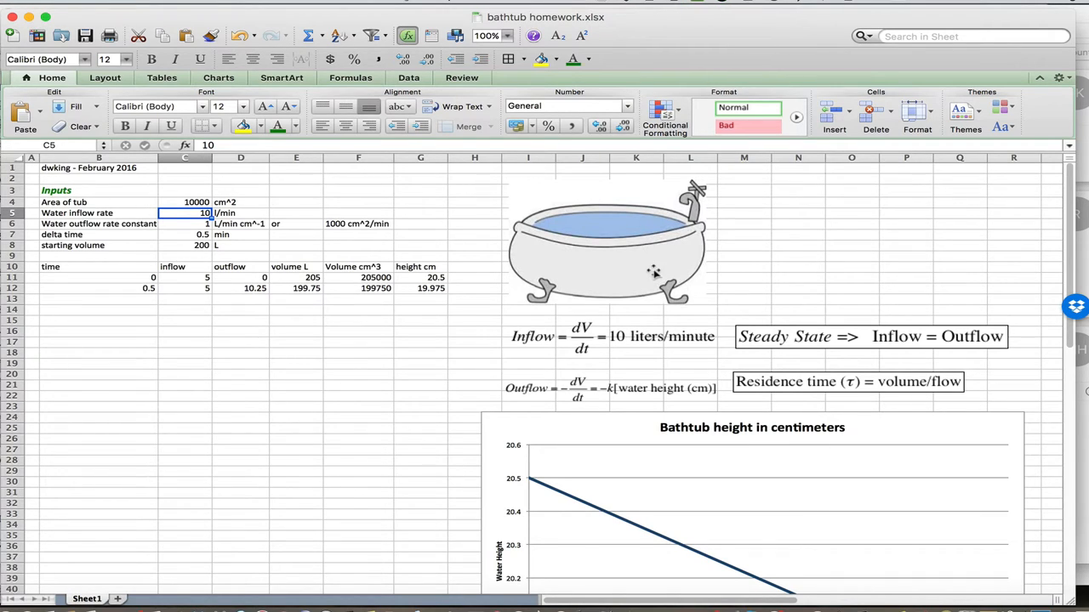
mouse_move(576, 379)
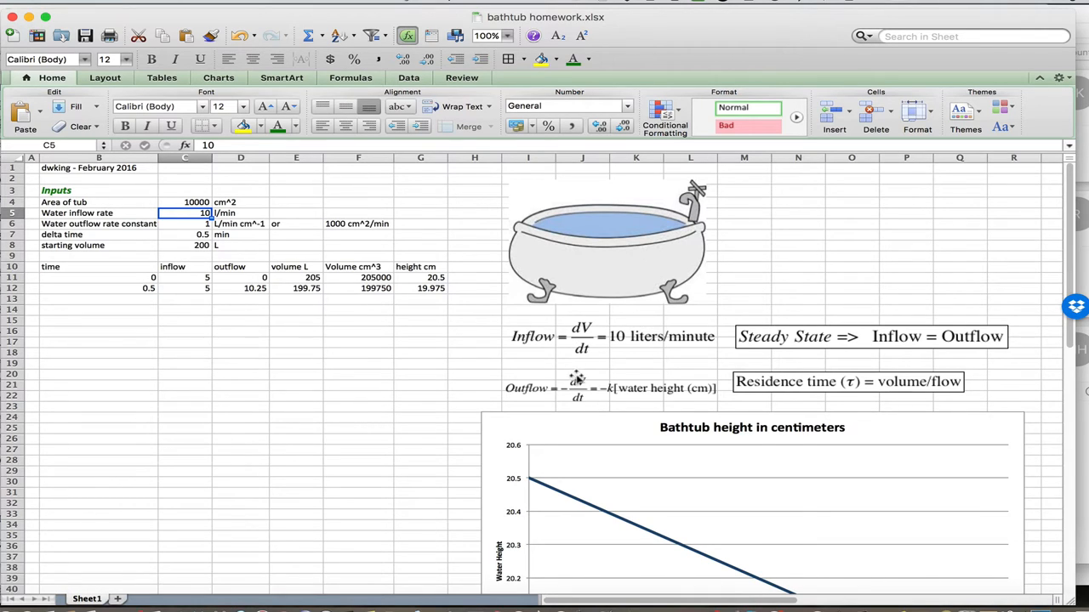
mouse_move(579, 410)
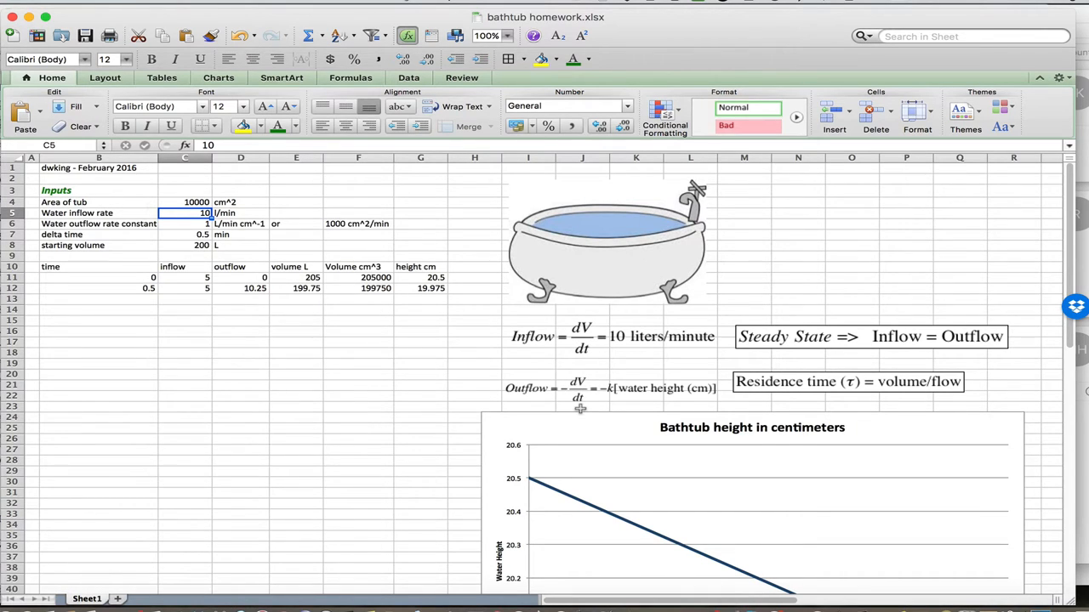
mouse_move(608, 400)
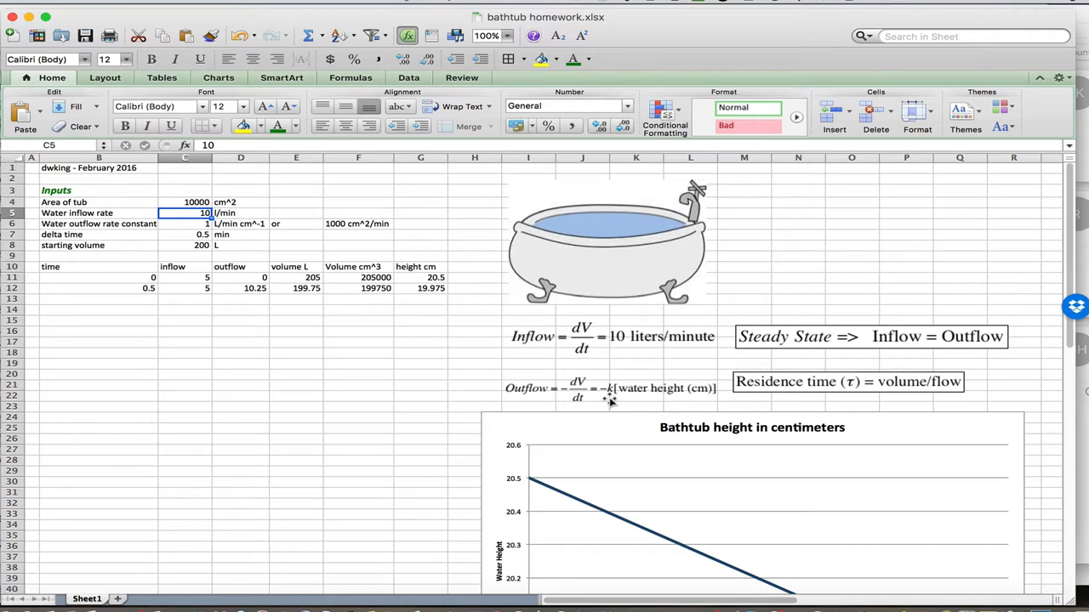
mouse_move(662, 402)
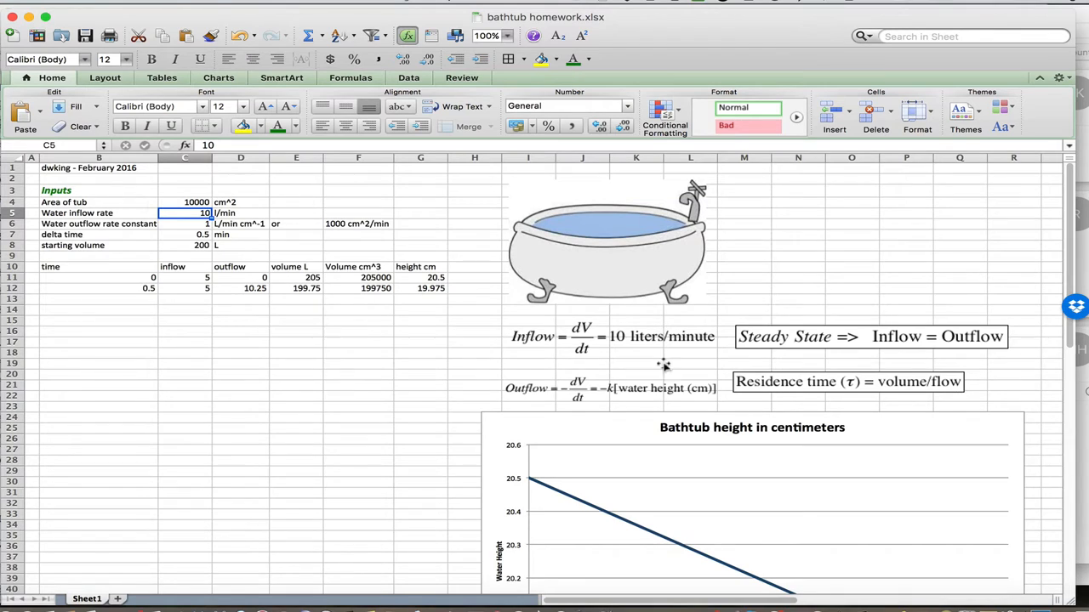
mouse_move(664, 398)
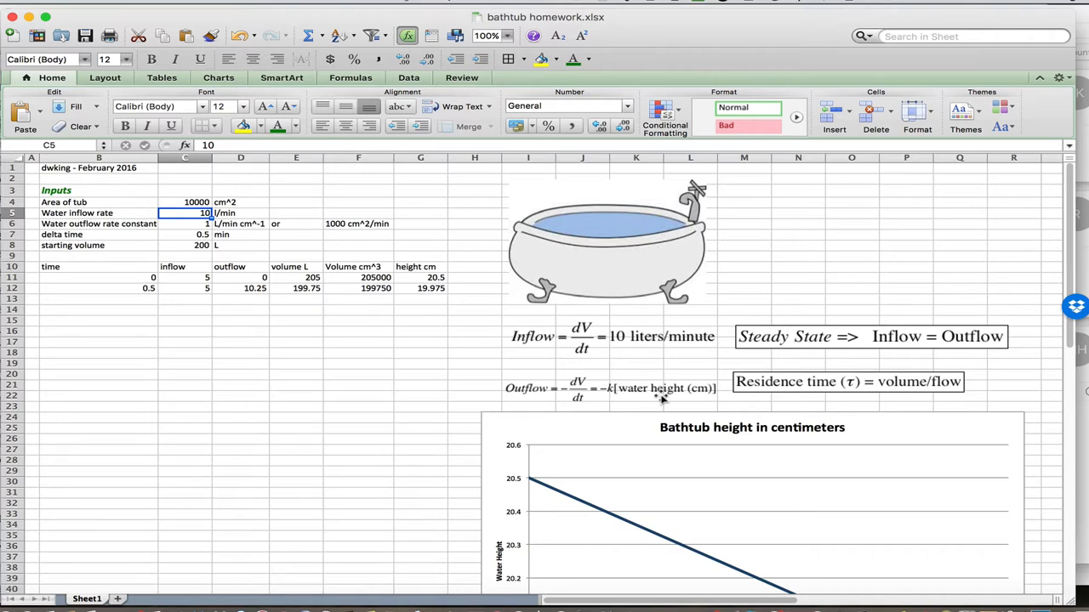
mouse_move(168, 242)
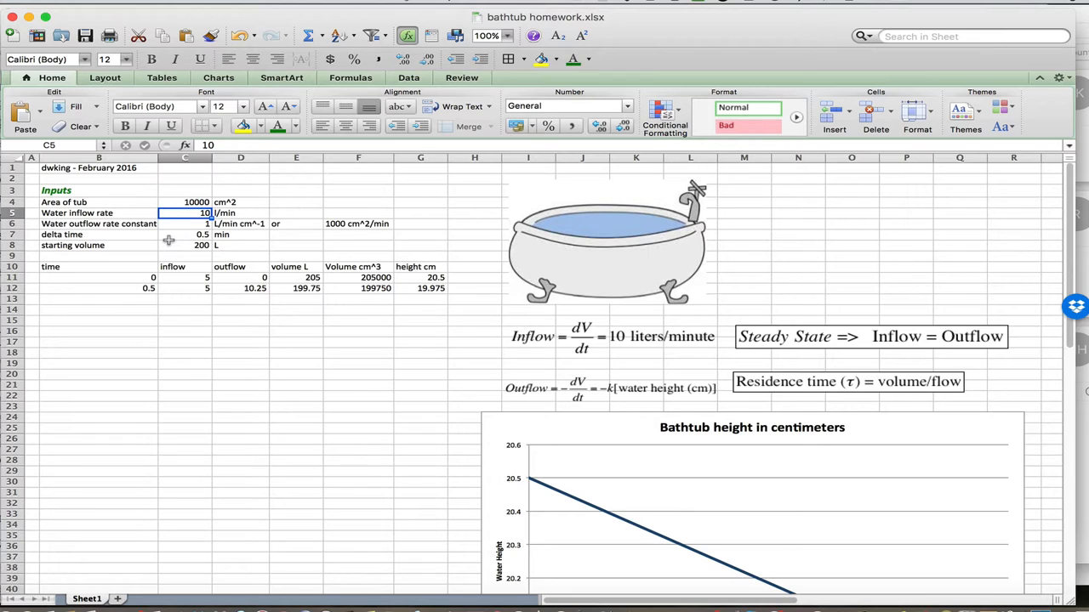
mouse_move(593, 349)
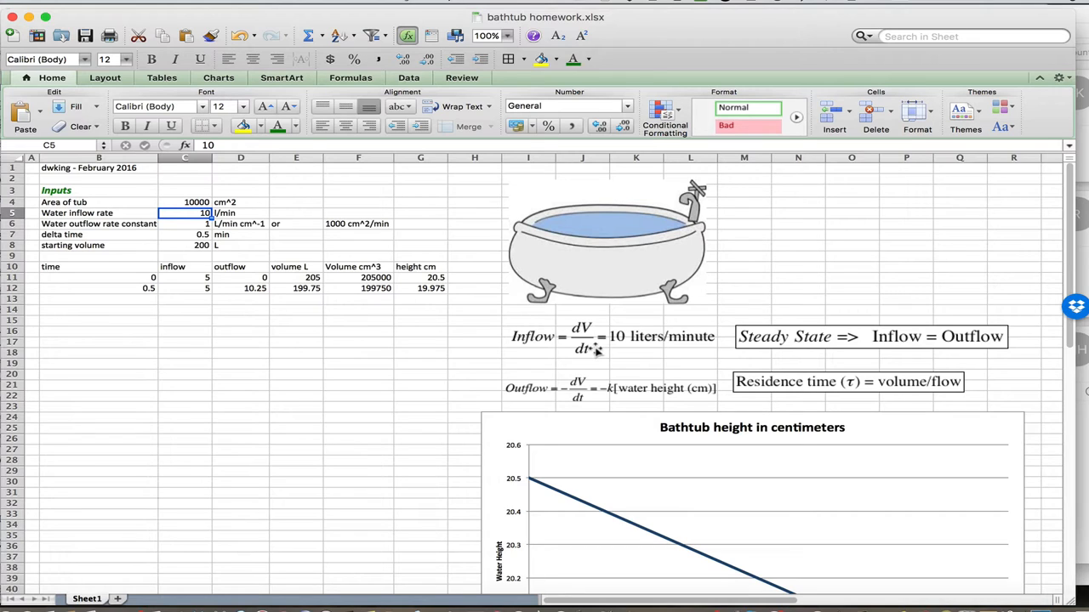
mouse_move(594, 355)
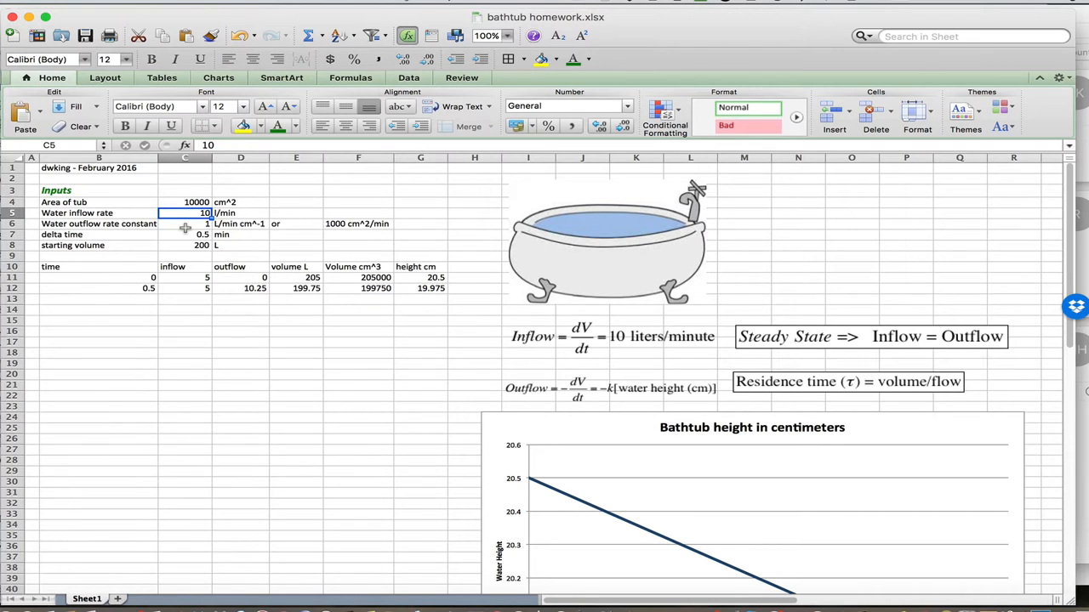
mouse_move(173, 236)
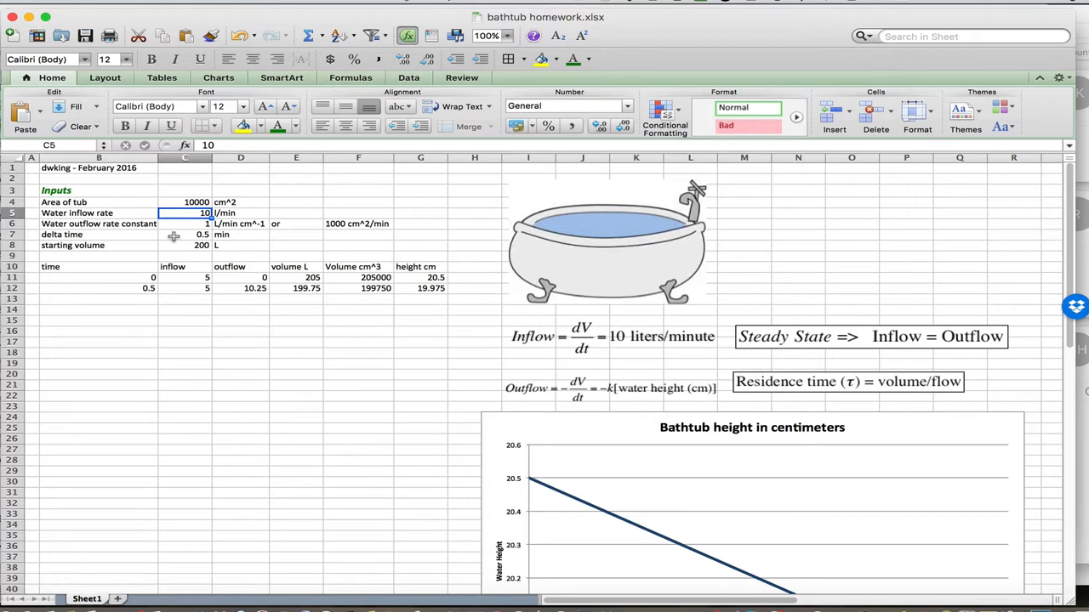
mouse_move(173, 246)
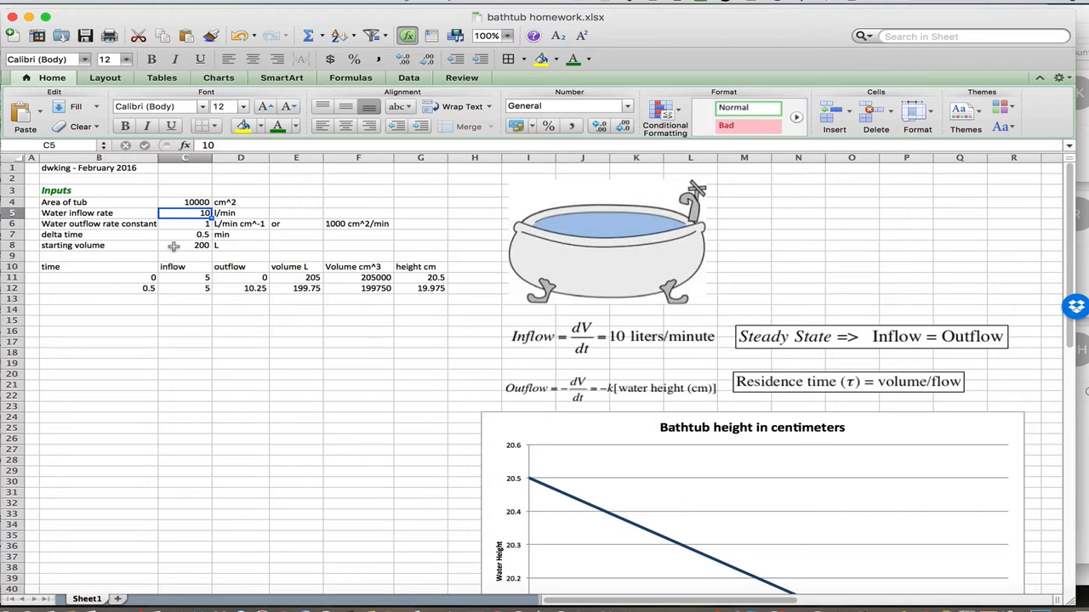
- Set starting volume C8 to 0 L so heights recalculate to 0.5 and 0.975
left_click(185, 246)
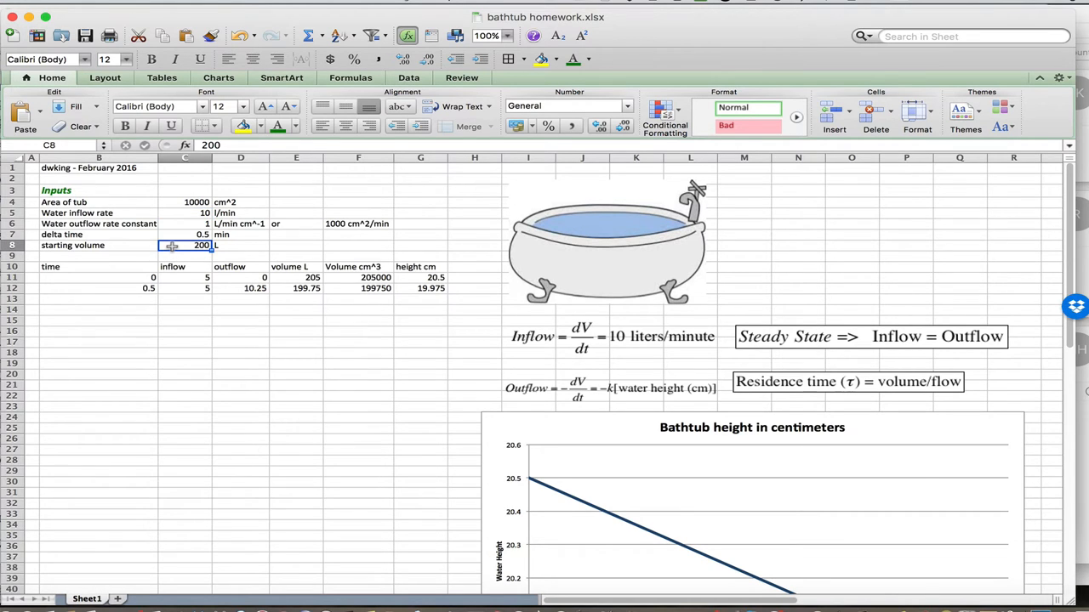
type("0")
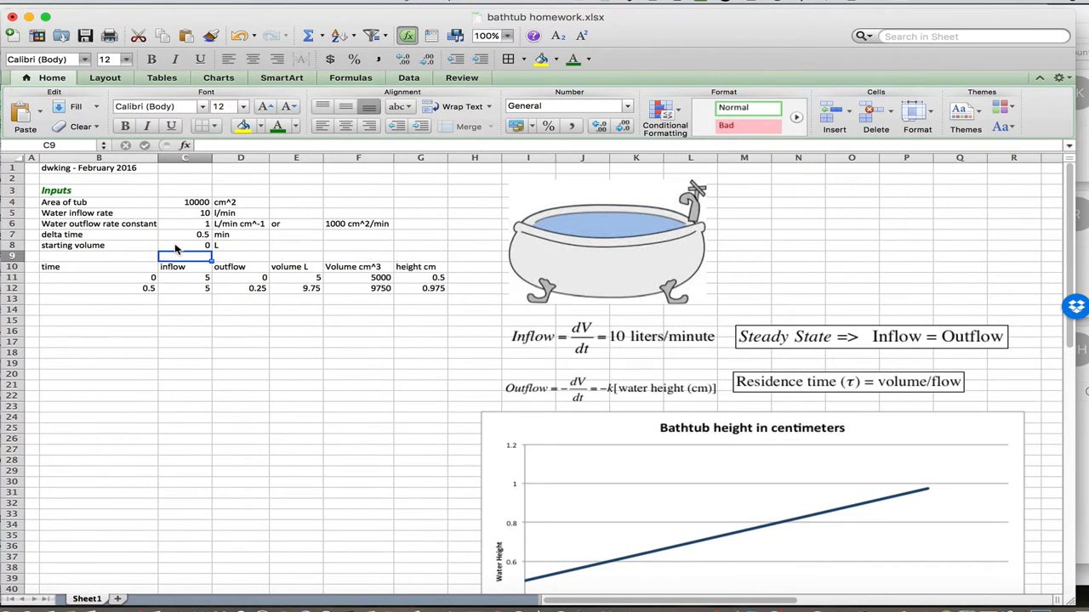
mouse_move(174, 246)
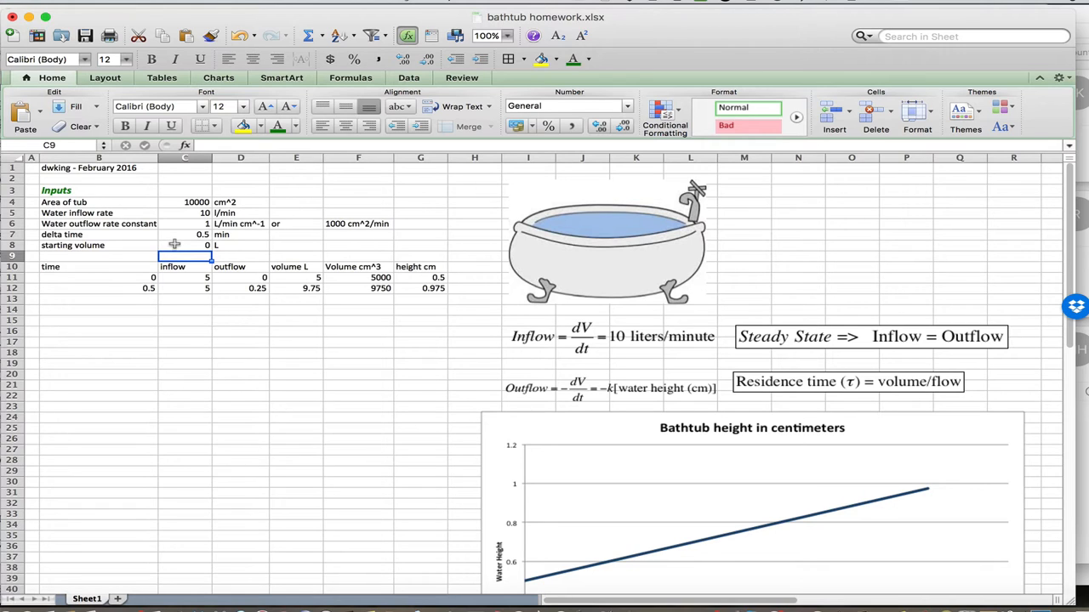
mouse_move(175, 247)
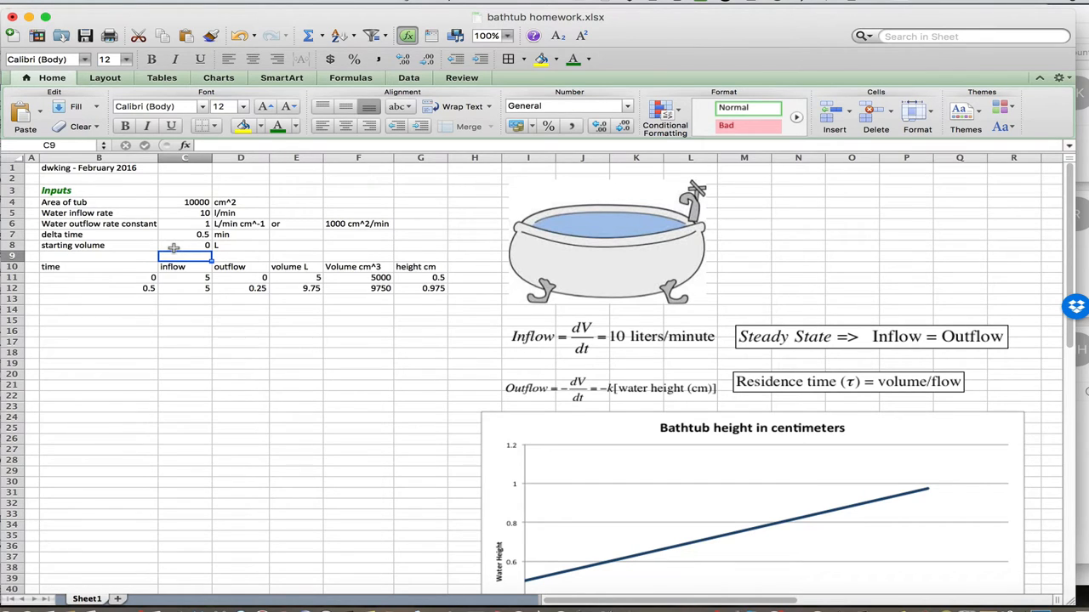
left_click(185, 245)
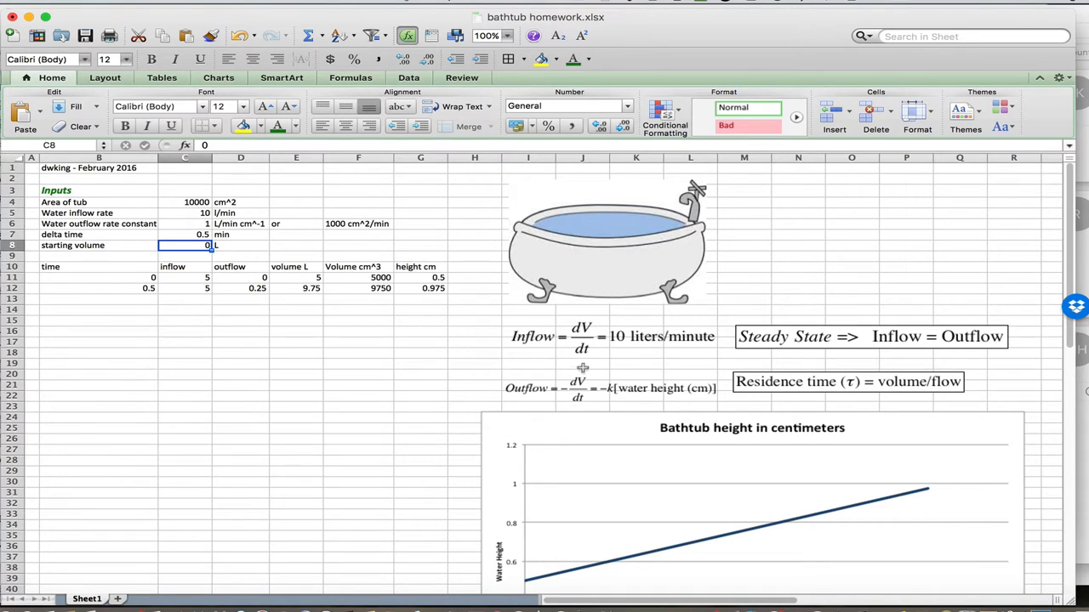
mouse_move(560, 389)
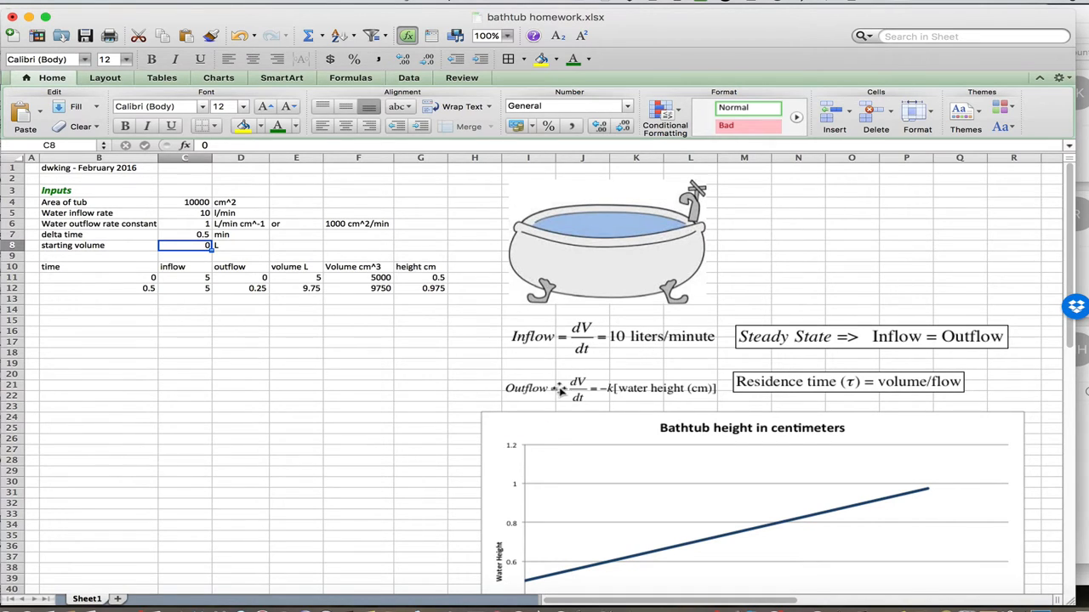
mouse_move(609, 400)
type("starting water height")
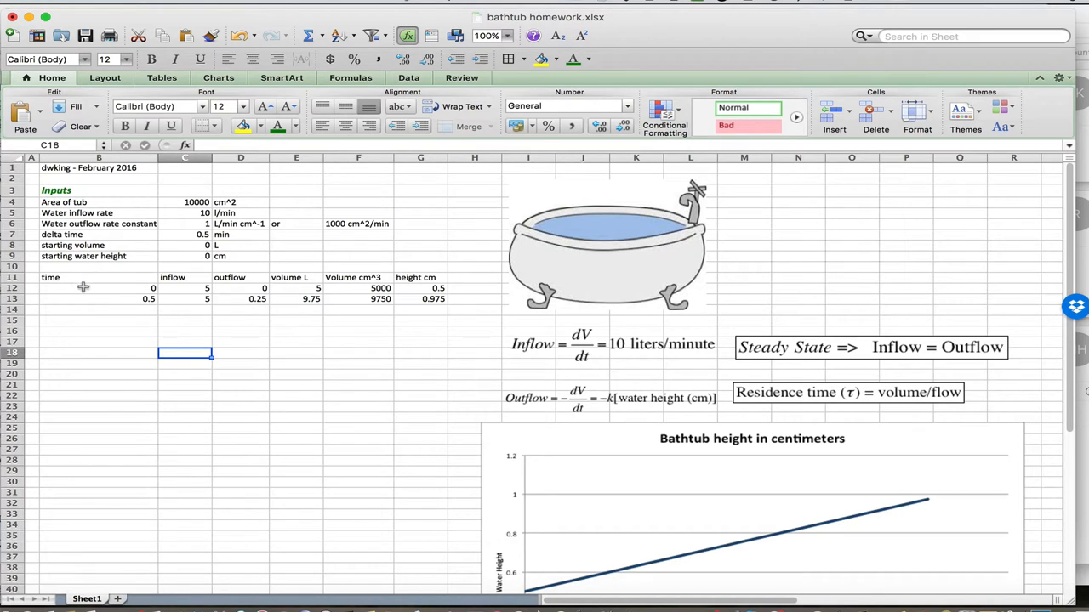
mouse_move(113, 479)
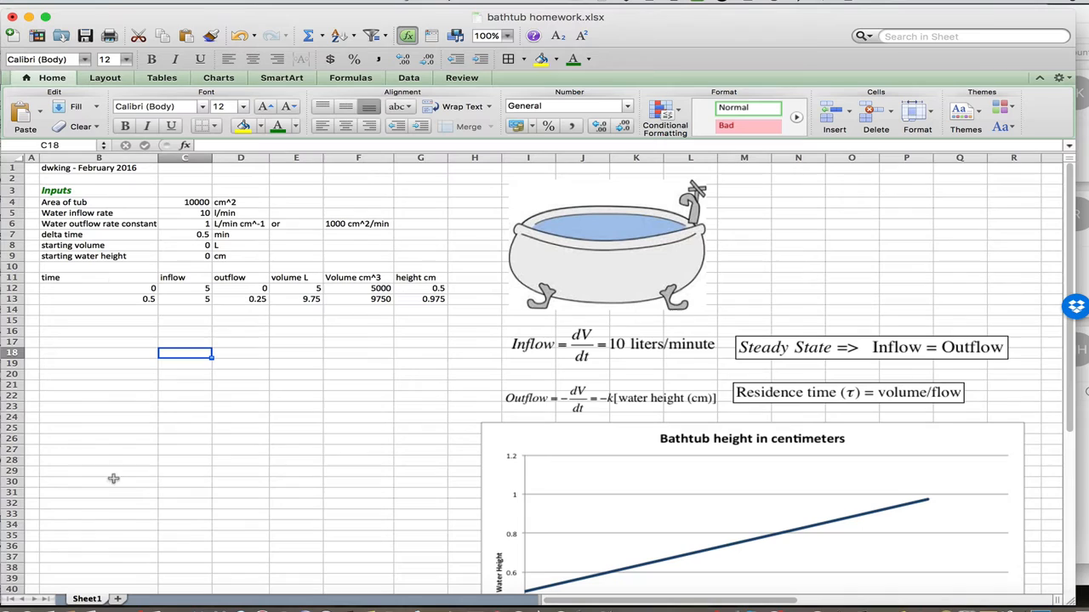
mouse_move(110, 266)
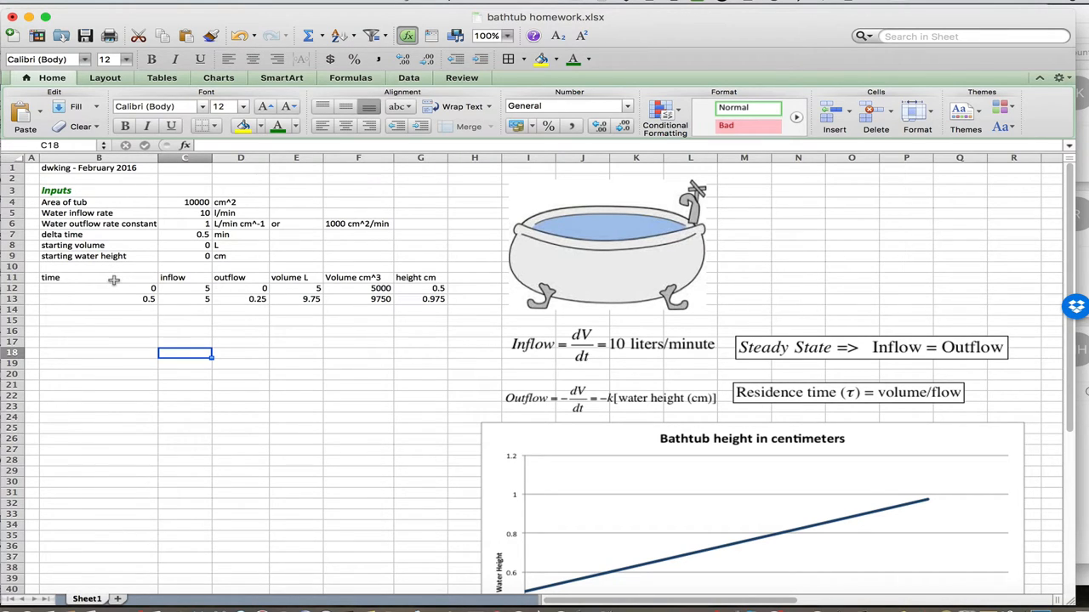
mouse_move(223, 287)
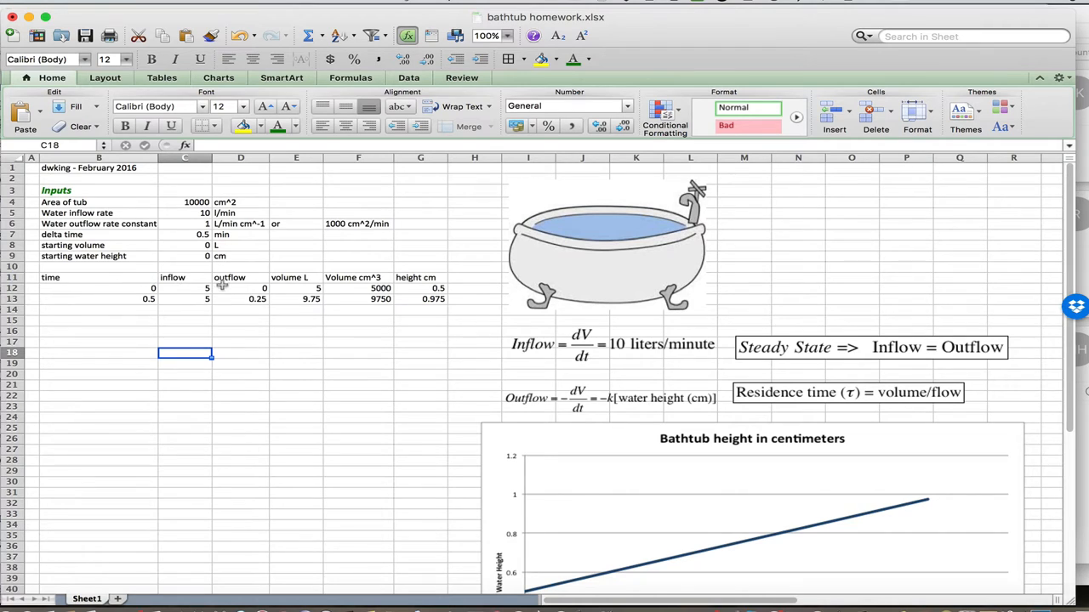
mouse_move(366, 281)
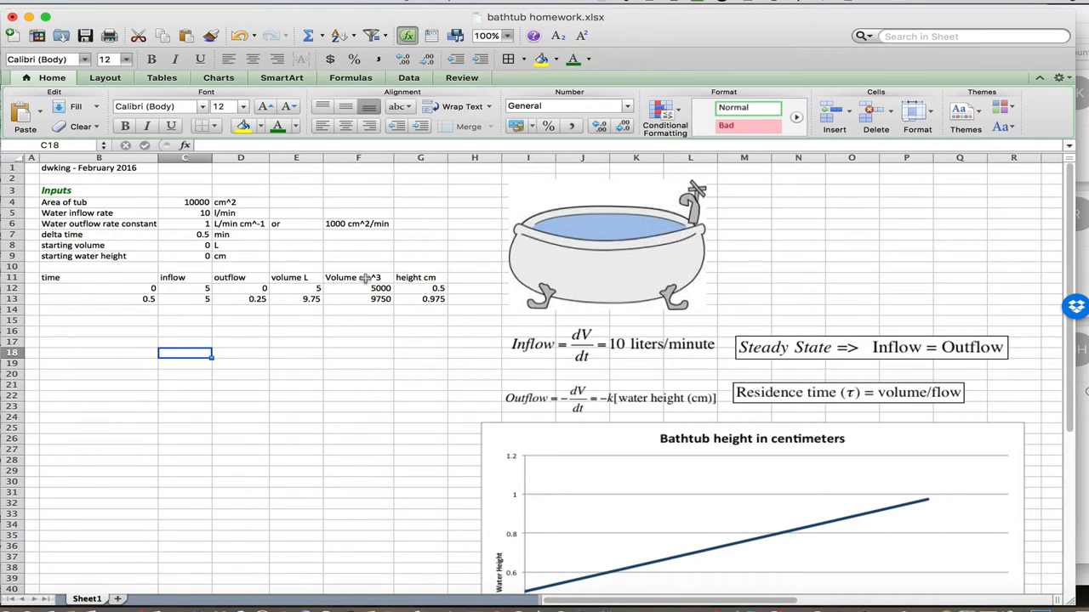
mouse_move(421, 278)
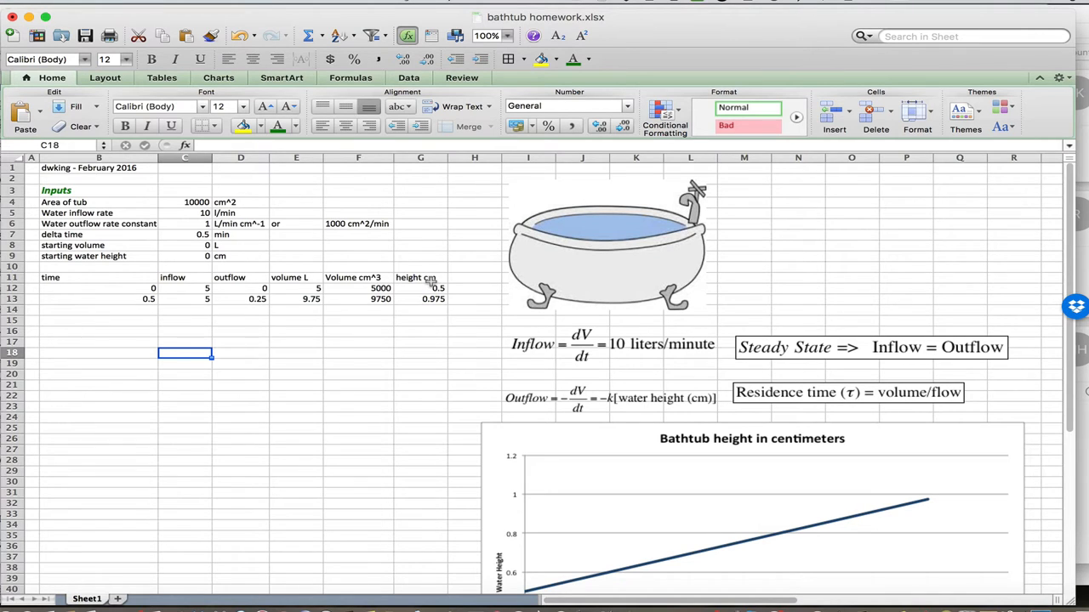
- Inspect the first time value and its inflow formula, inflow rate times delta time (5)
left_click(98, 288)
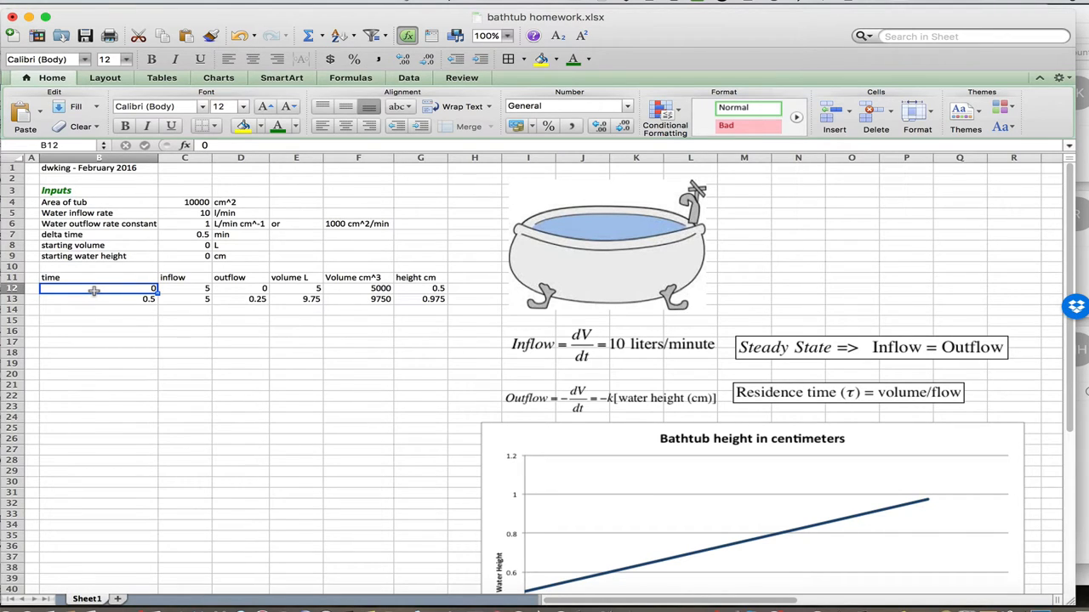
left_click(184, 288)
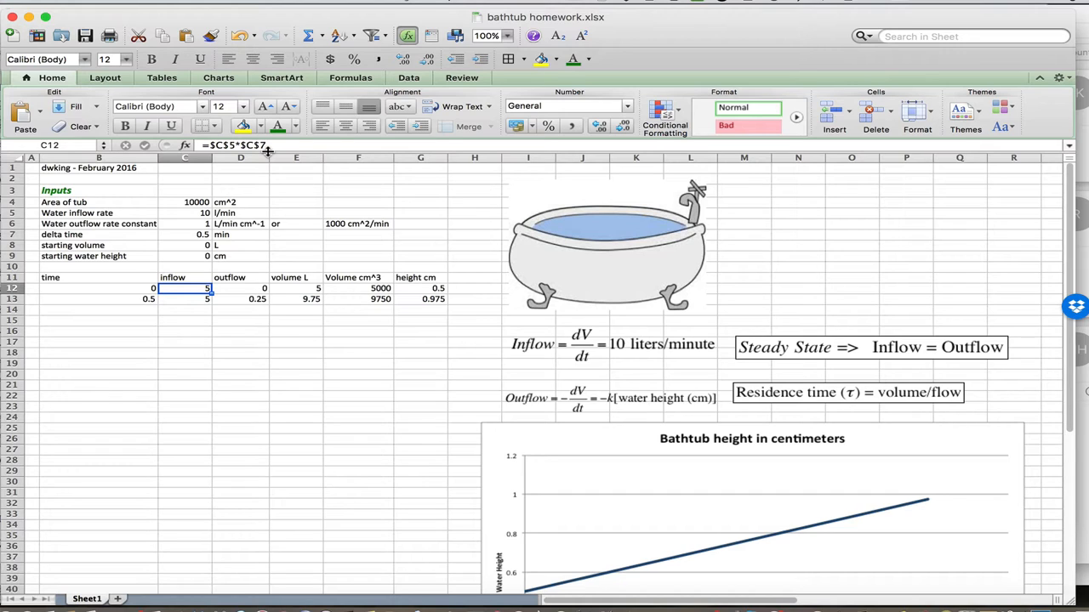
mouse_move(262, 182)
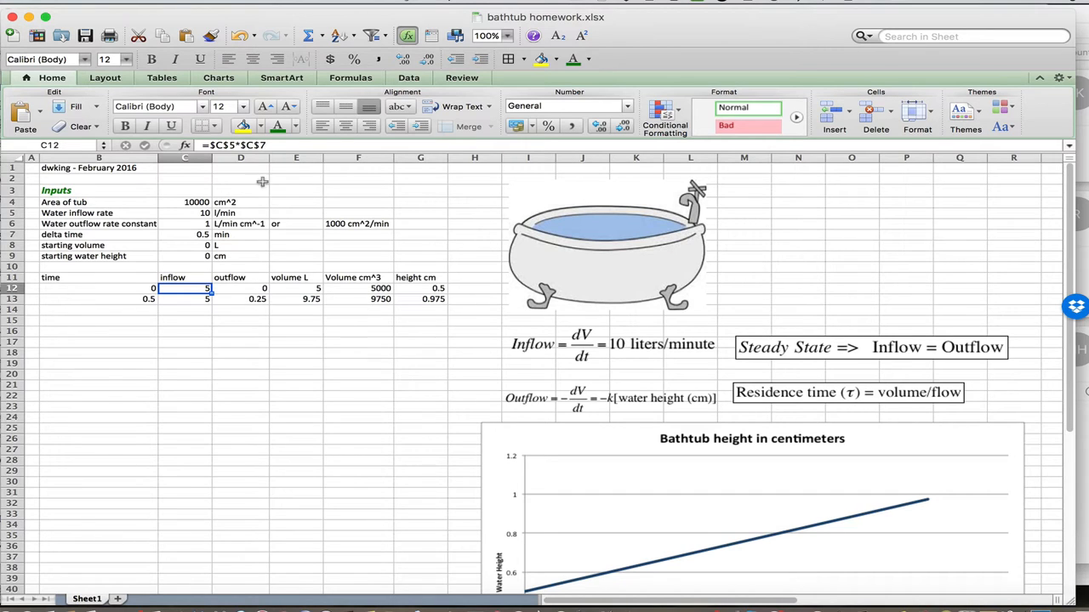
mouse_move(237, 291)
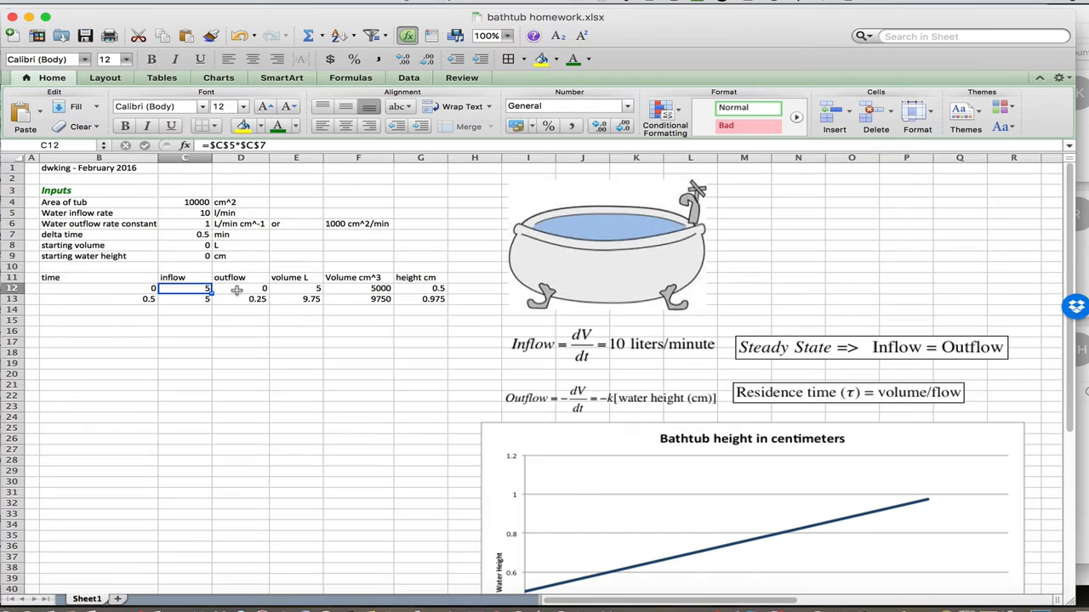
left_click(241, 288)
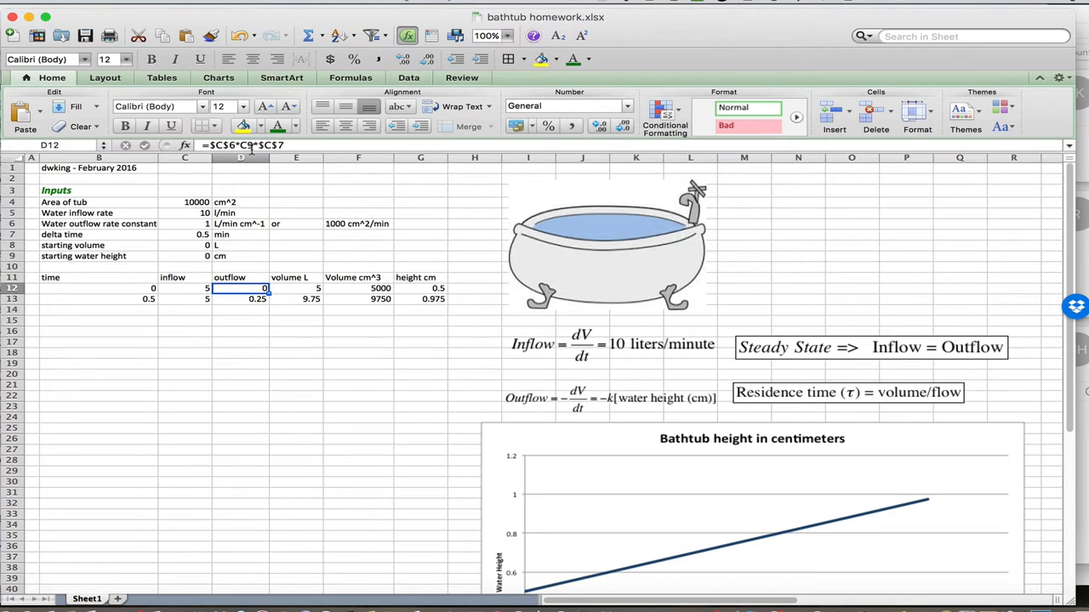
mouse_move(296, 146)
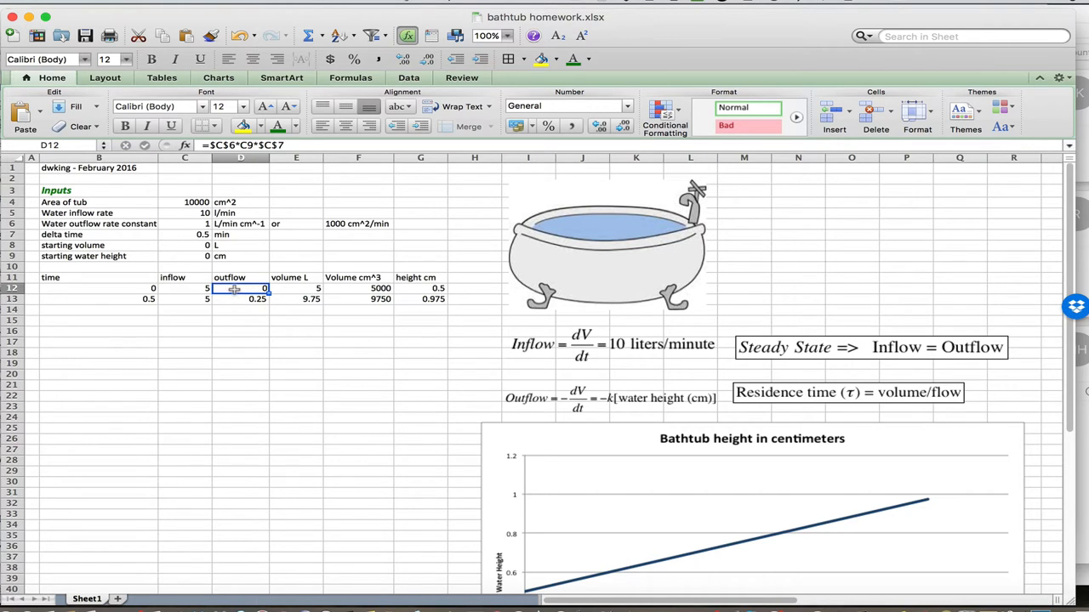
mouse_move(300, 292)
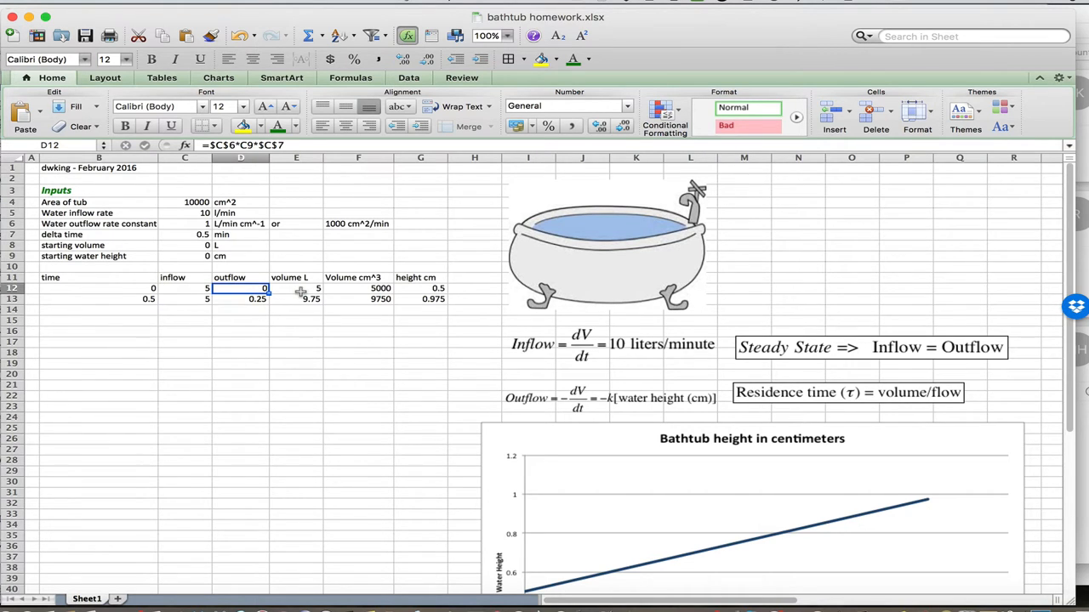
left_click(296, 287)
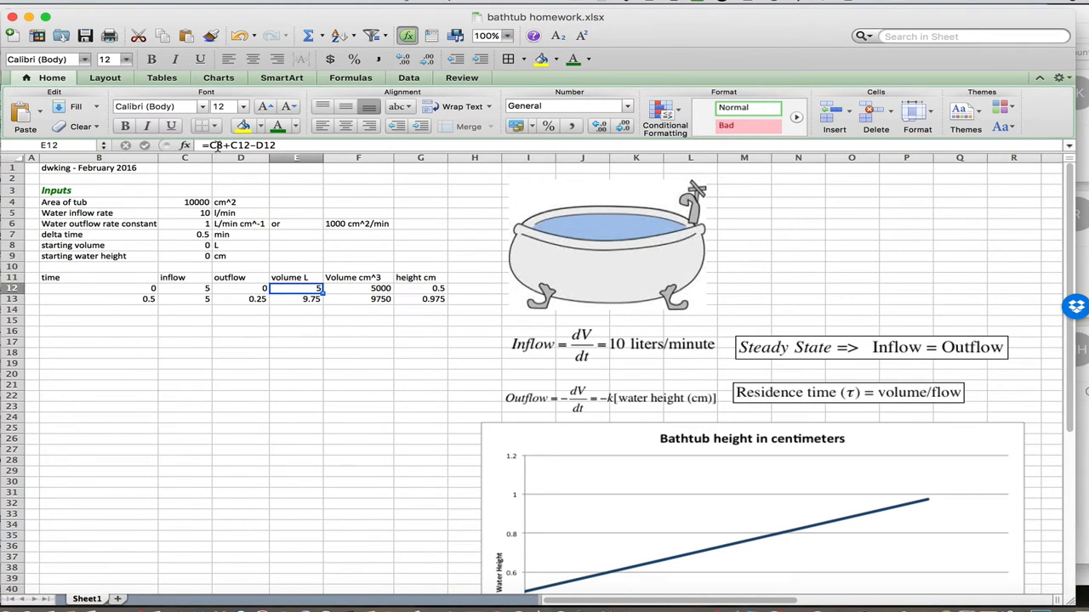
mouse_move(195, 248)
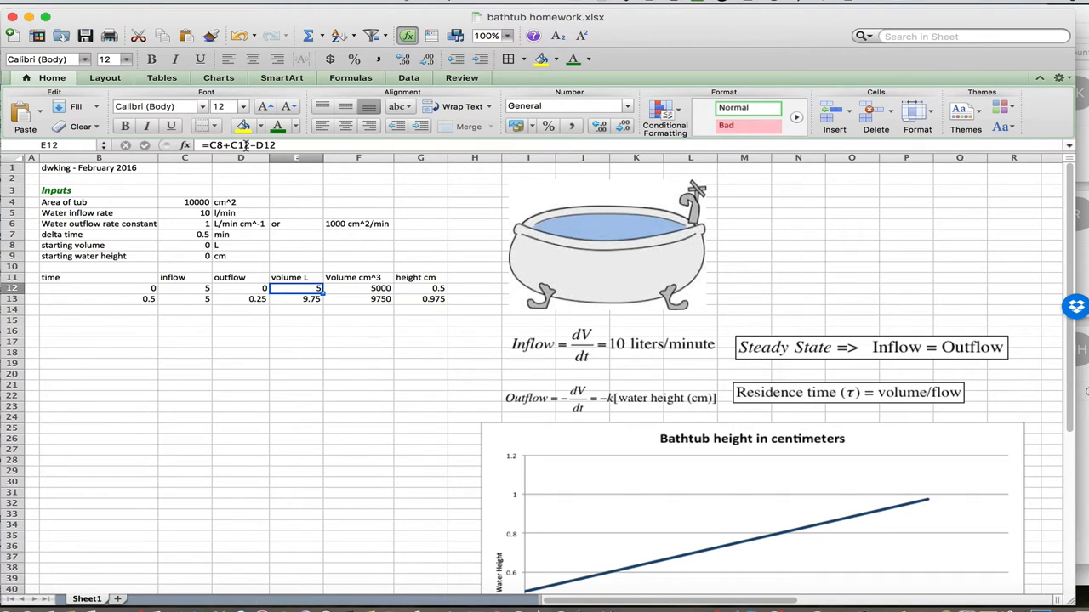
mouse_move(180, 291)
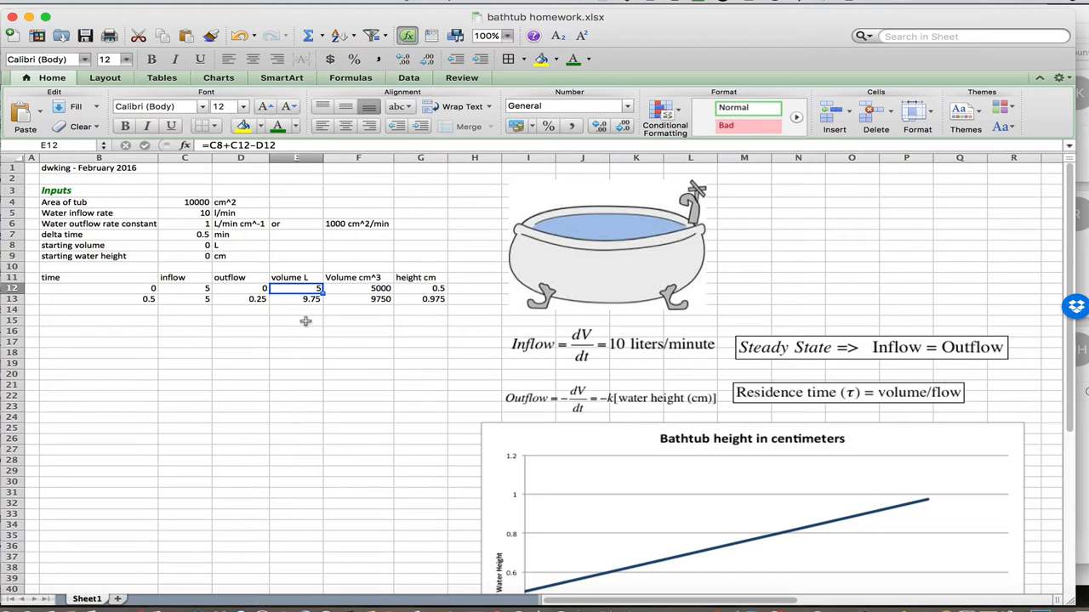
left_click(357, 288)
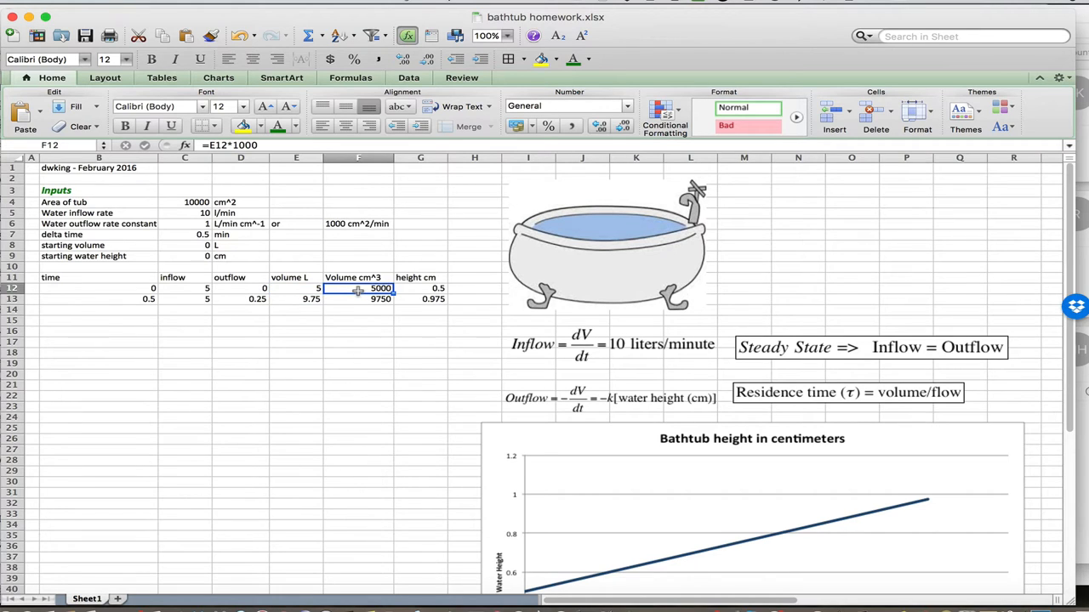
mouse_move(339, 292)
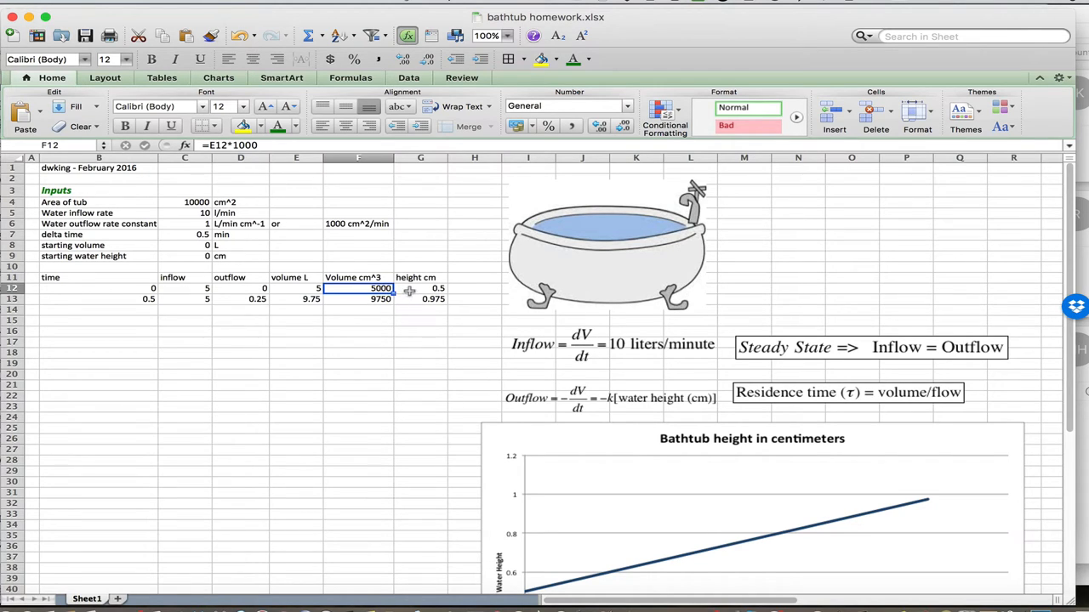
mouse_move(360, 291)
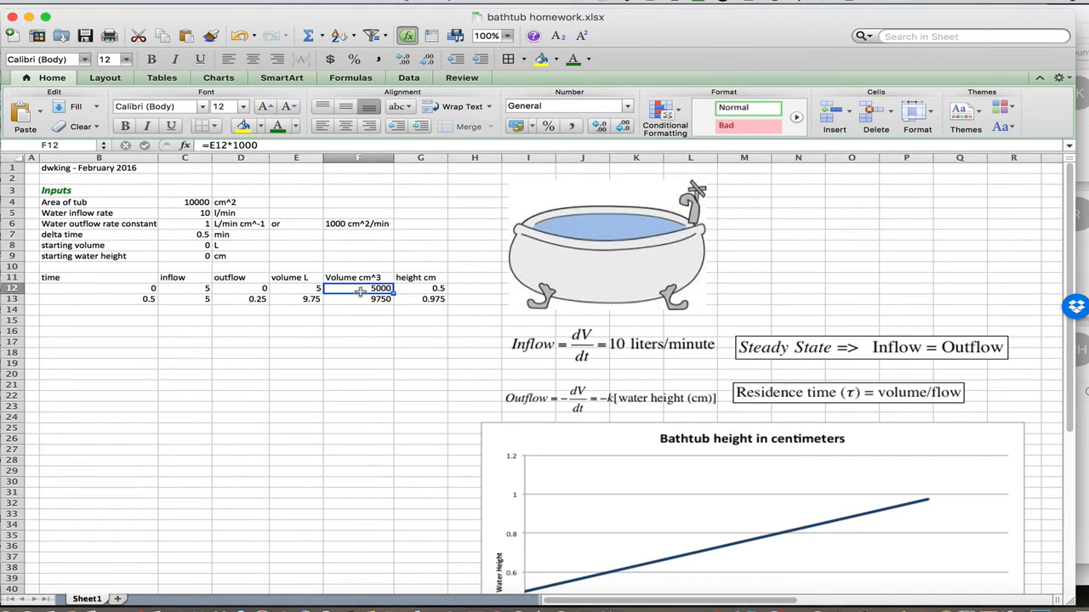
mouse_move(171, 206)
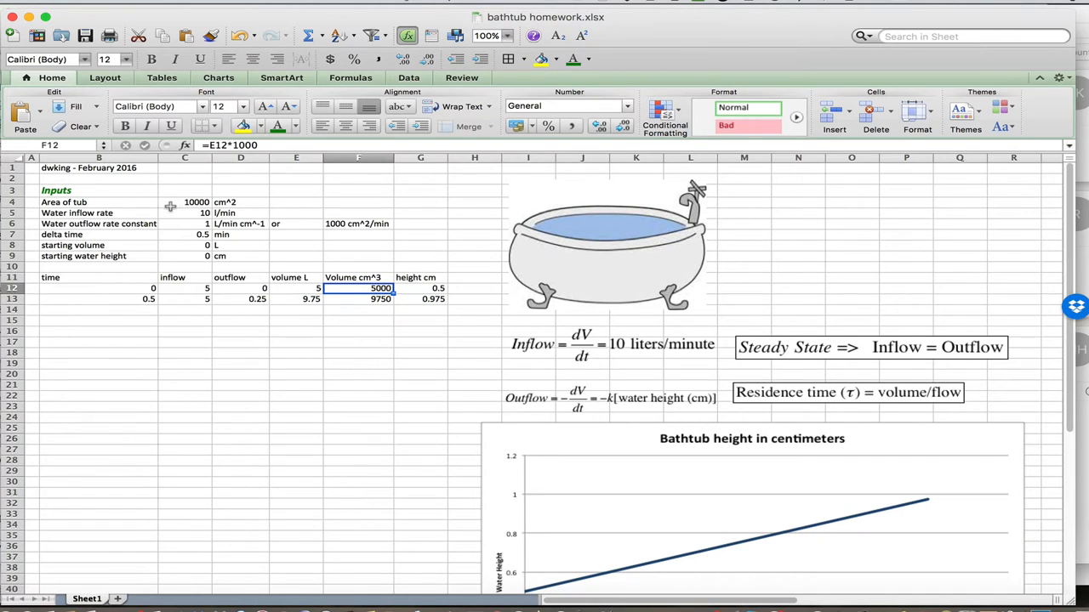
mouse_move(415, 291)
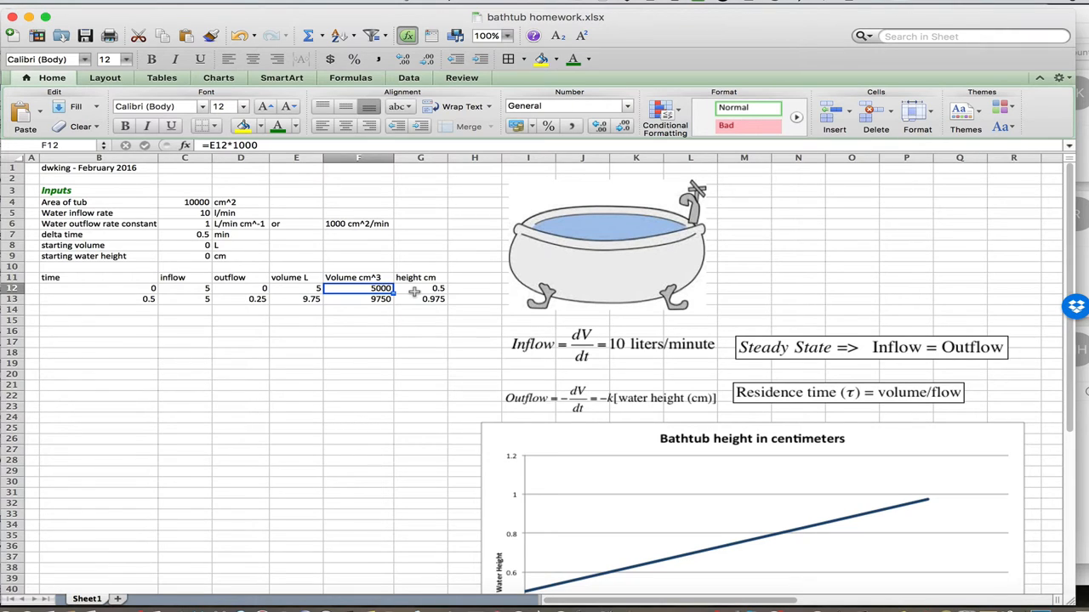
left_click(420, 287)
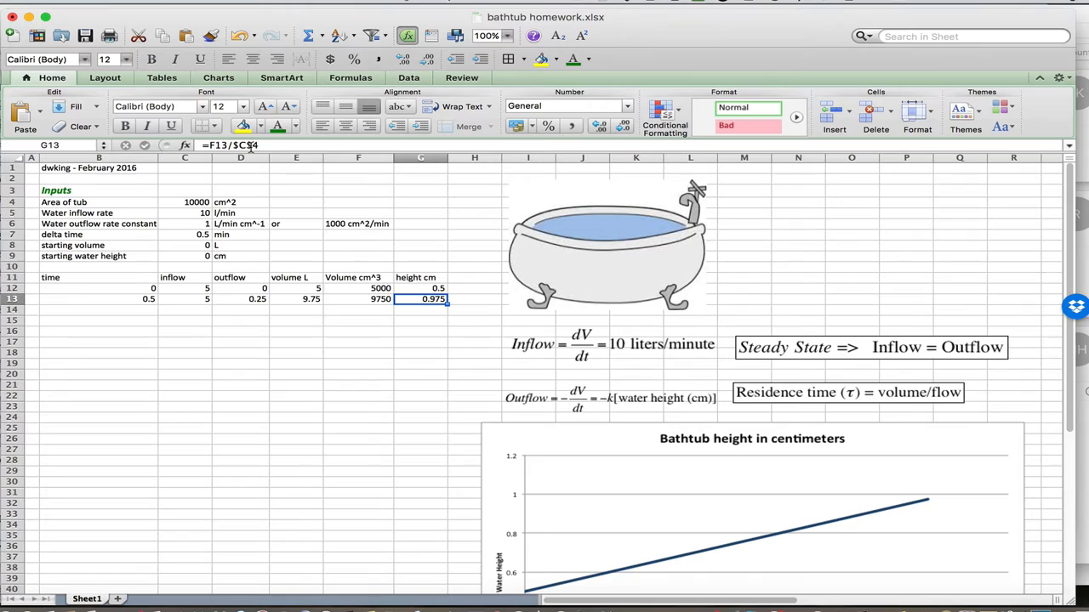
left_click(421, 288)
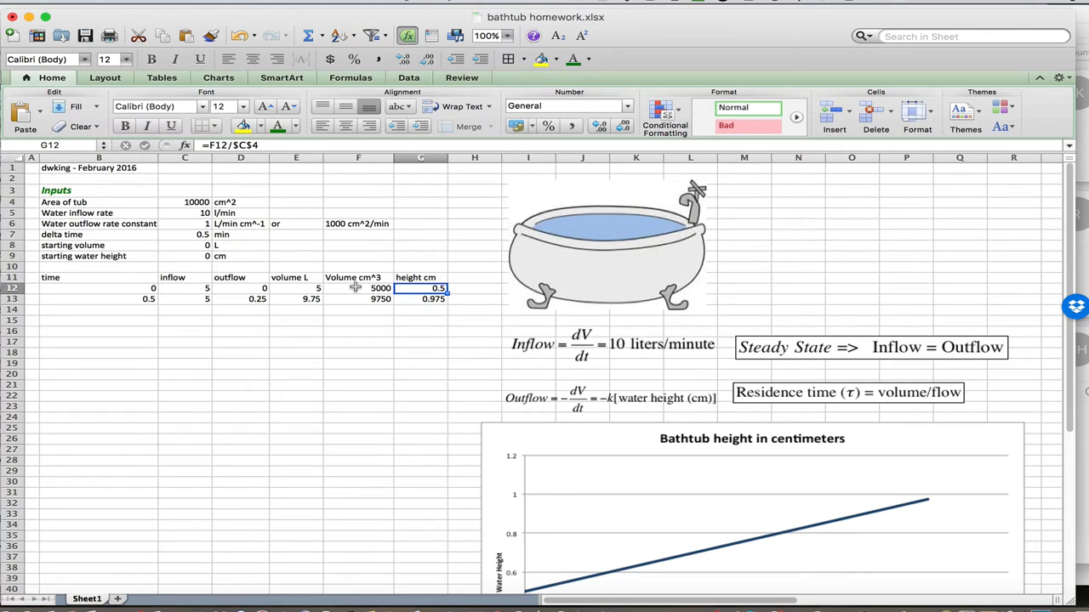
mouse_move(351, 332)
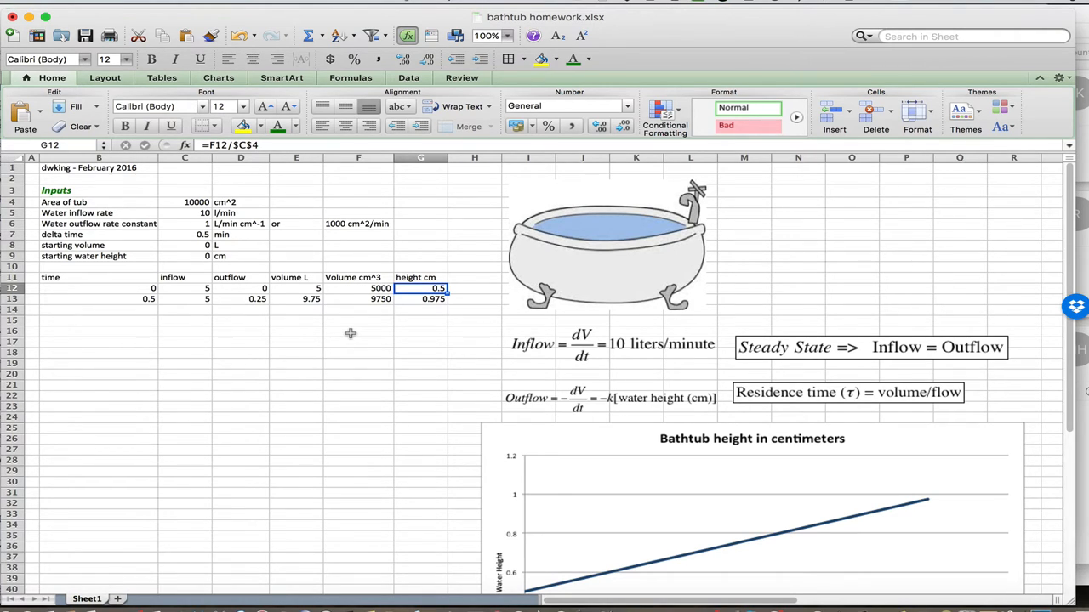
left_click(128, 298)
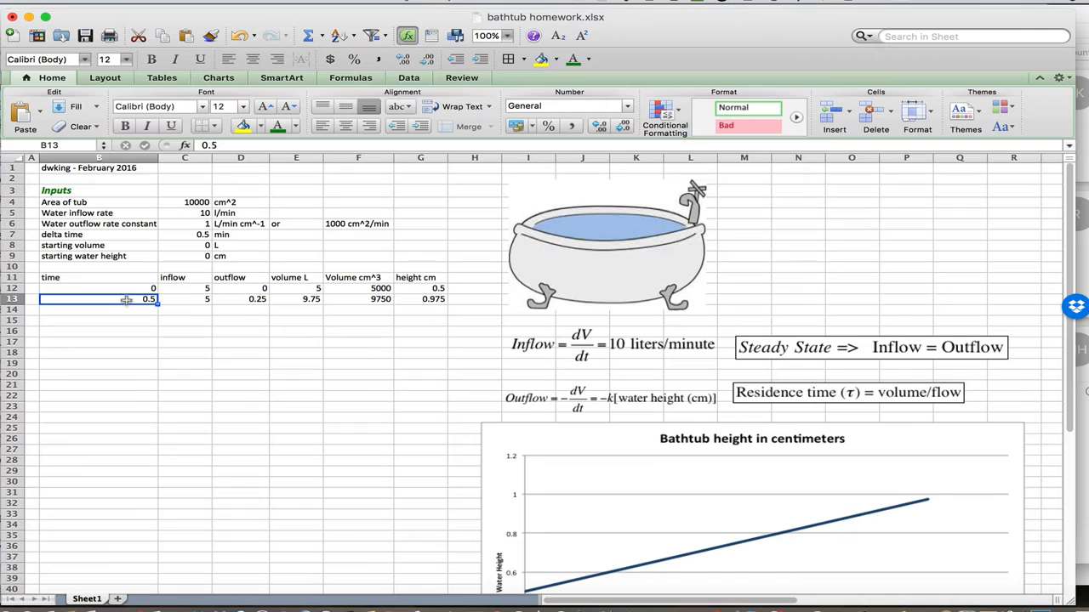
mouse_move(174, 303)
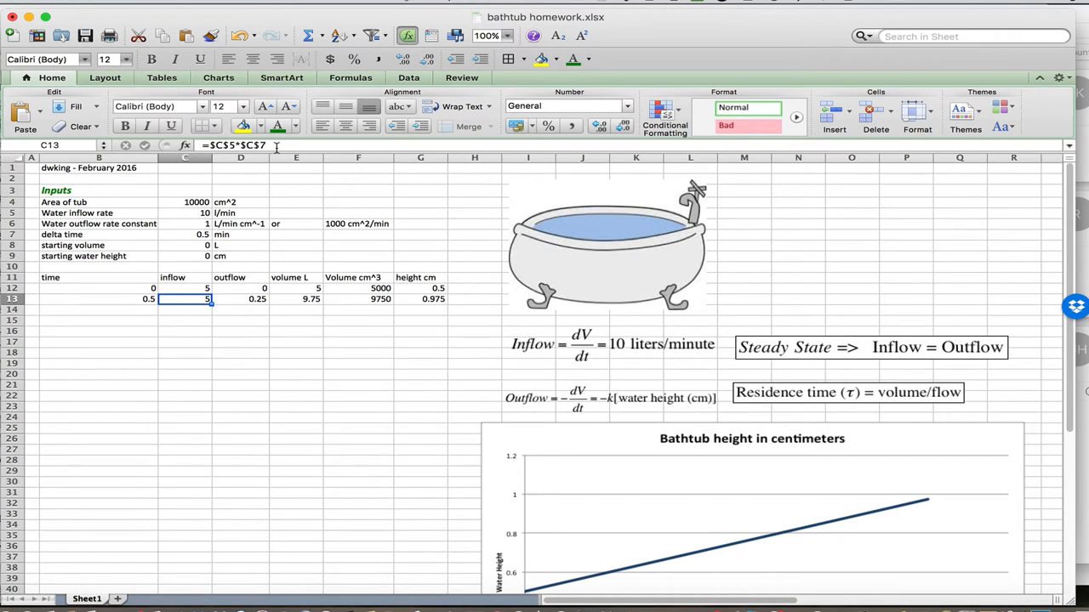
left_click(240, 298)
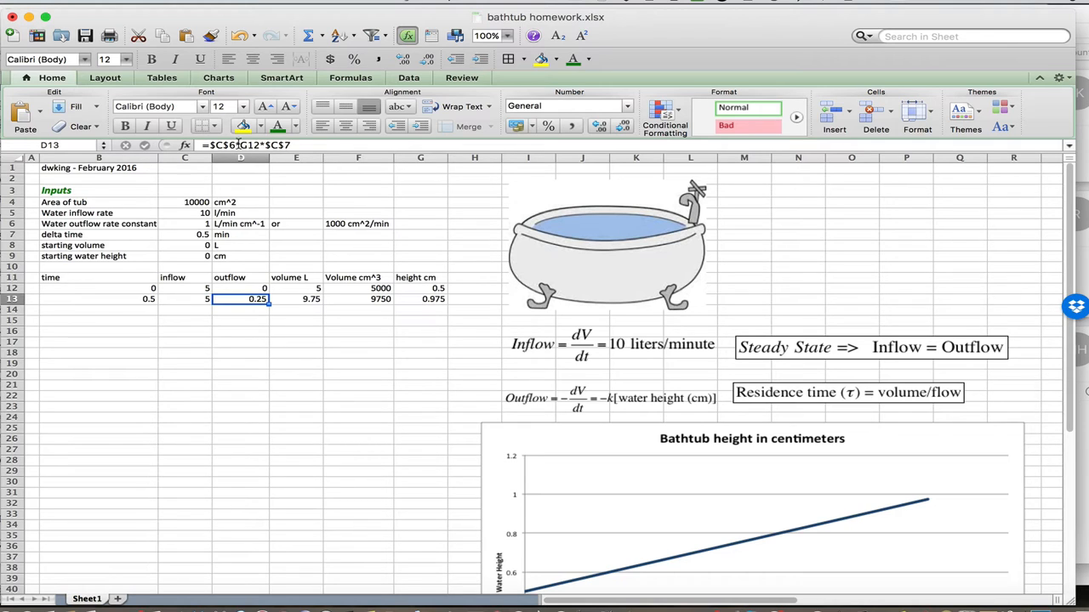
mouse_move(195, 239)
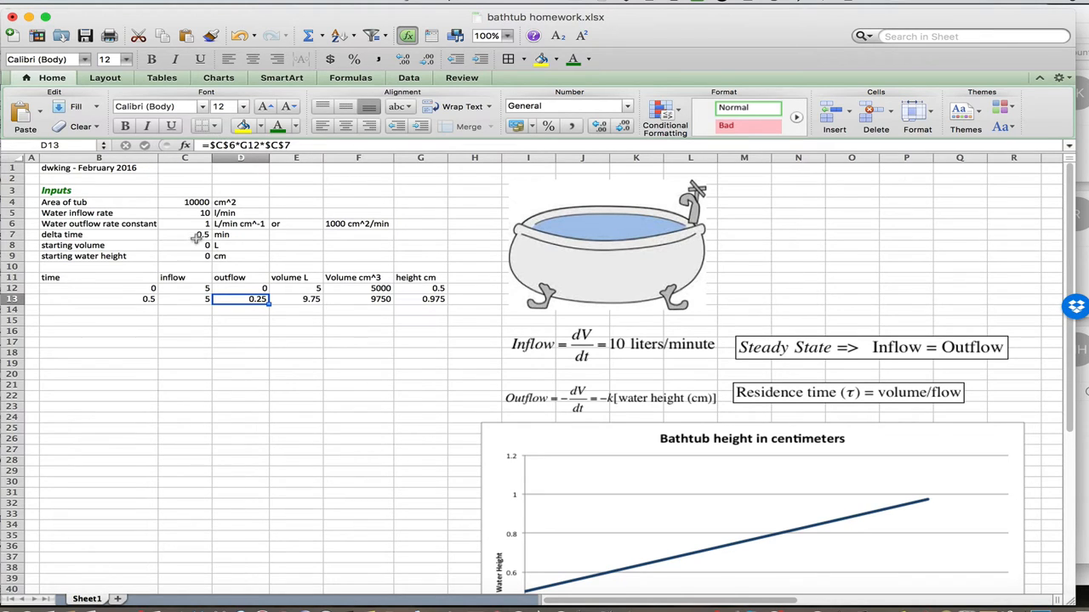
mouse_move(335, 243)
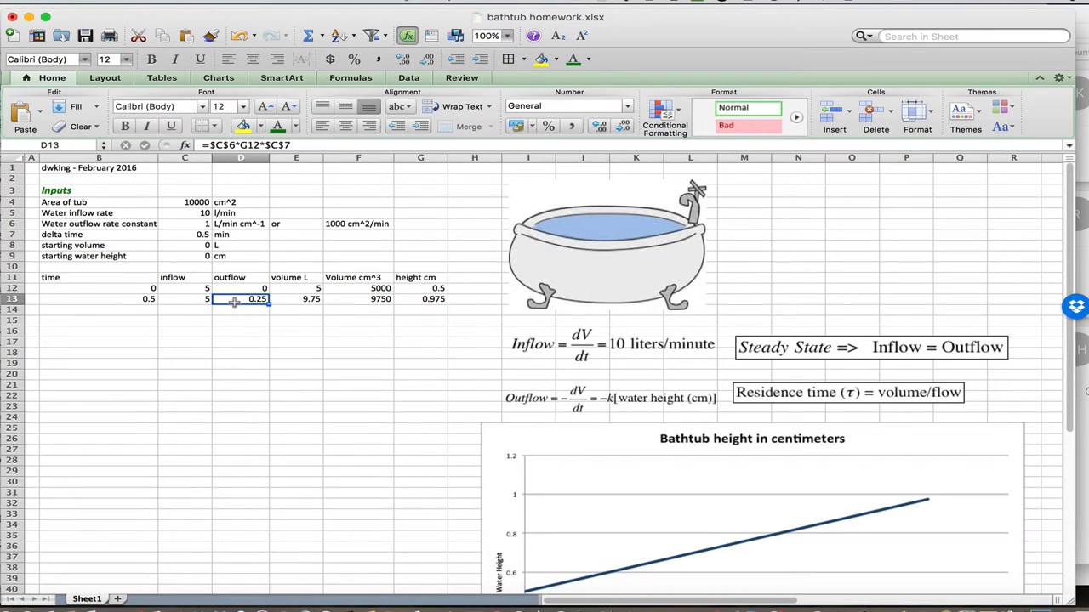
mouse_move(255, 303)
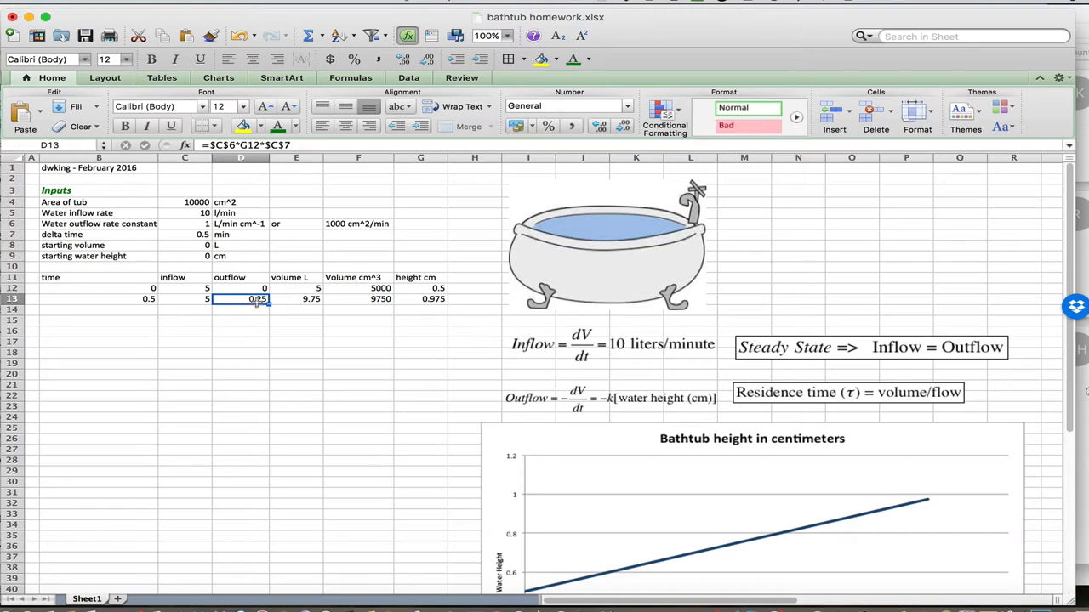
left_click(296, 299)
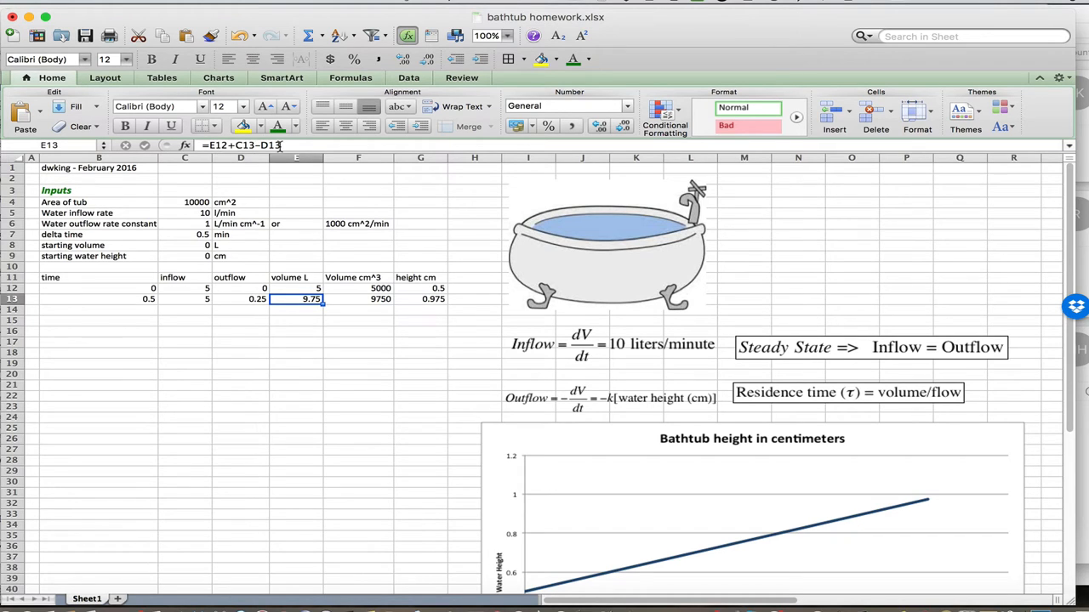
mouse_move(285, 304)
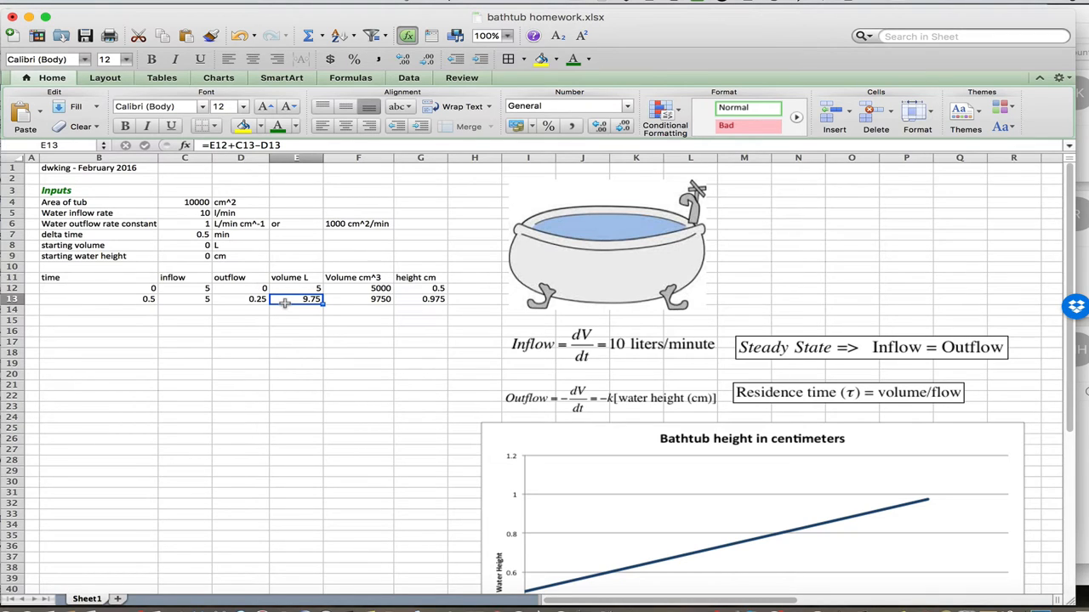
mouse_move(353, 302)
type("20")
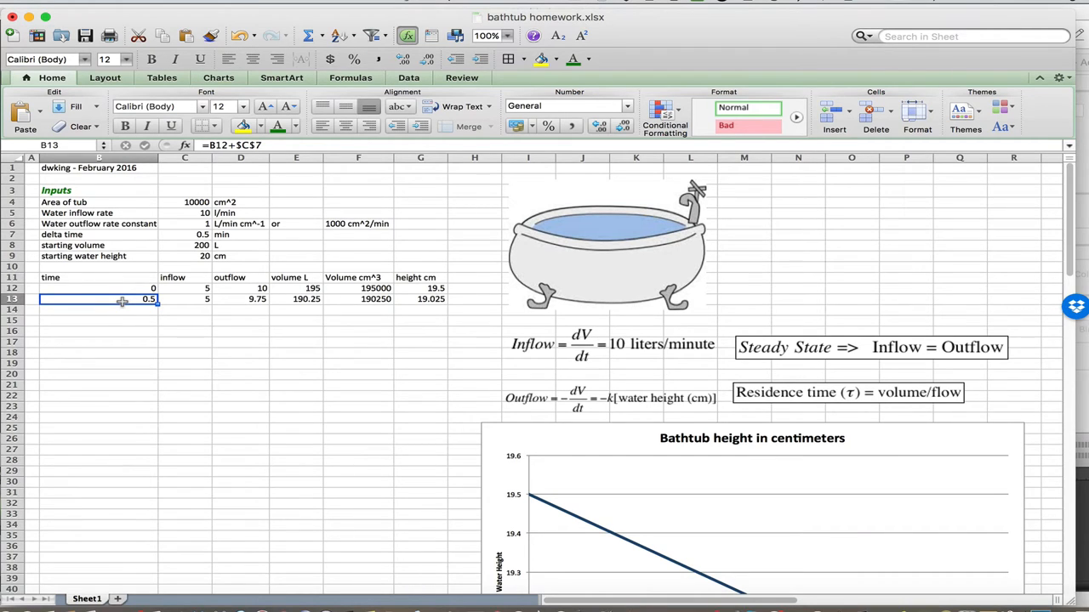
mouse_move(136, 304)
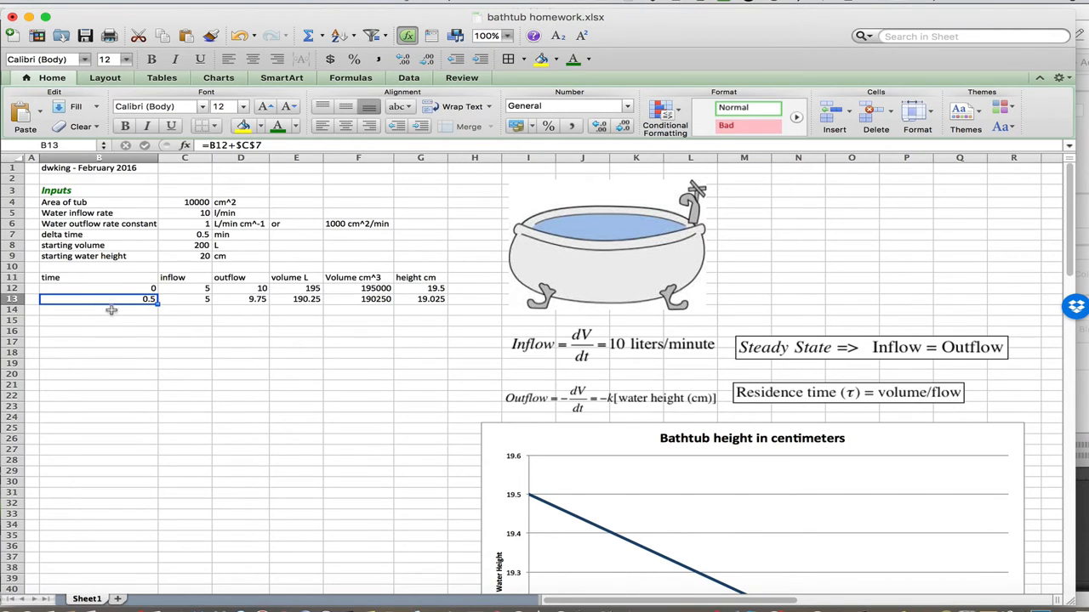
mouse_move(109, 411)
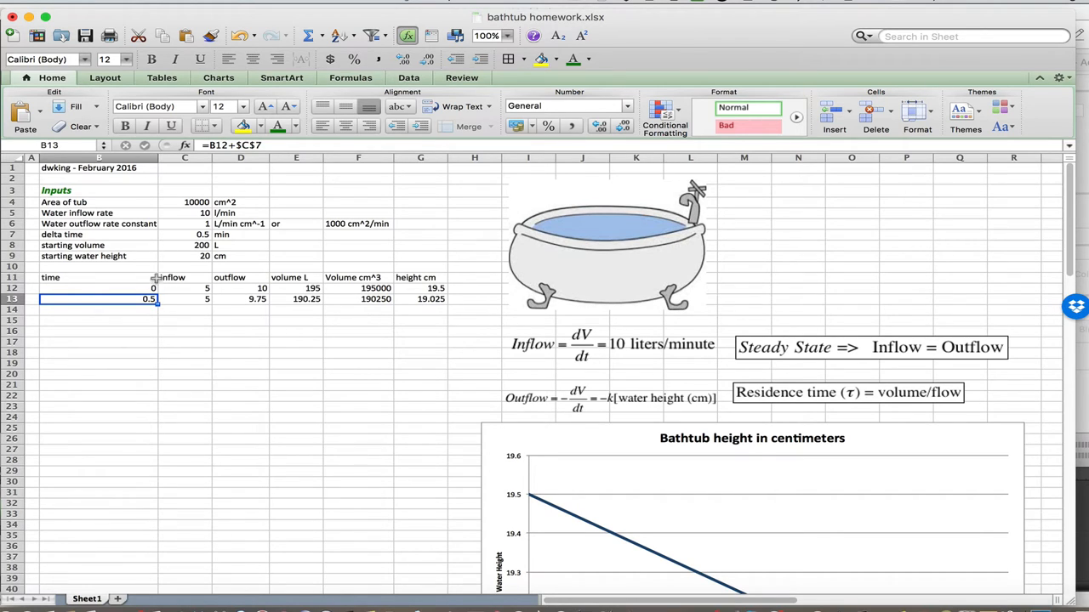
mouse_move(141, 292)
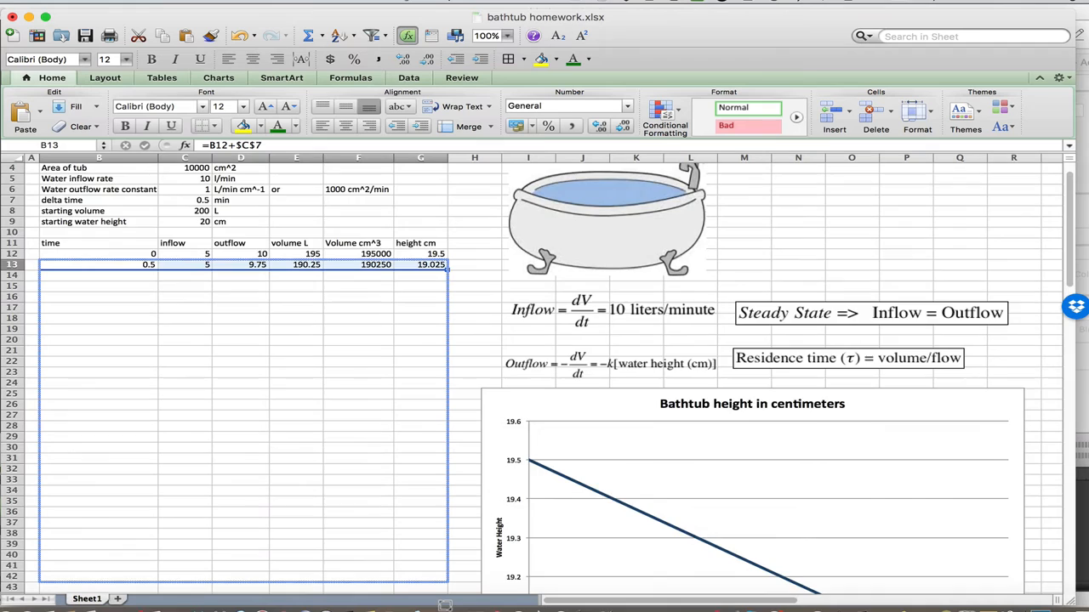
- Review the time formulas in B14 and B18 and the outflow formula in D21, then select starting volume
scroll("down", 3)
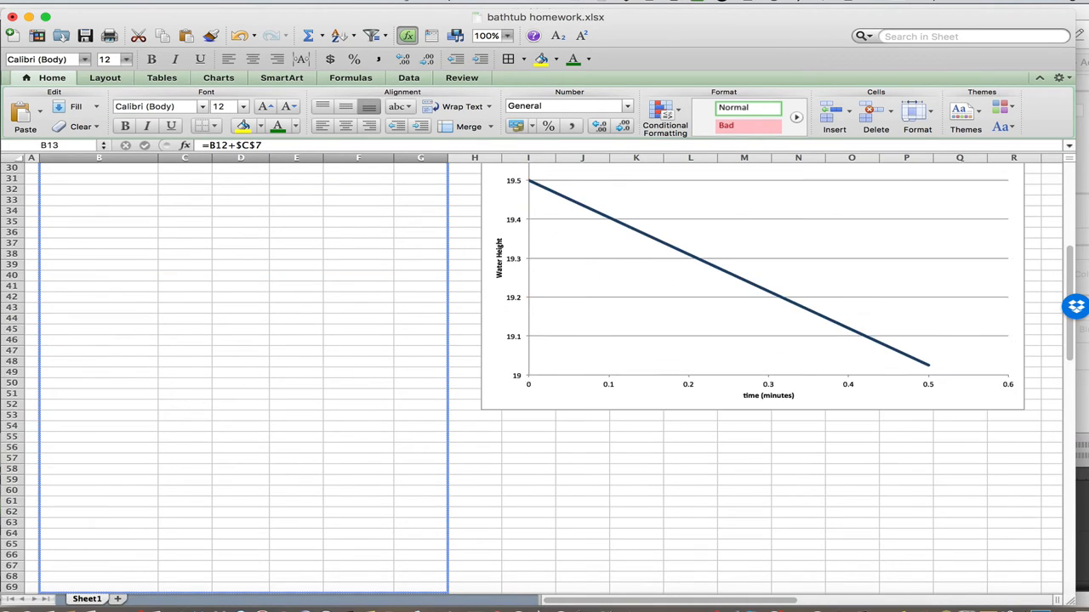
scroll("down", 3)
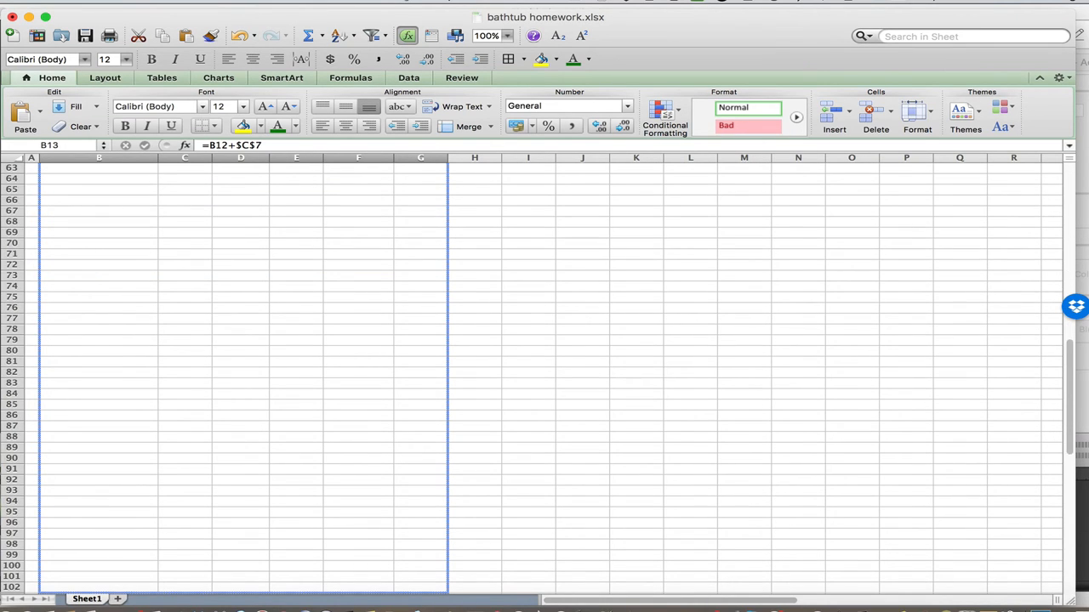
scroll("down", 3)
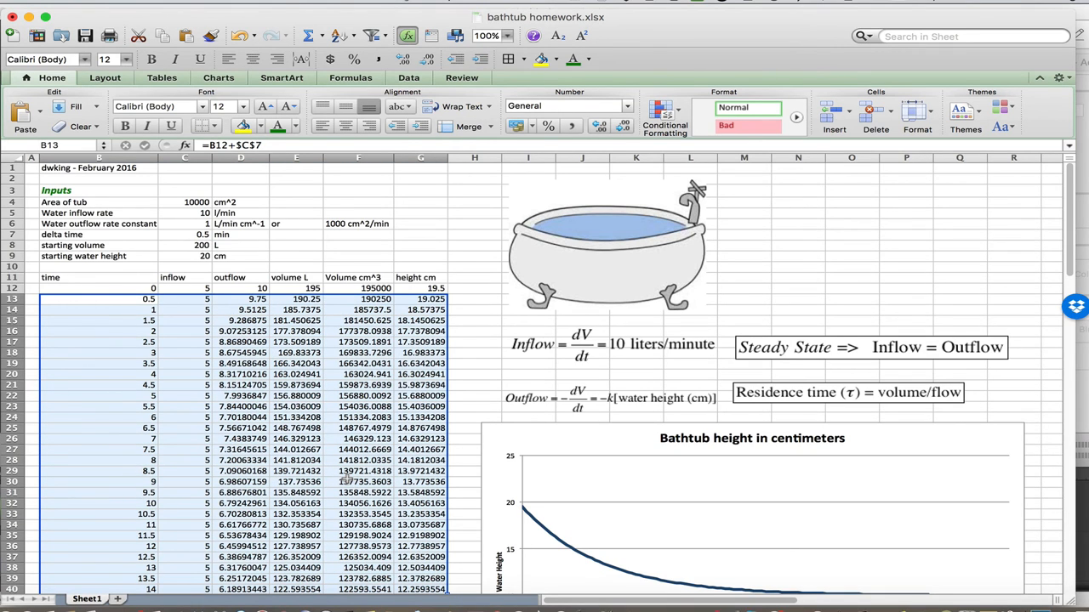
left_click(100, 310)
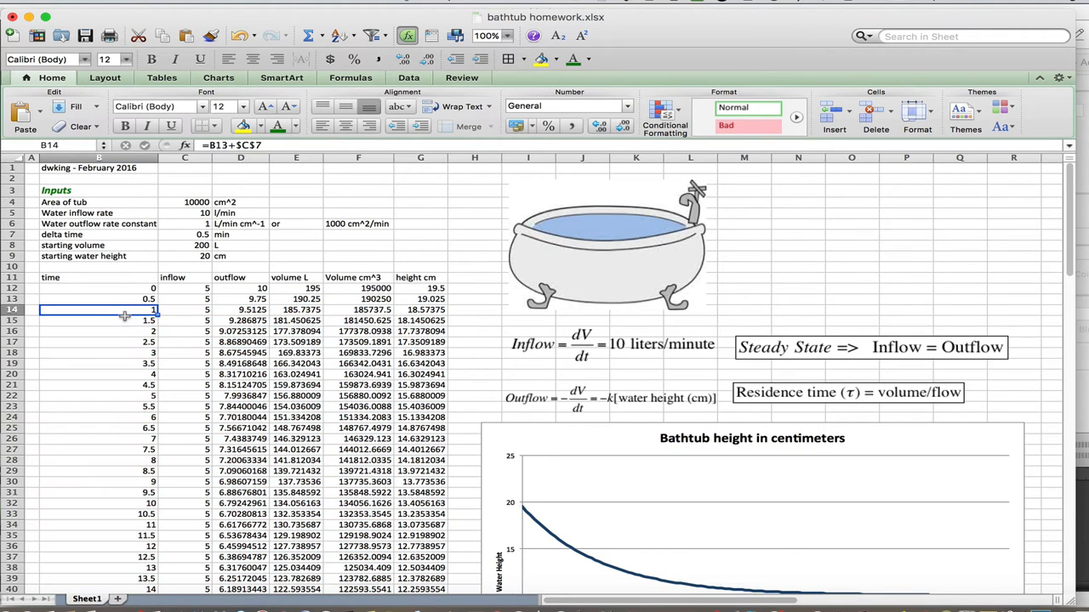
left_click(99, 352)
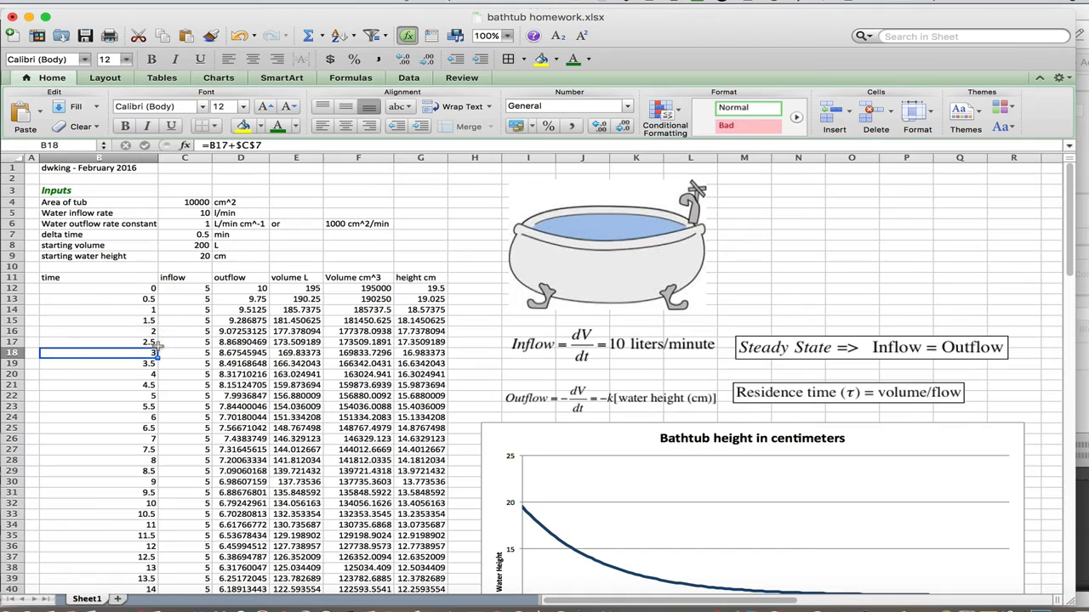
left_click(241, 384)
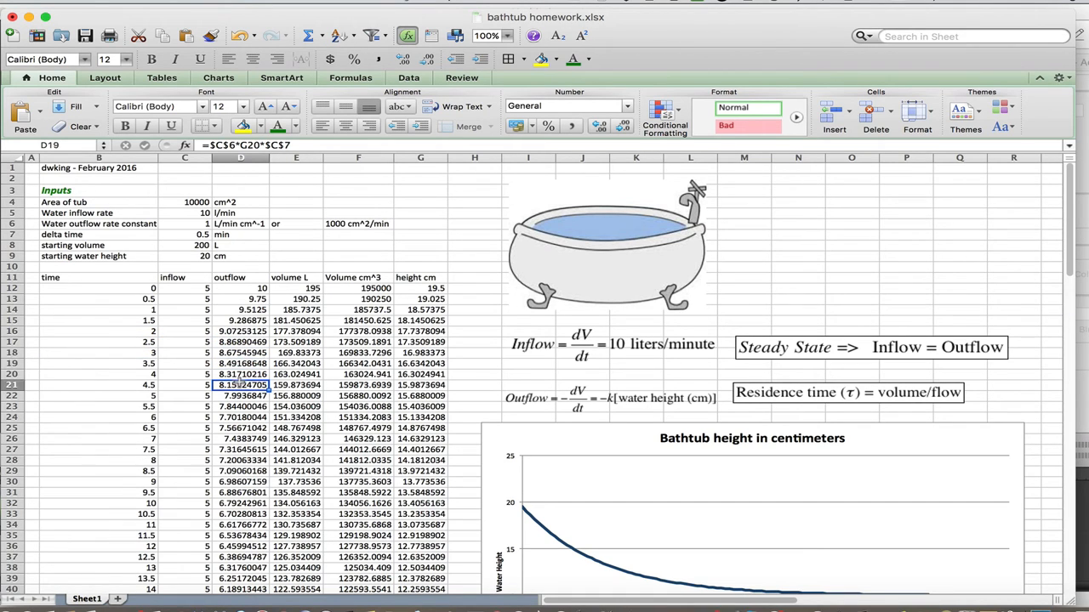
left_click(577, 6)
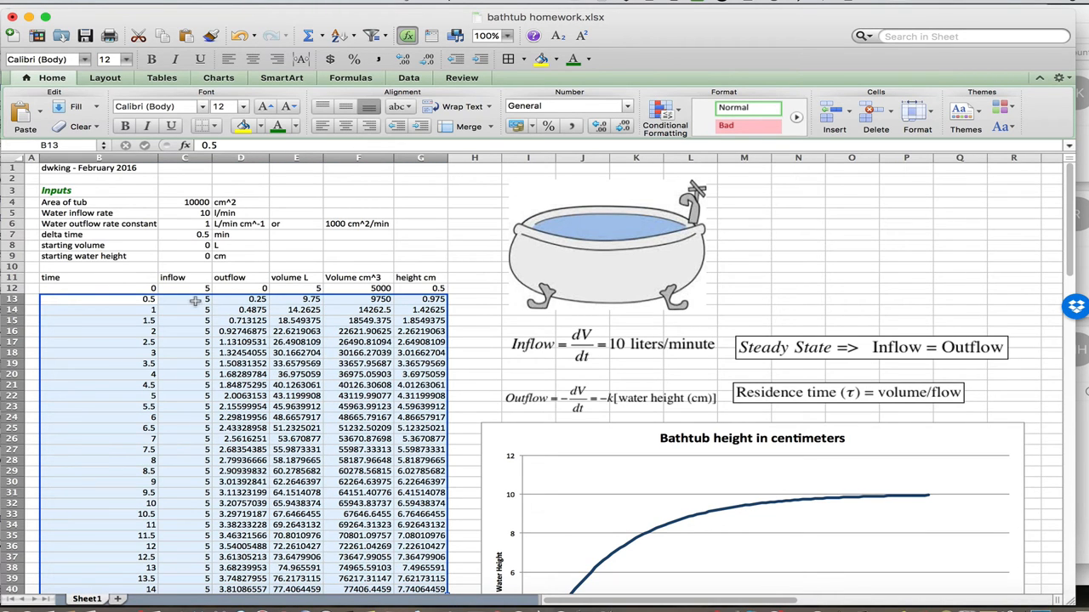
left_click(185, 309)
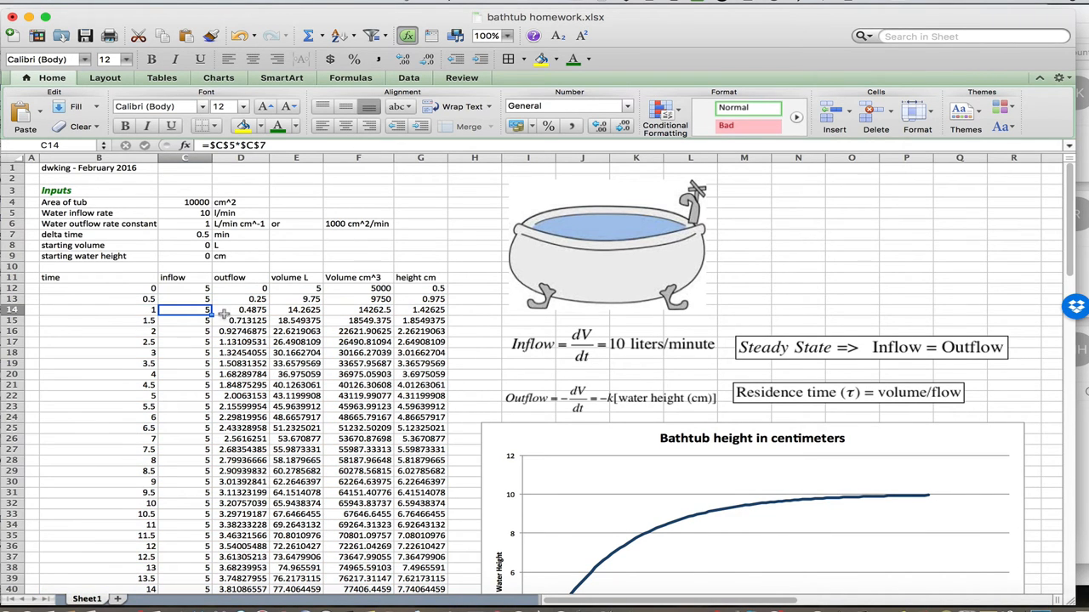
mouse_move(251, 348)
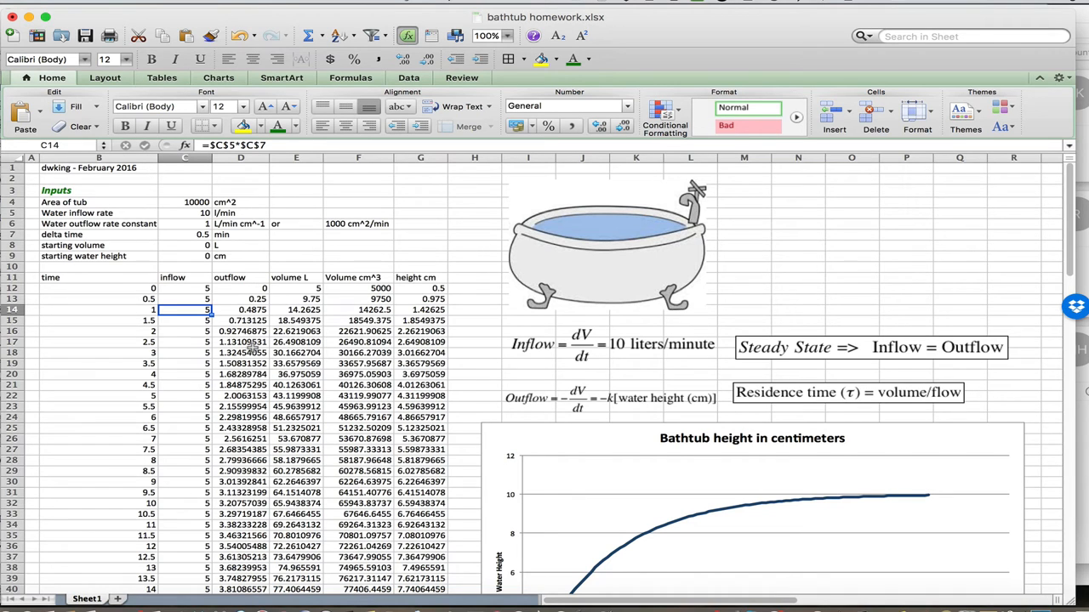
mouse_move(241, 536)
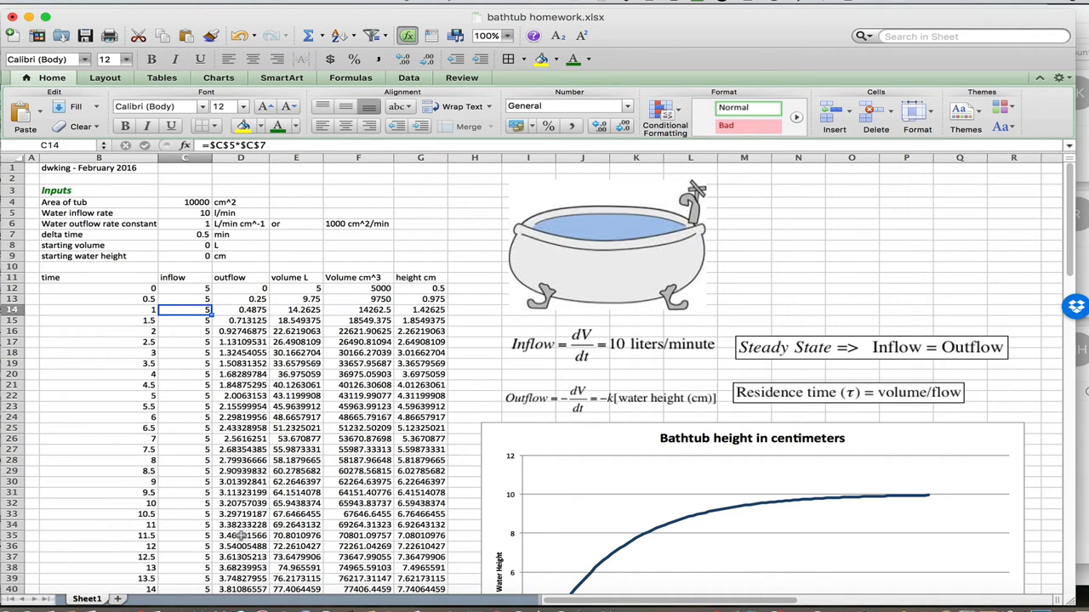
scroll("down", 3)
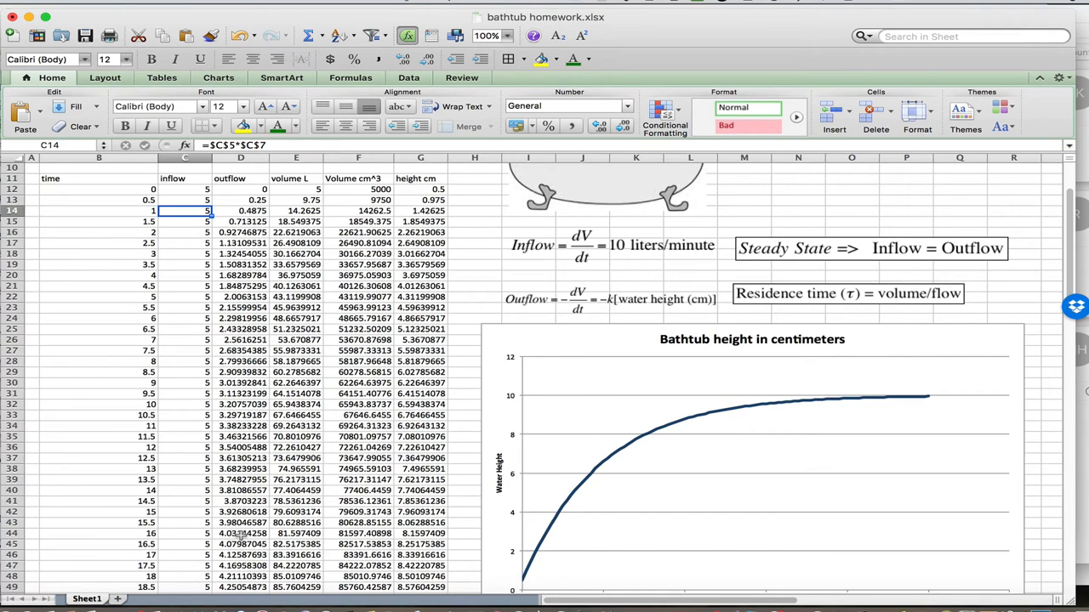
mouse_move(184, 521)
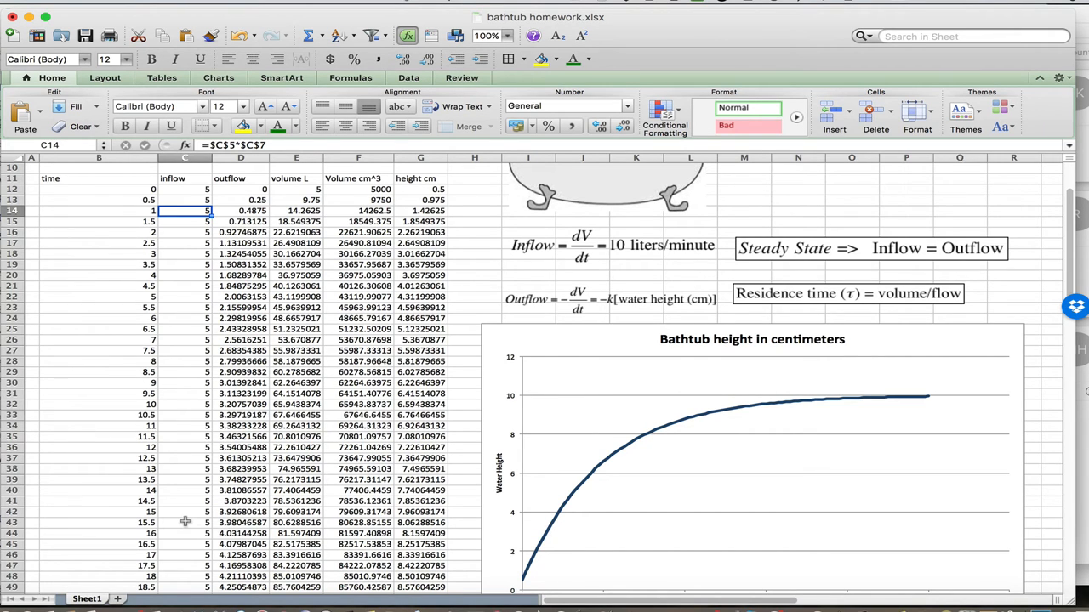
scroll("down", 3)
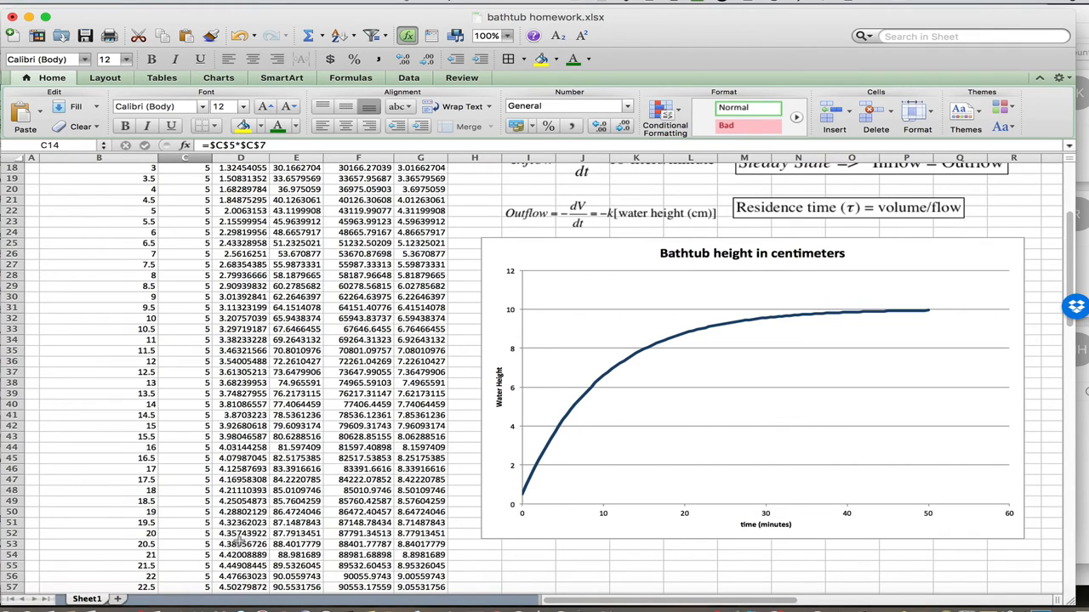
scroll("down", 3)
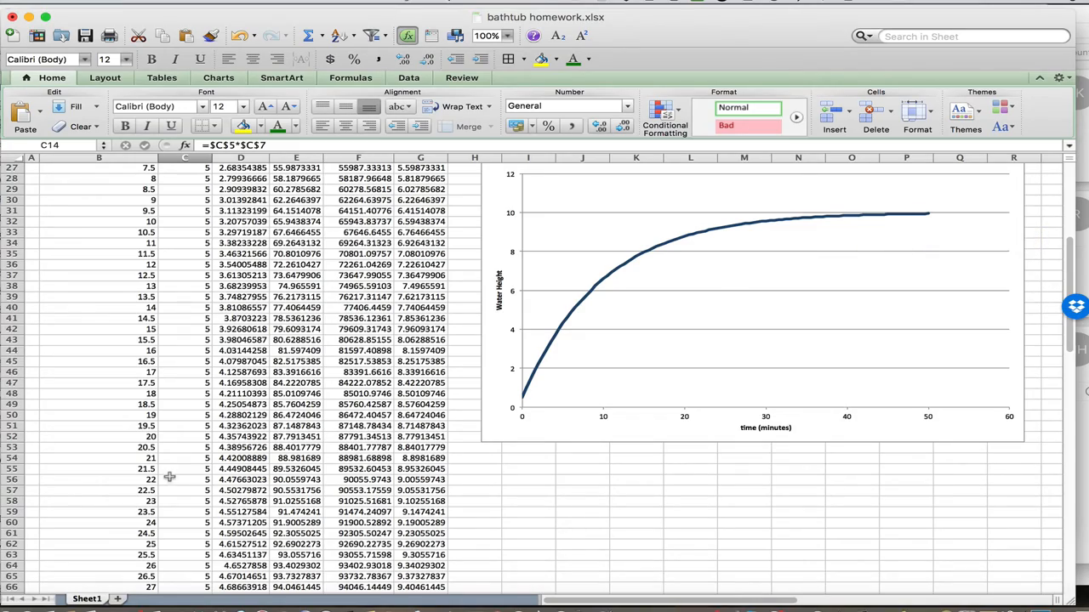
scroll("down", 3)
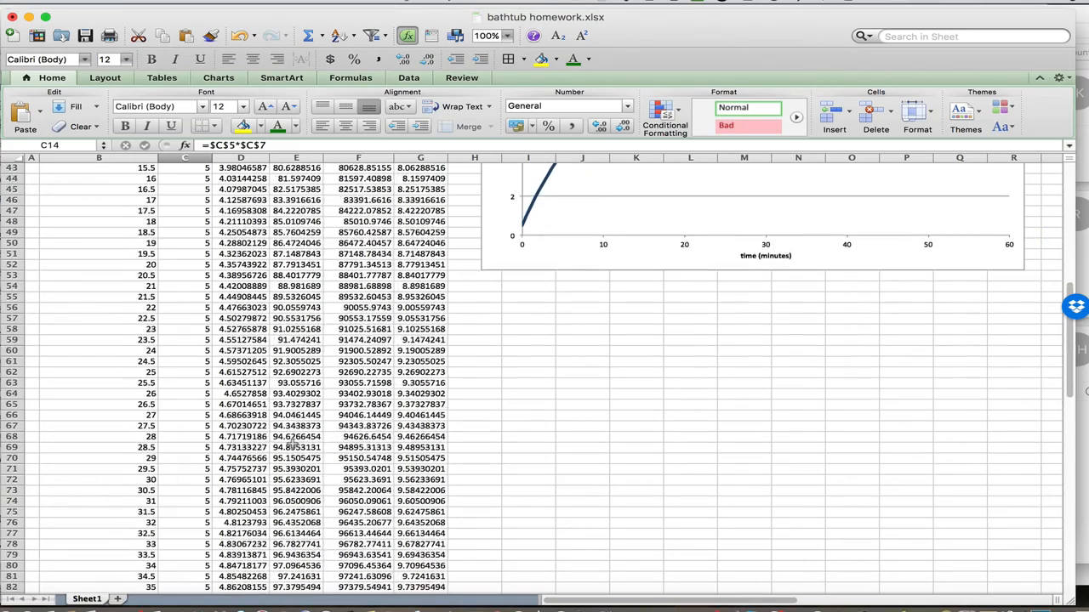
scroll("down", 3)
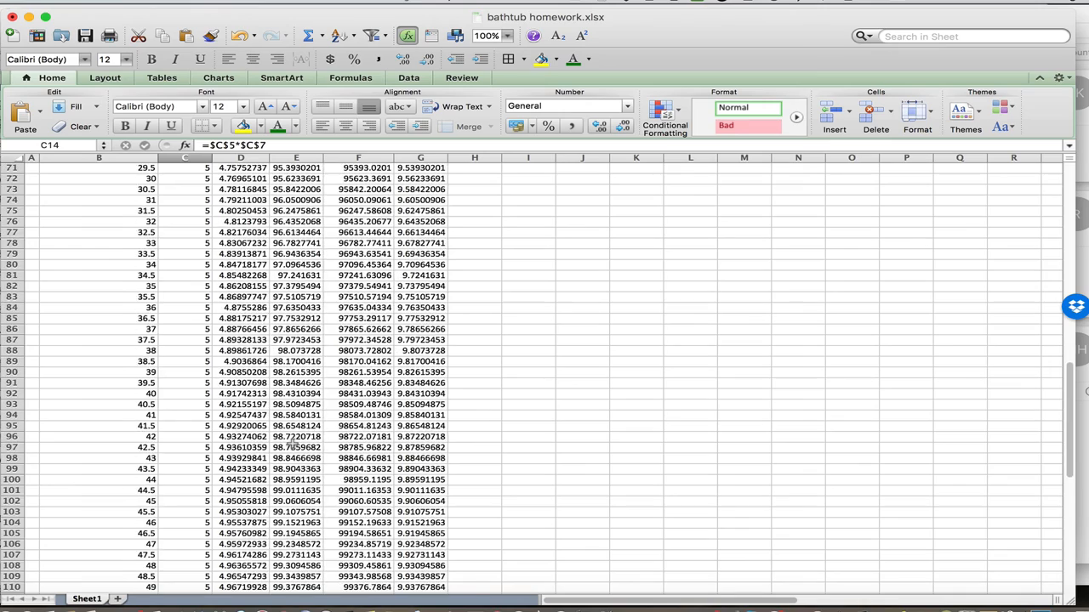
scroll("down", 3)
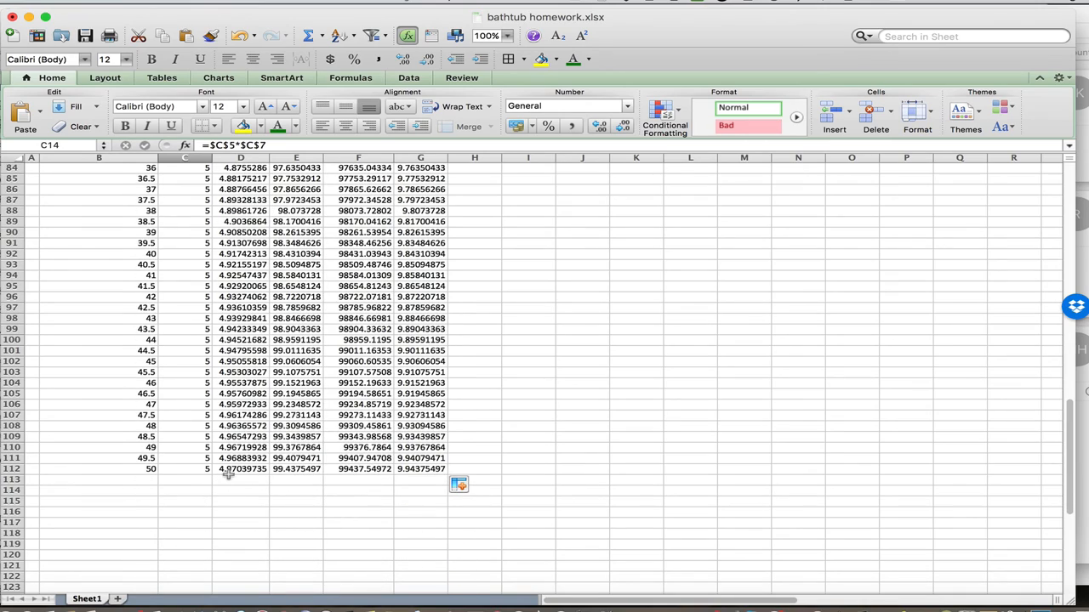
mouse_move(381, 474)
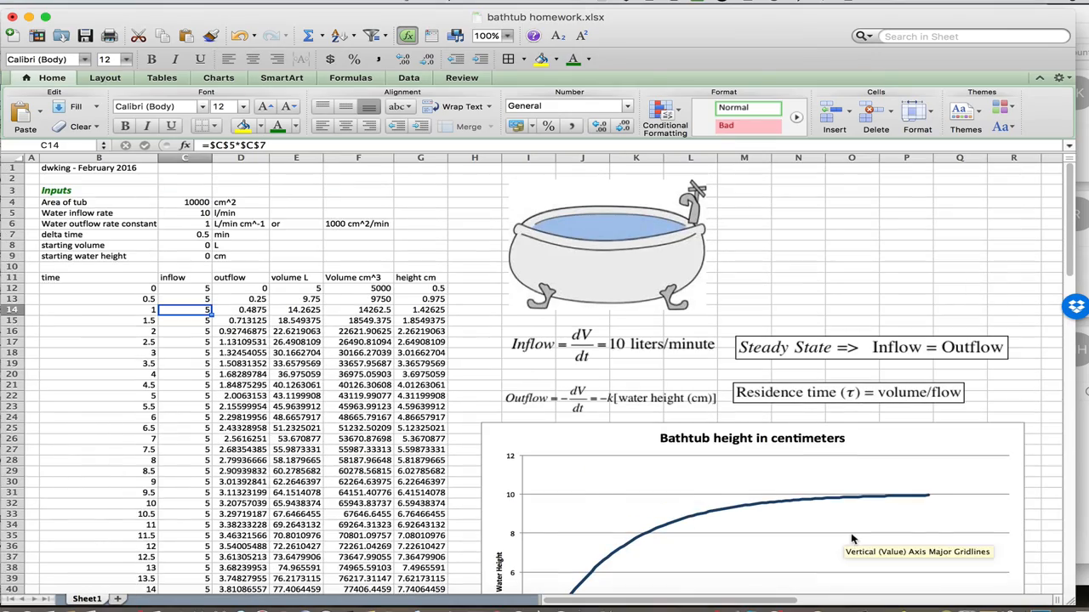
scroll("down", 3)
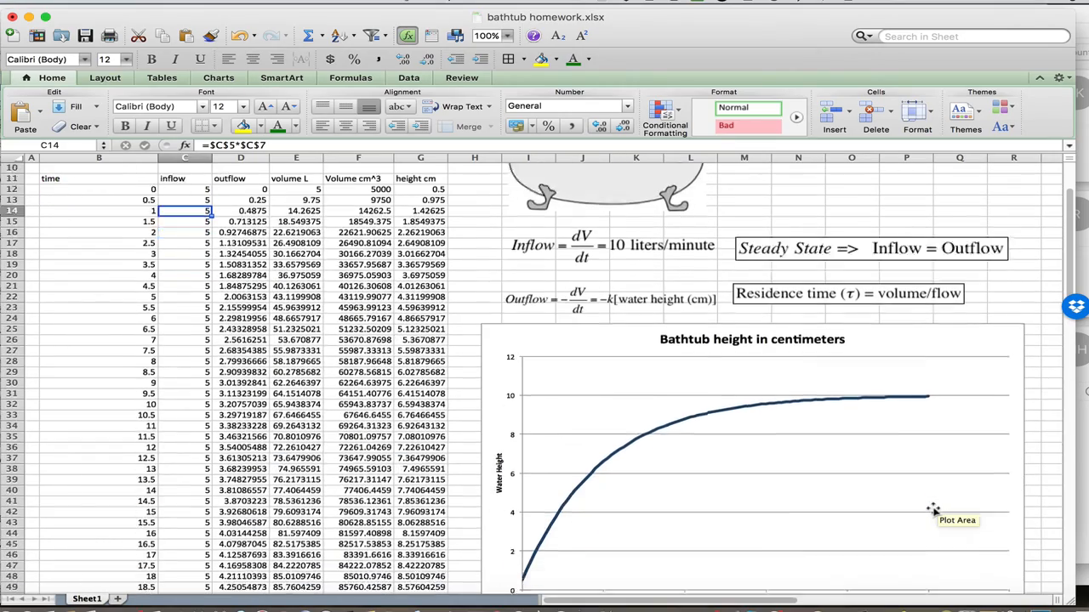
scroll("down", 3)
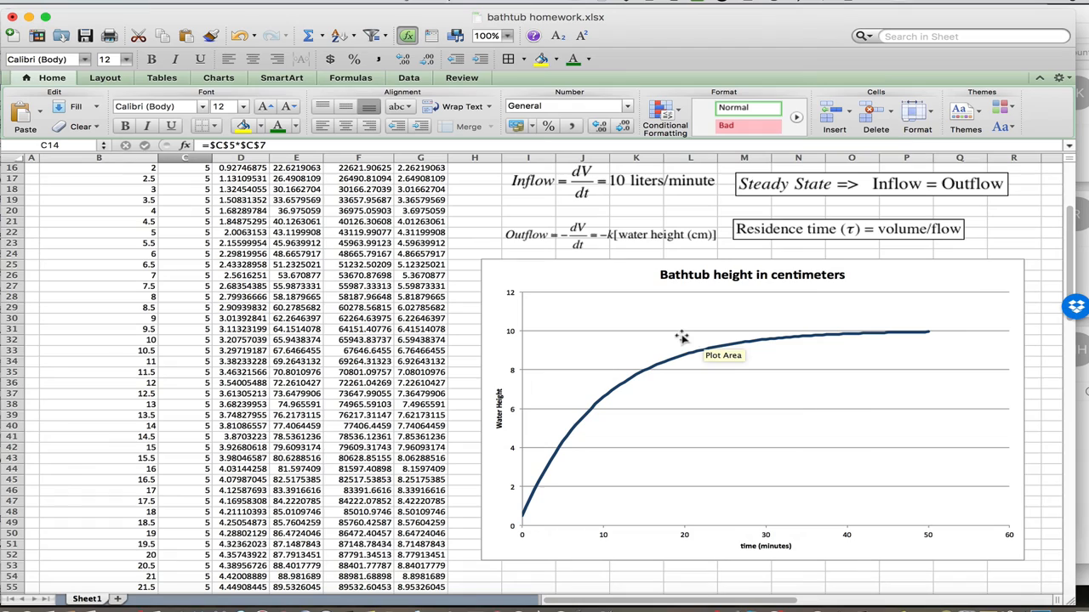
mouse_move(653, 338)
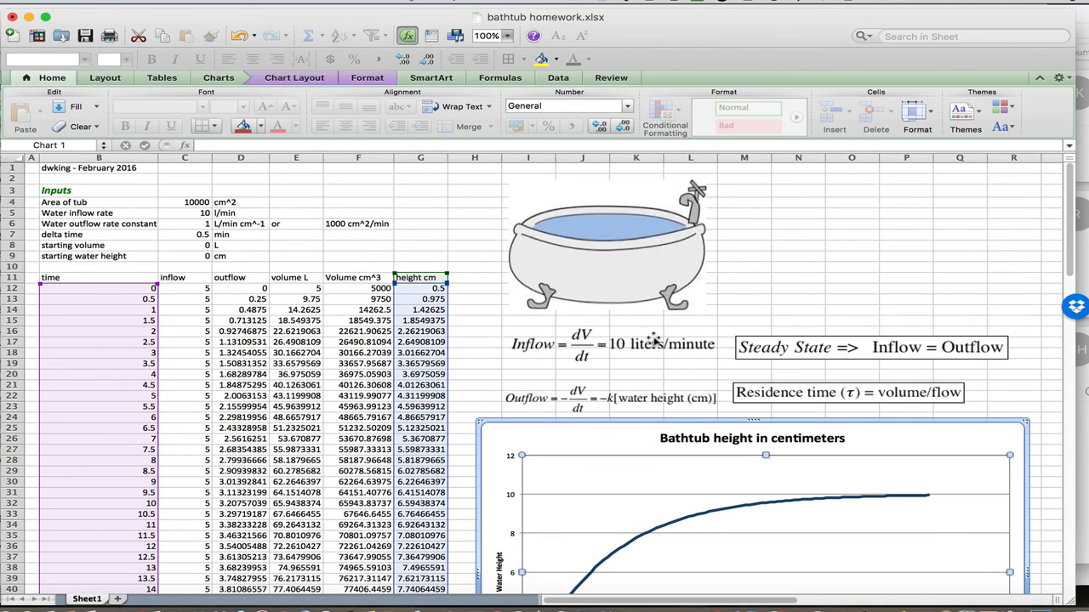
mouse_move(176, 230)
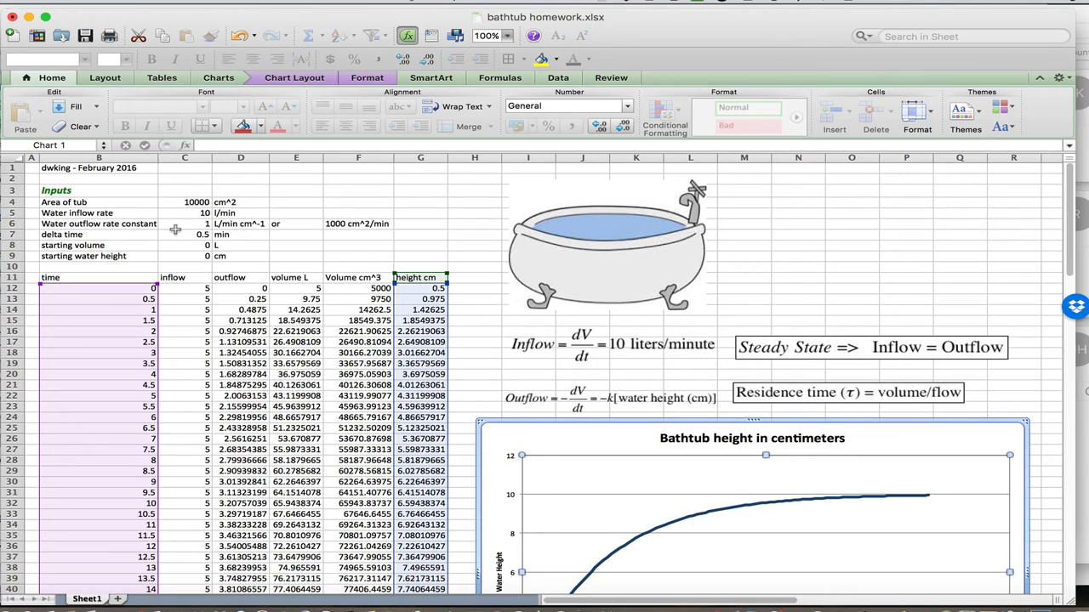
mouse_move(177, 217)
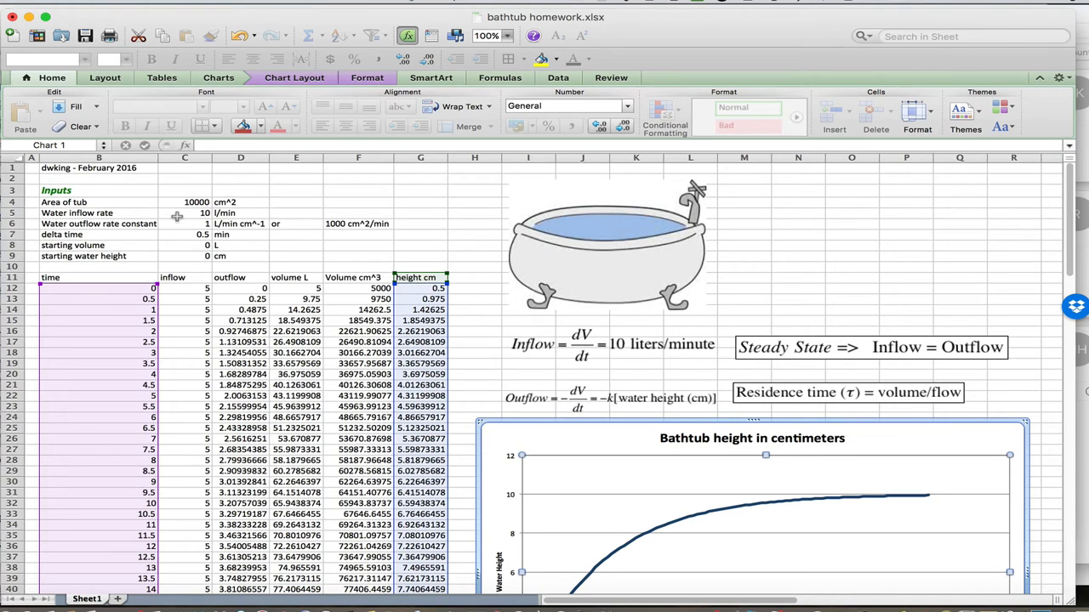
left_click(184, 213)
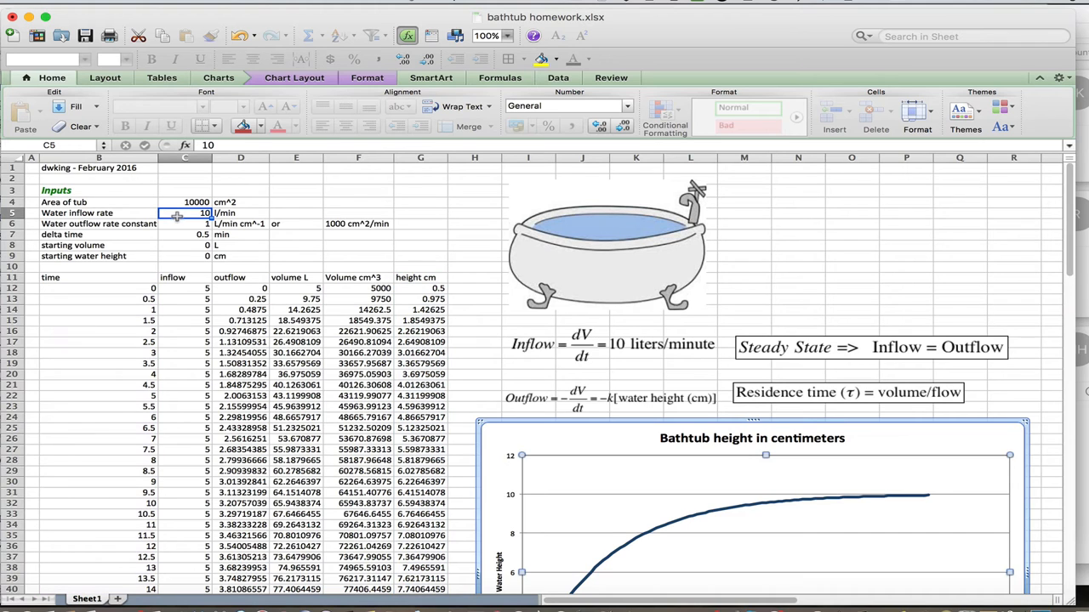
type("20")
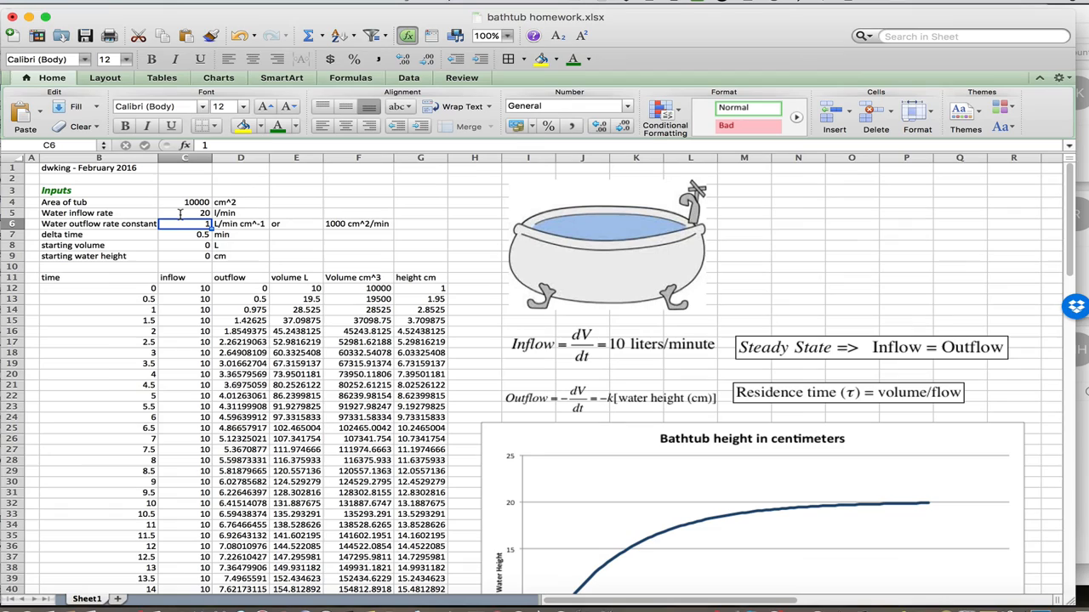
scroll("down", 3)
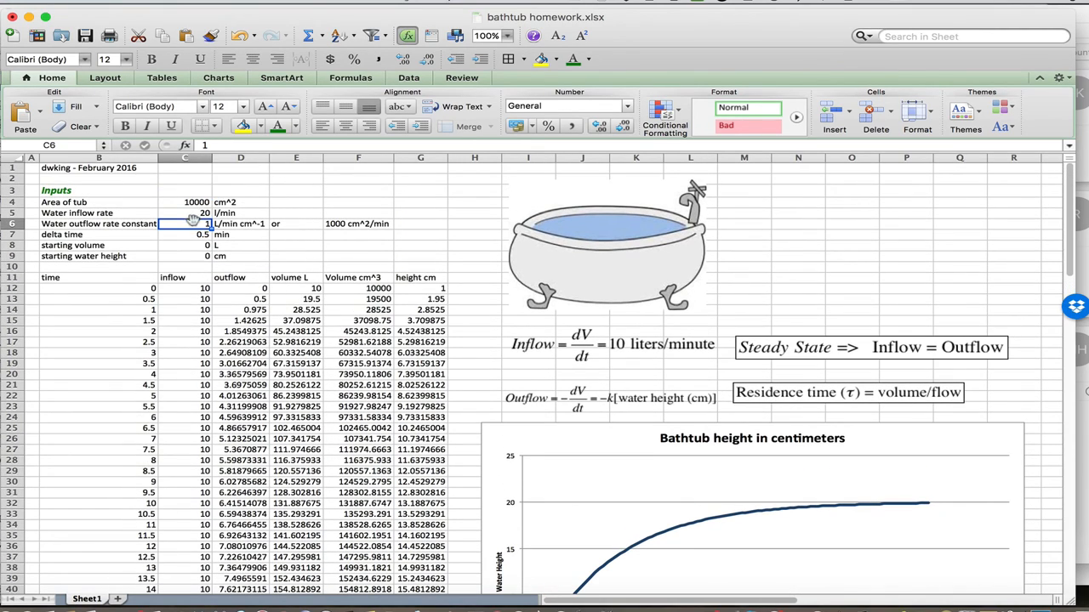
type("10")
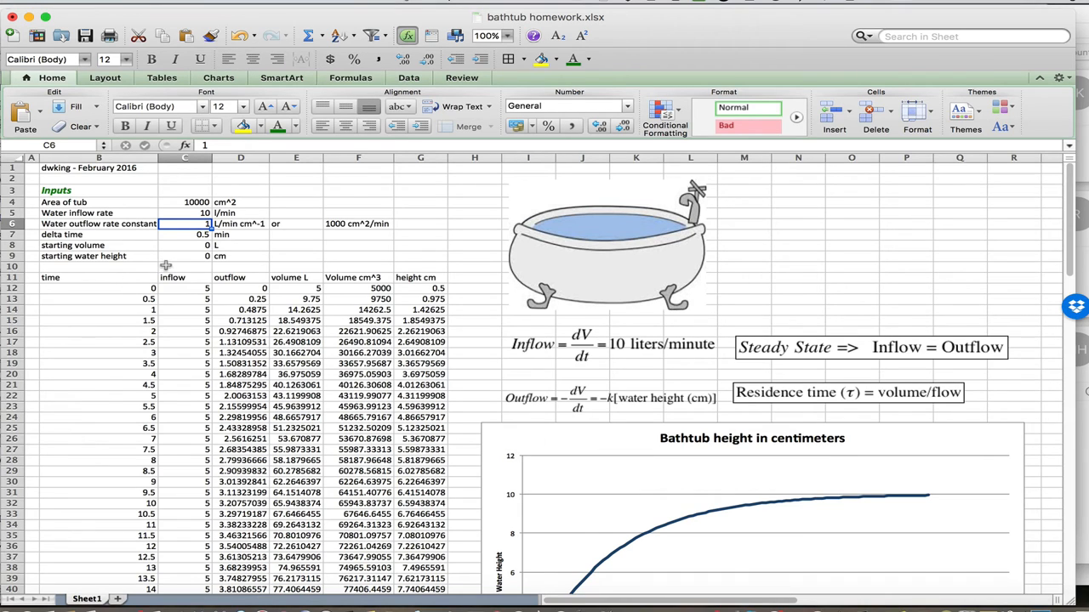
- Set starting volume to 200 L so heights fall from 19.5 toward 10 cm
left_click(185, 256)
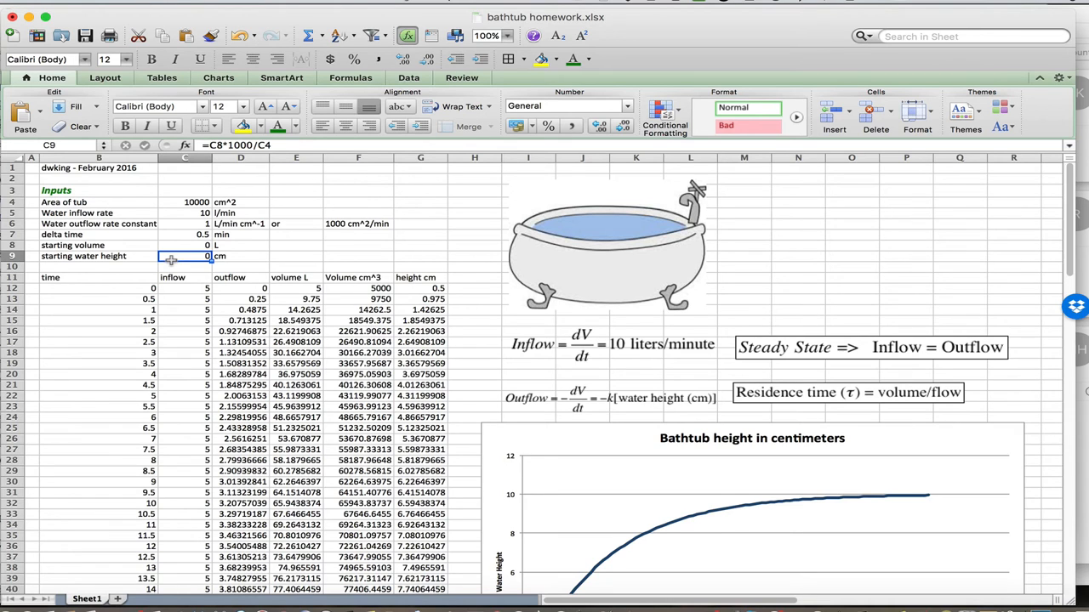
type("200")
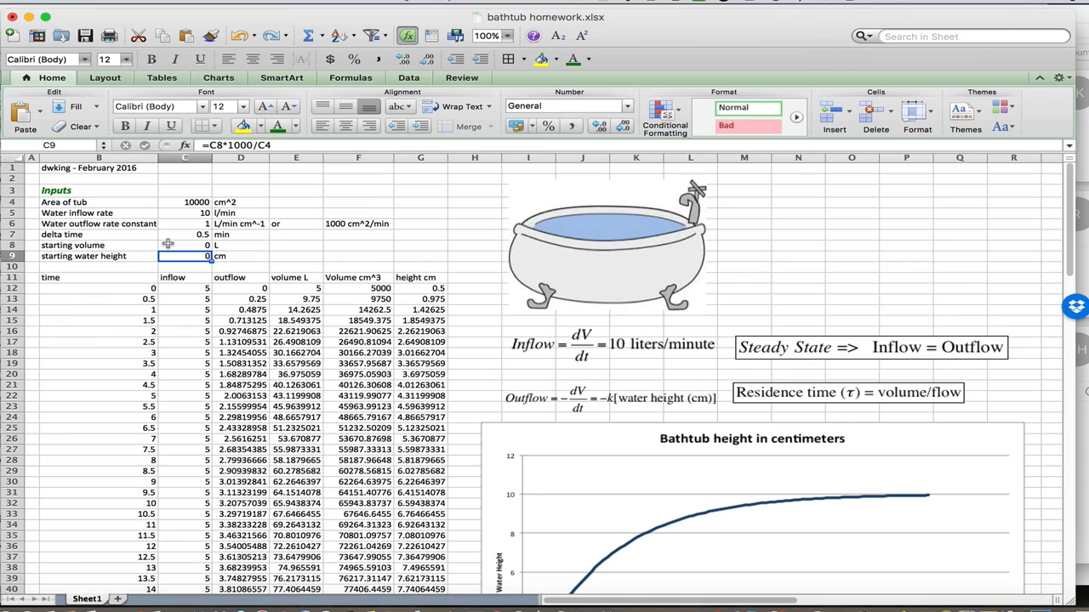
type("200")
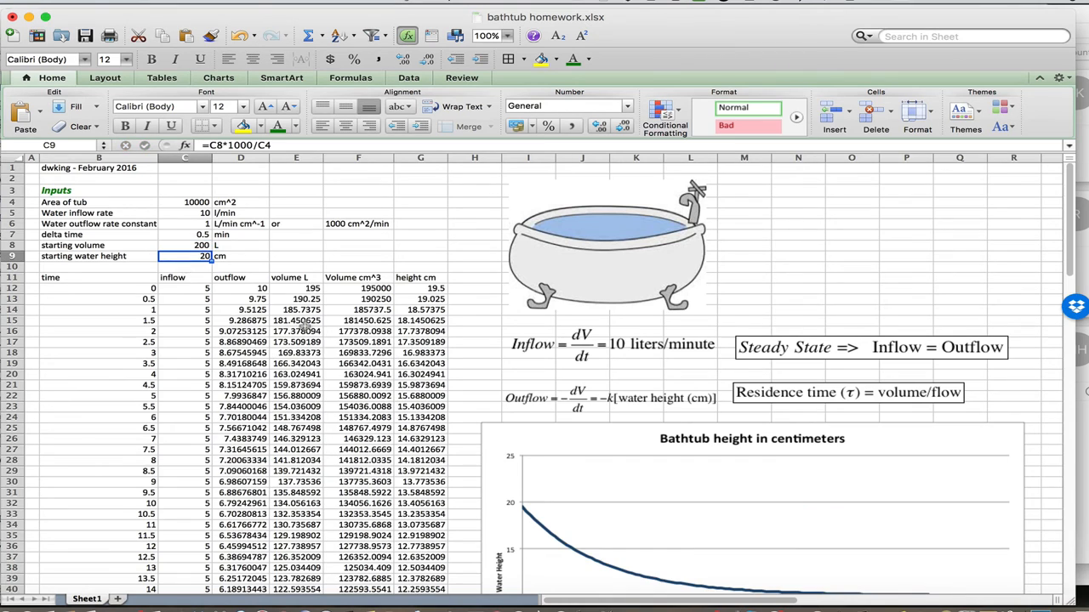
scroll("down", 3)
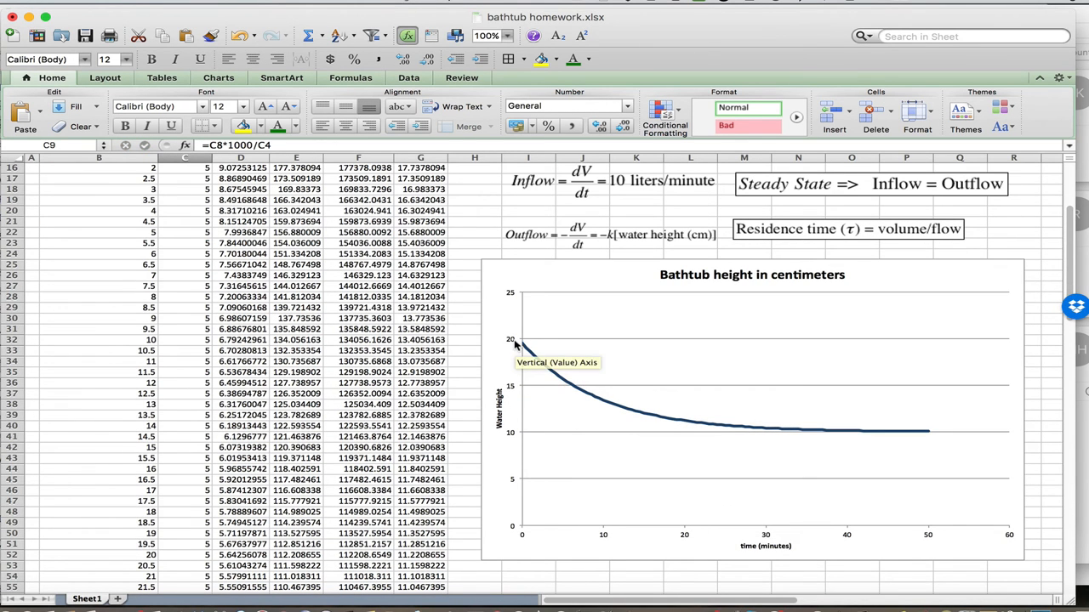
mouse_move(617, 399)
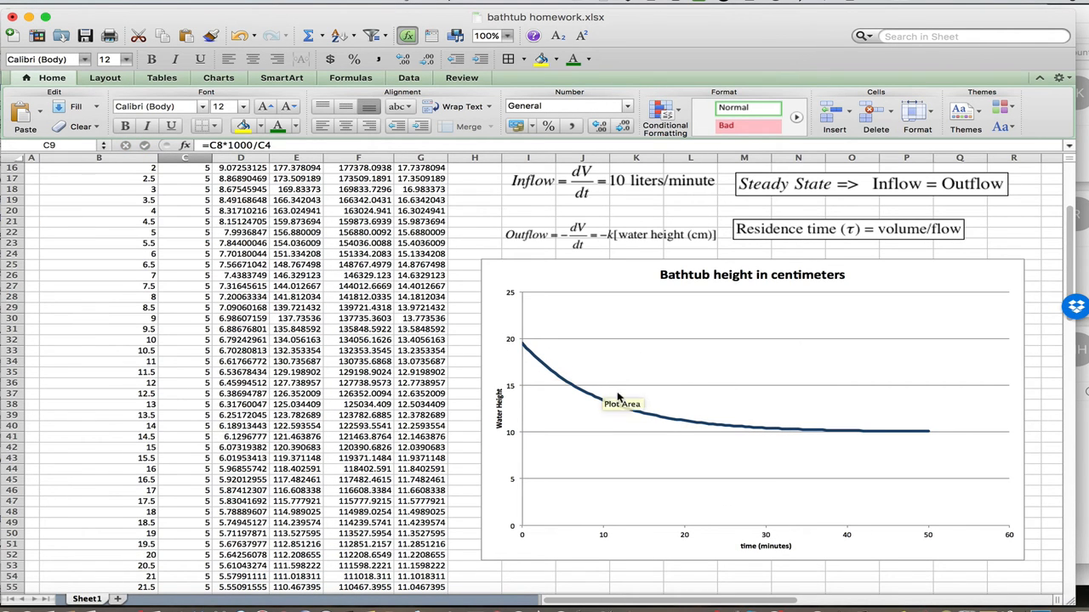
mouse_move(925, 433)
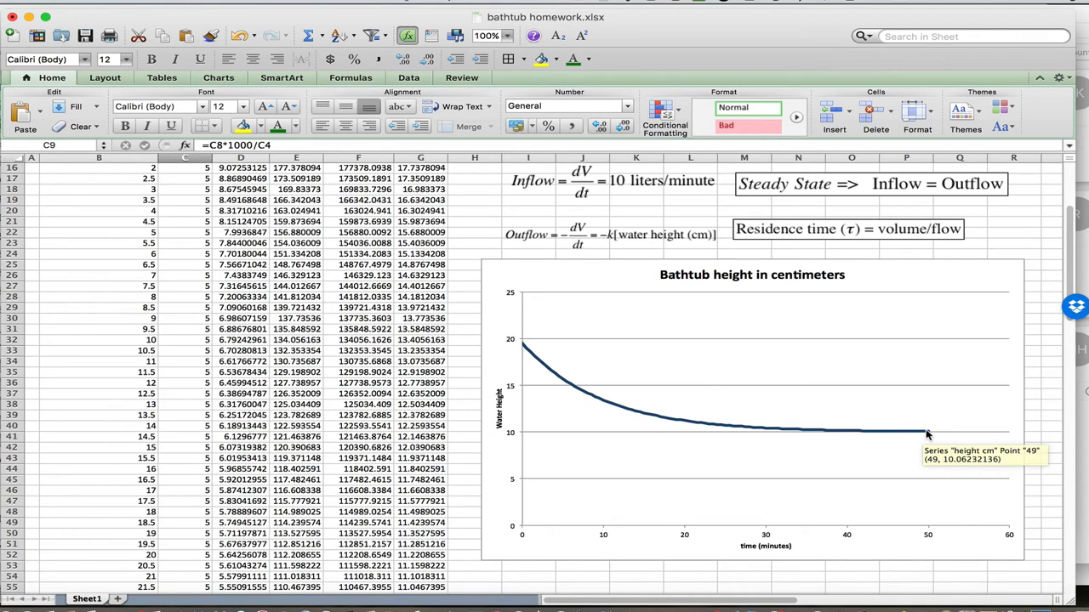
mouse_move(930, 446)
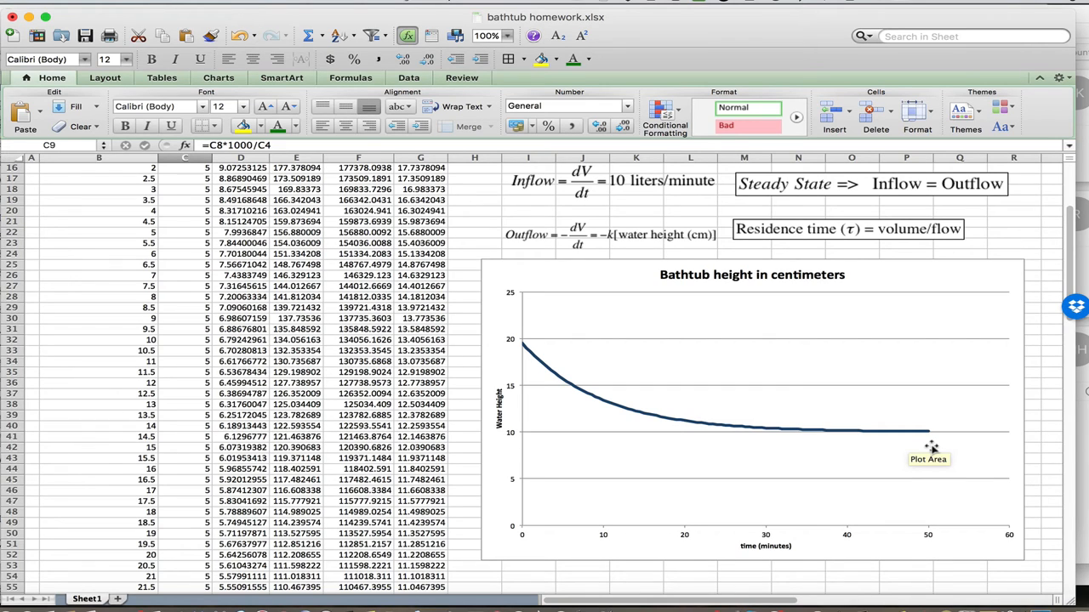
mouse_move(958, 440)
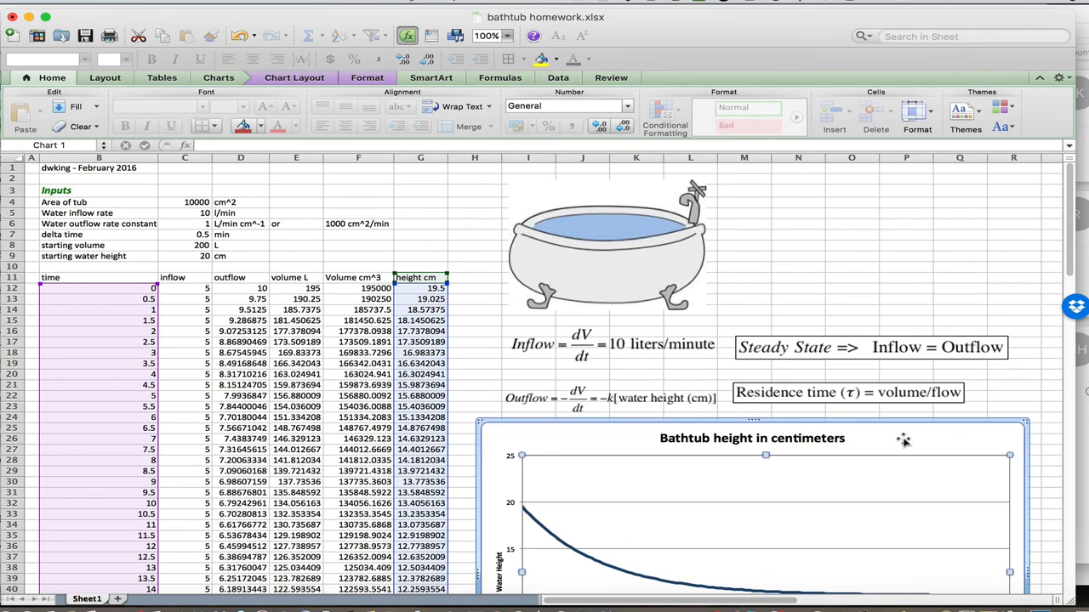
mouse_move(708, 215)
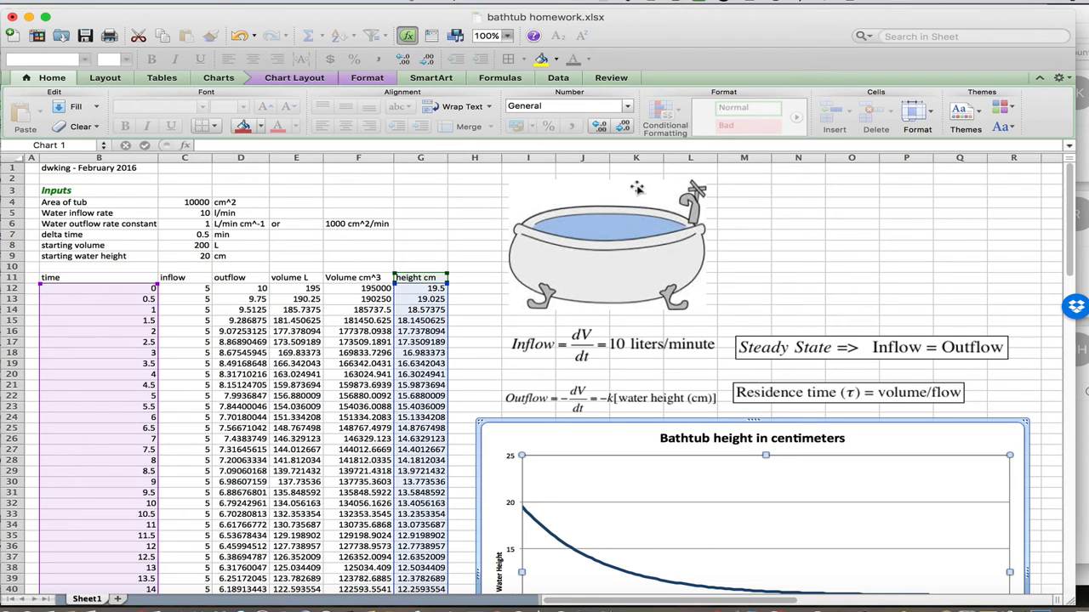
mouse_move(649, 293)
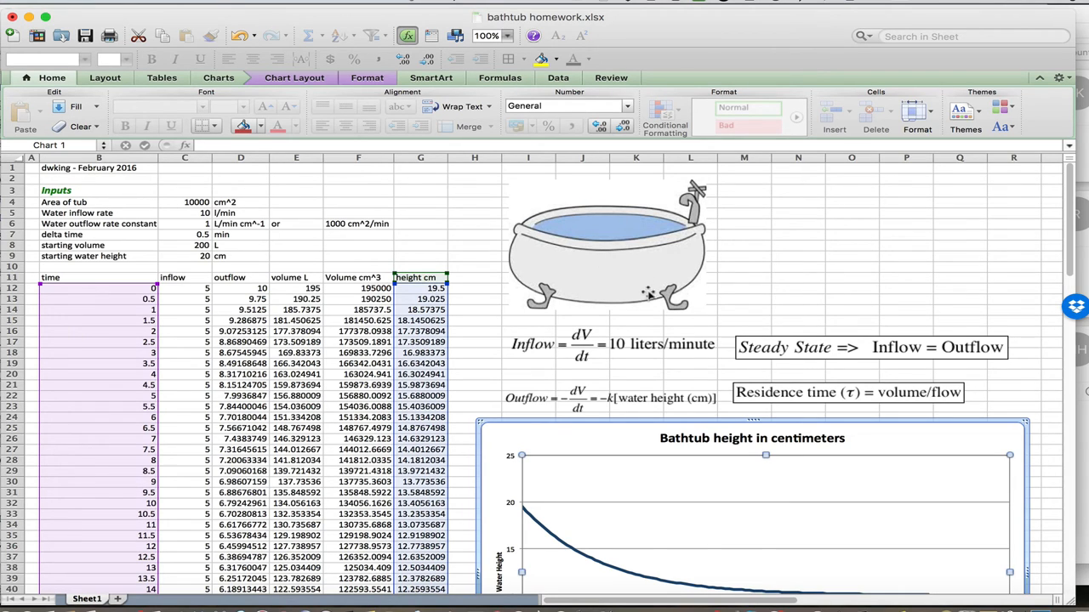
mouse_move(689, 330)
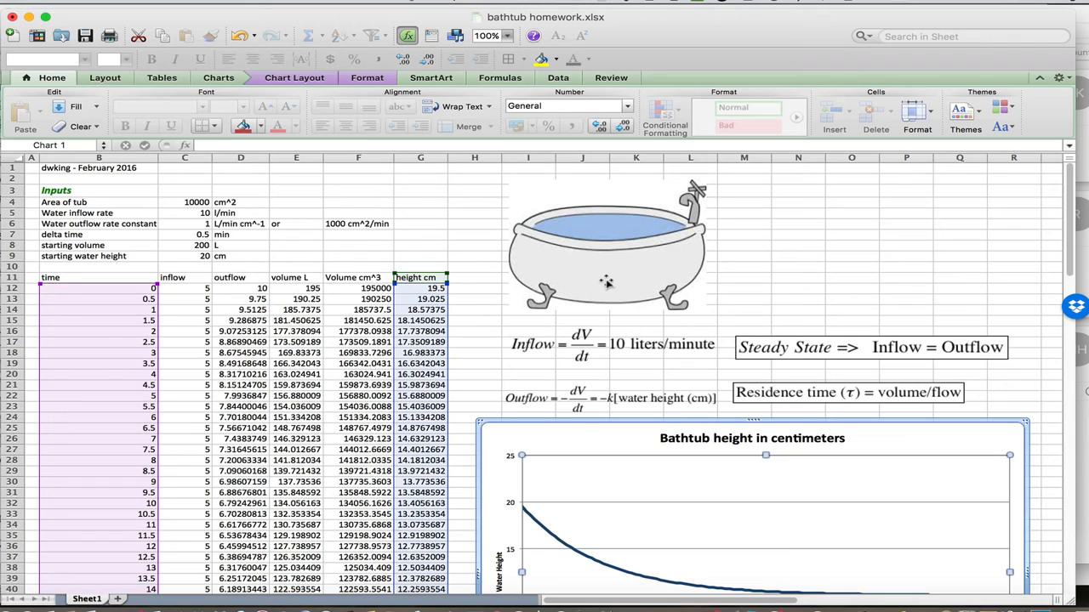
mouse_move(542, 404)
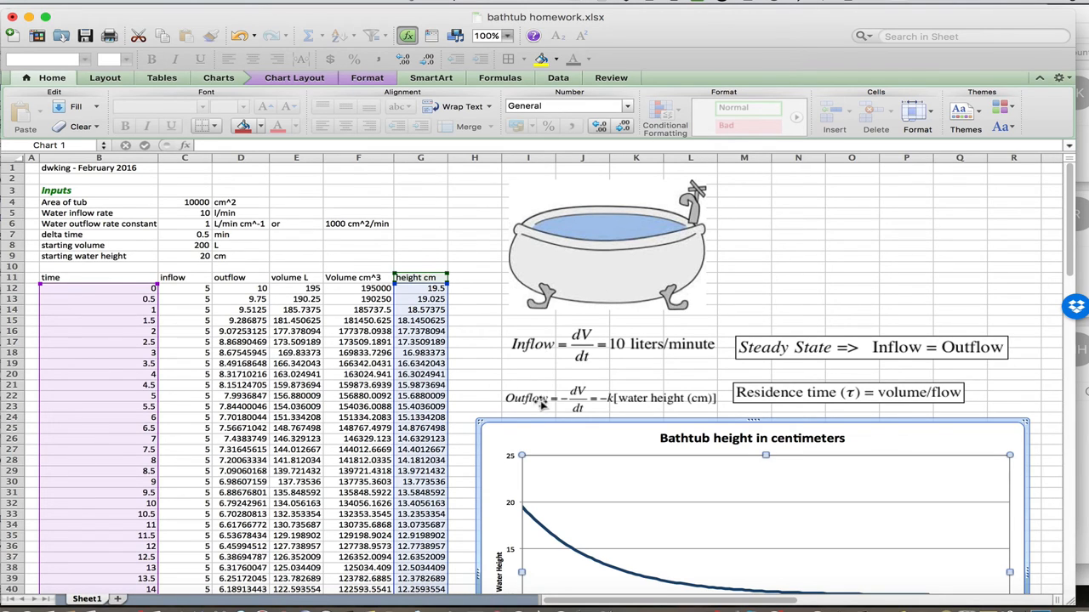
mouse_move(513, 368)
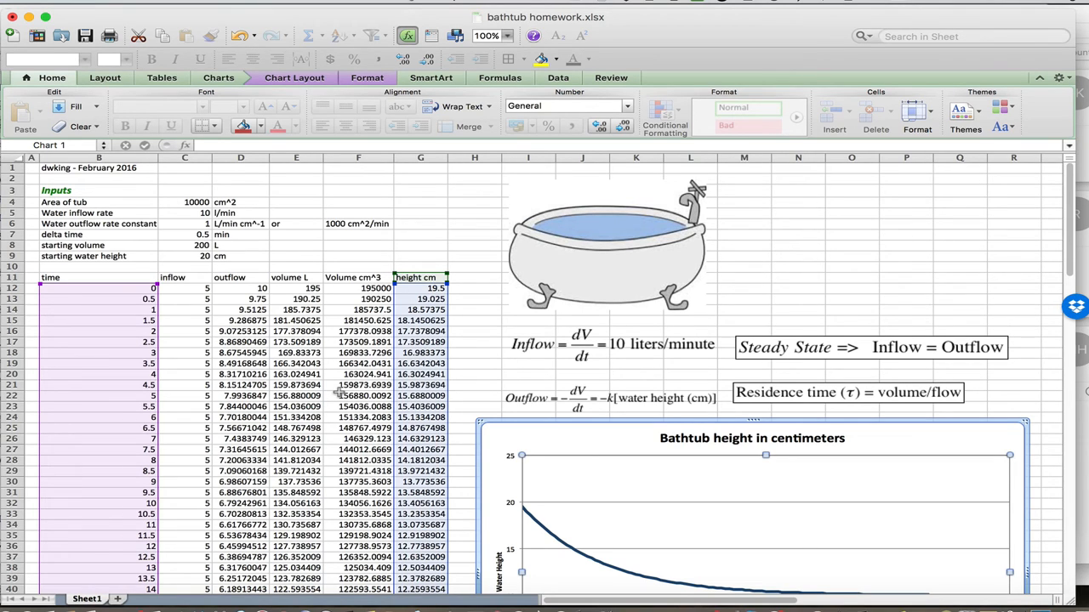
mouse_move(124, 299)
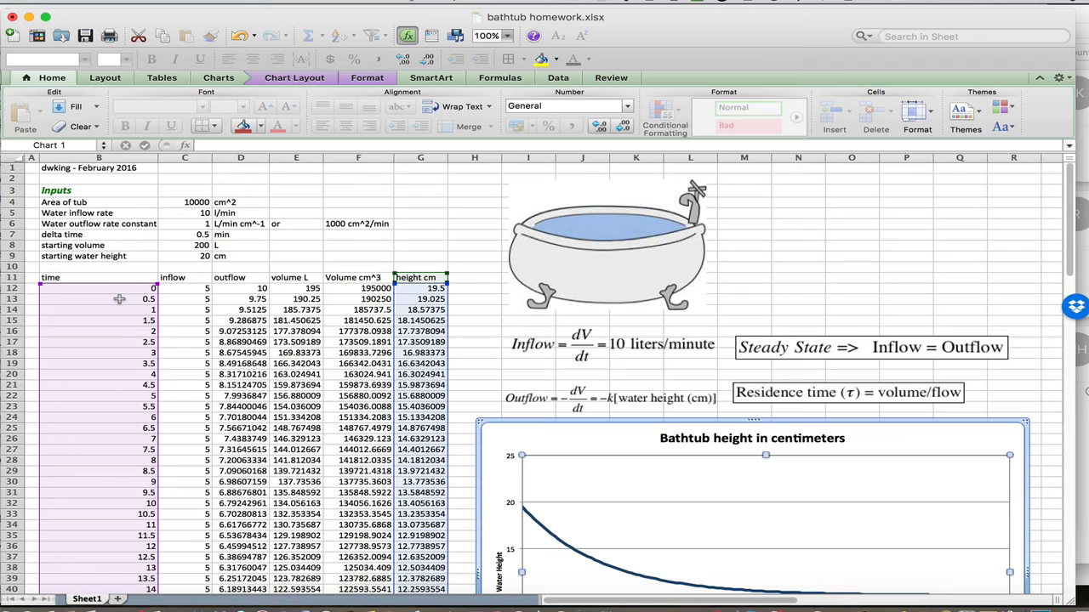
mouse_move(119, 364)
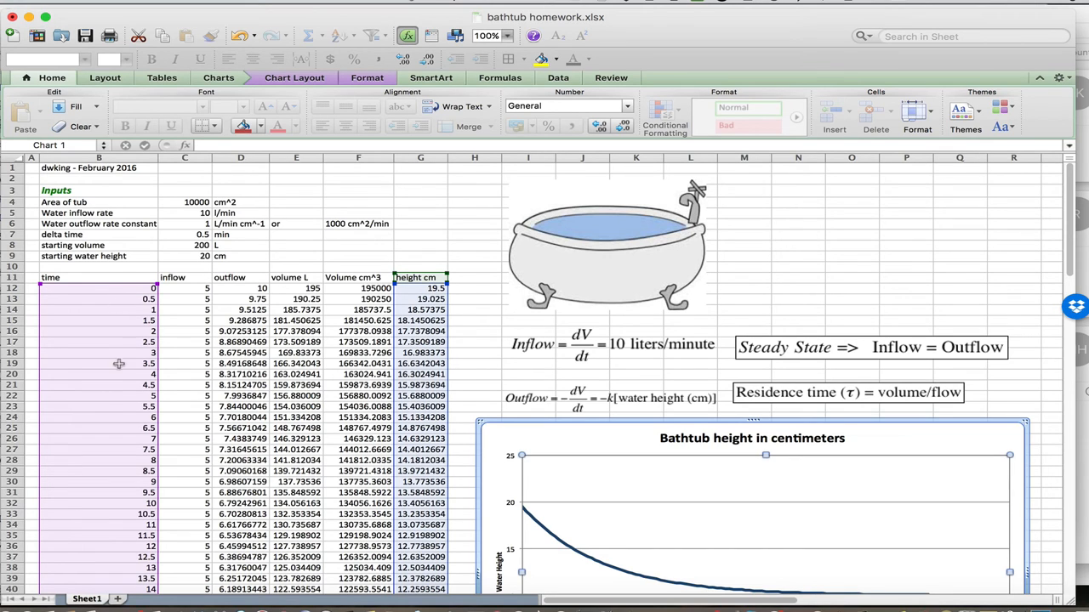
mouse_move(203, 336)
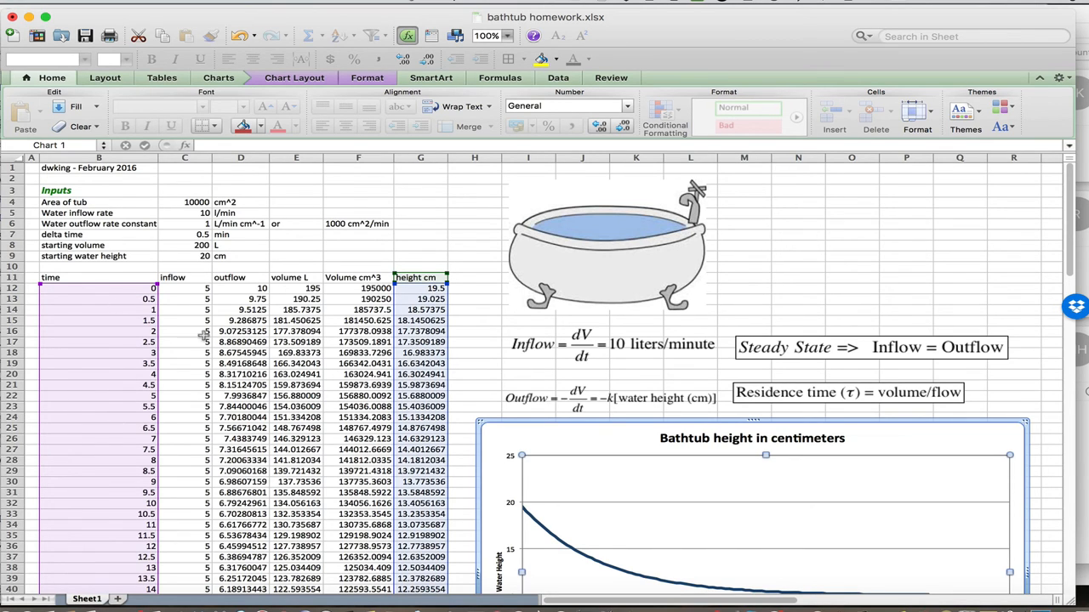
mouse_move(118, 364)
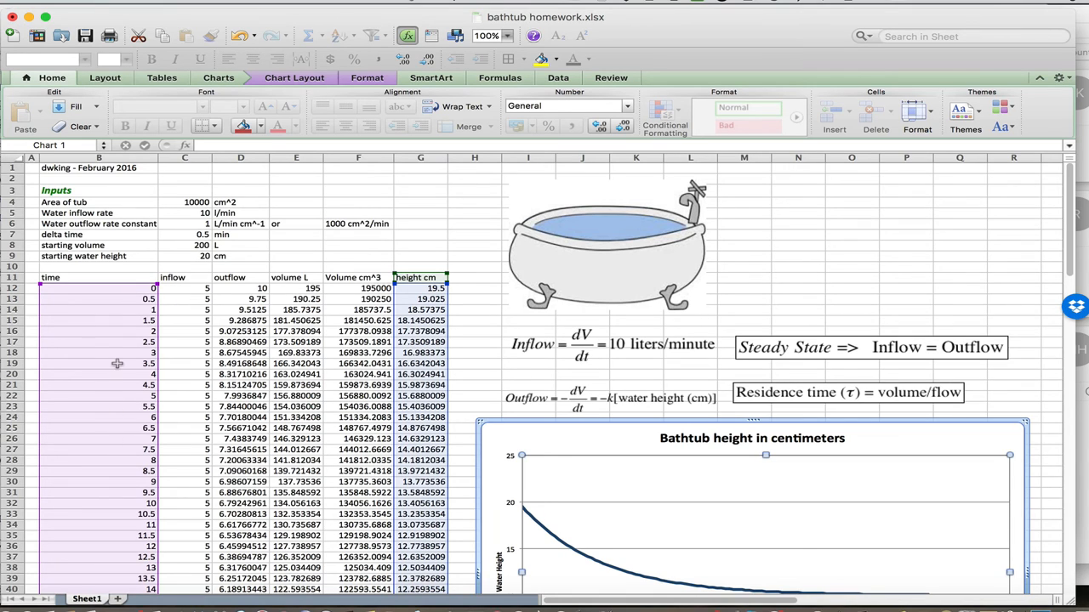
mouse_move(542, 510)
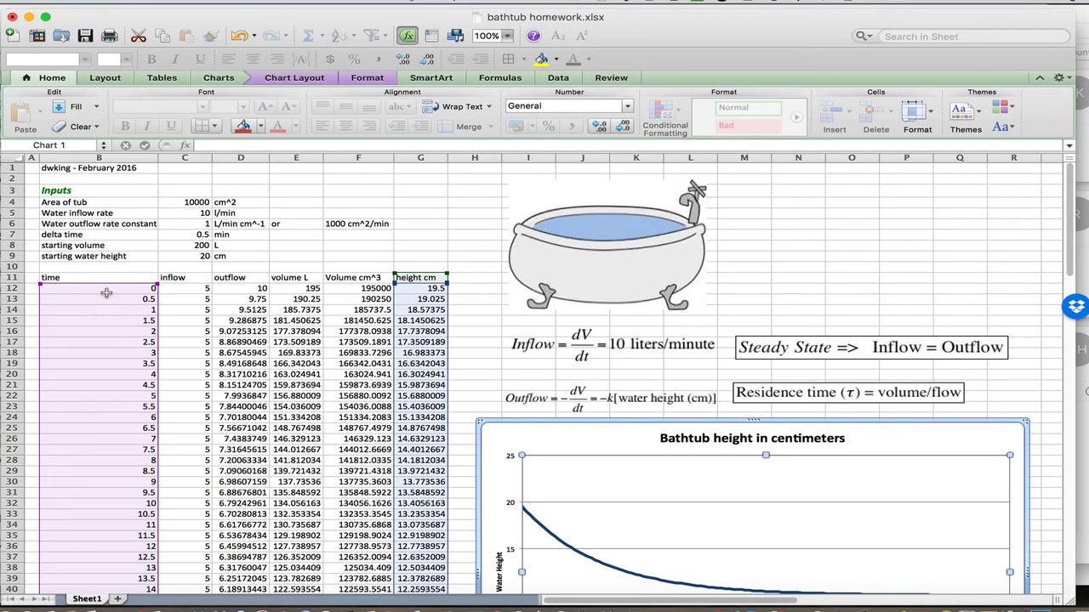
mouse_move(703, 370)
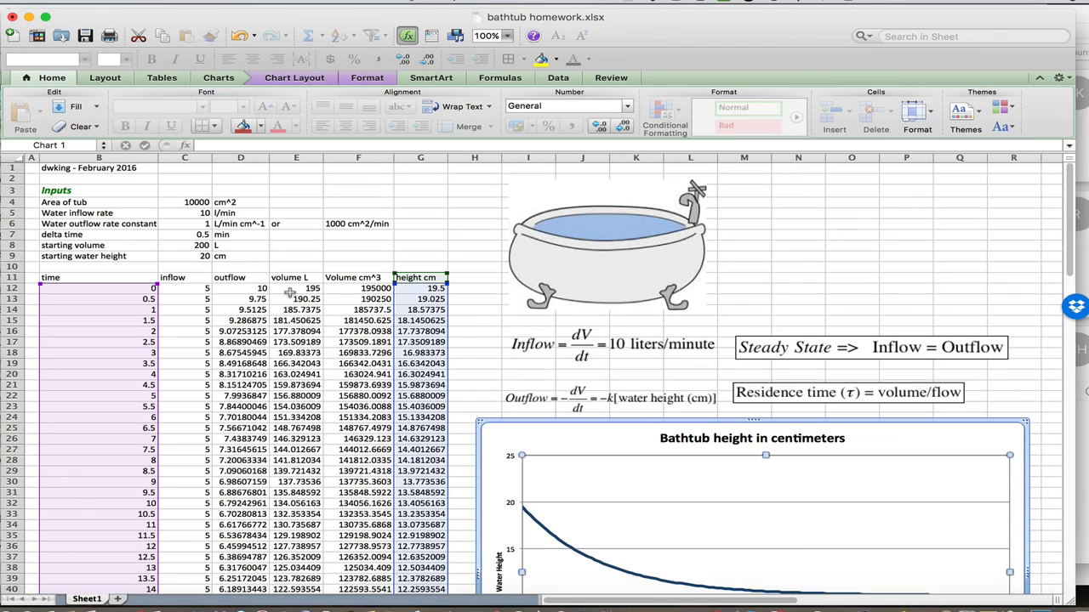
- Select cell E12 to reveal its volume formula =C8+C12-D12
right_click(296, 288)
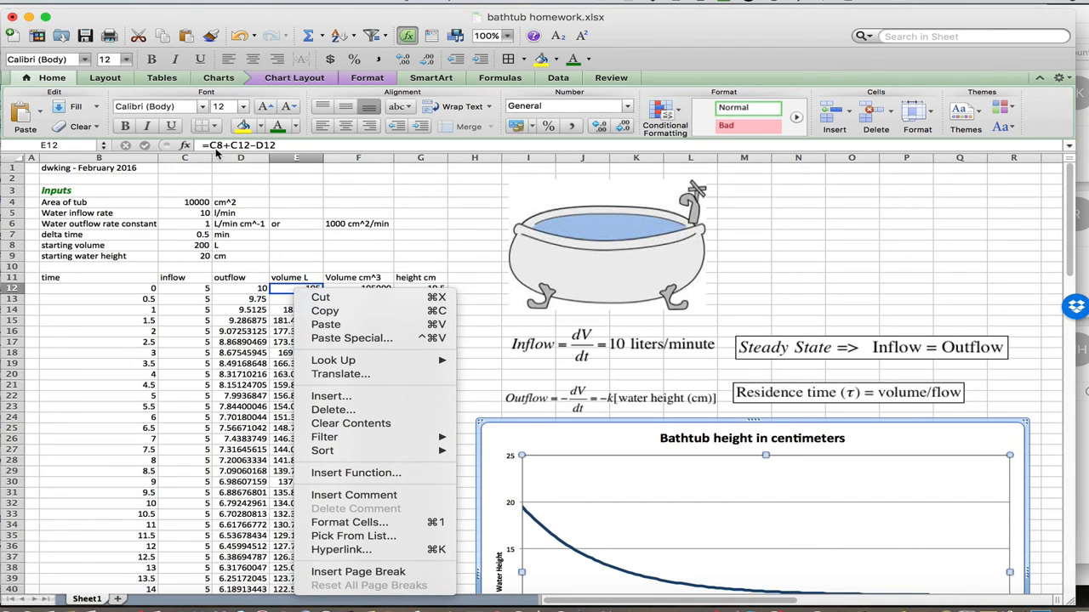
mouse_move(245, 154)
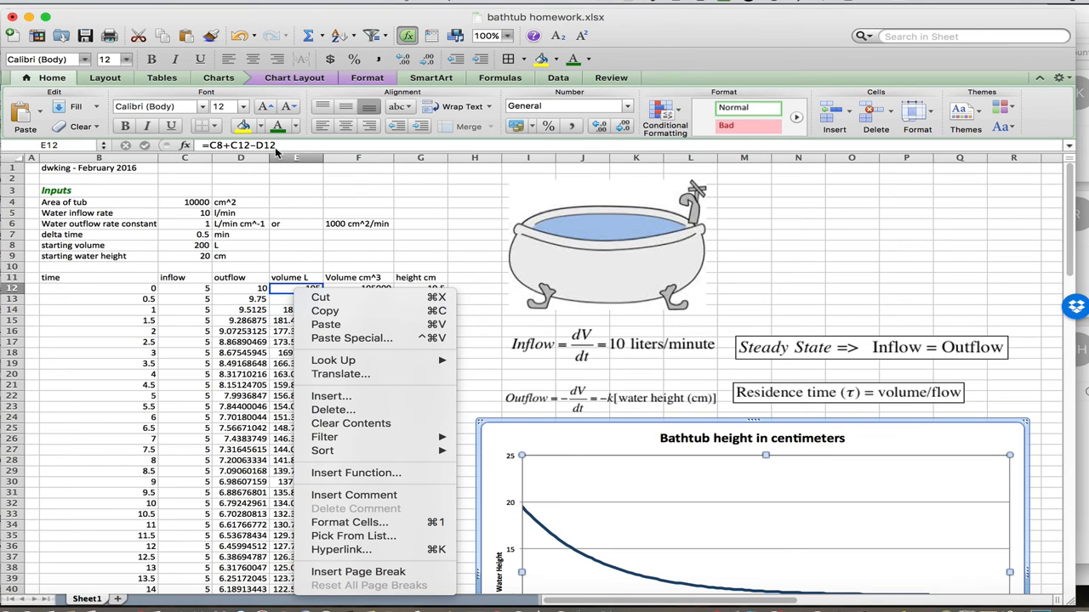
mouse_move(225, 145)
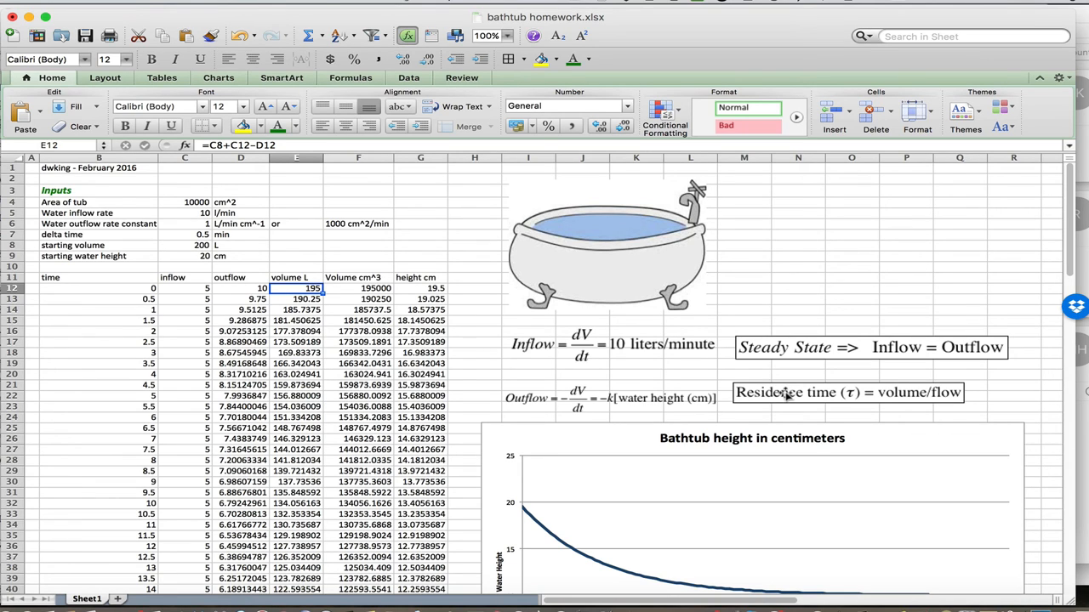
mouse_move(947, 404)
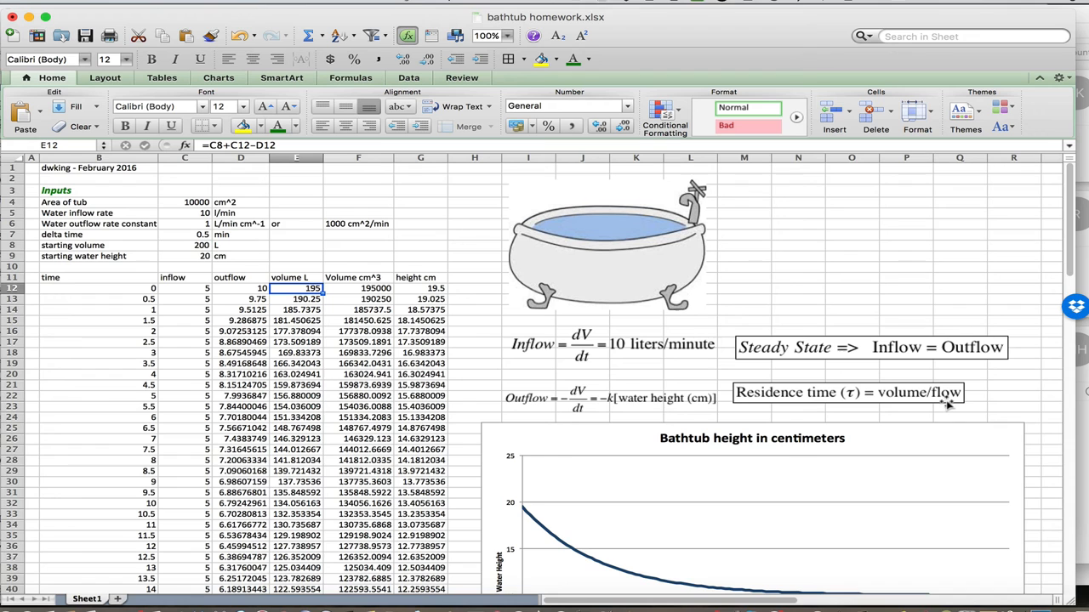
scroll("down", 3)
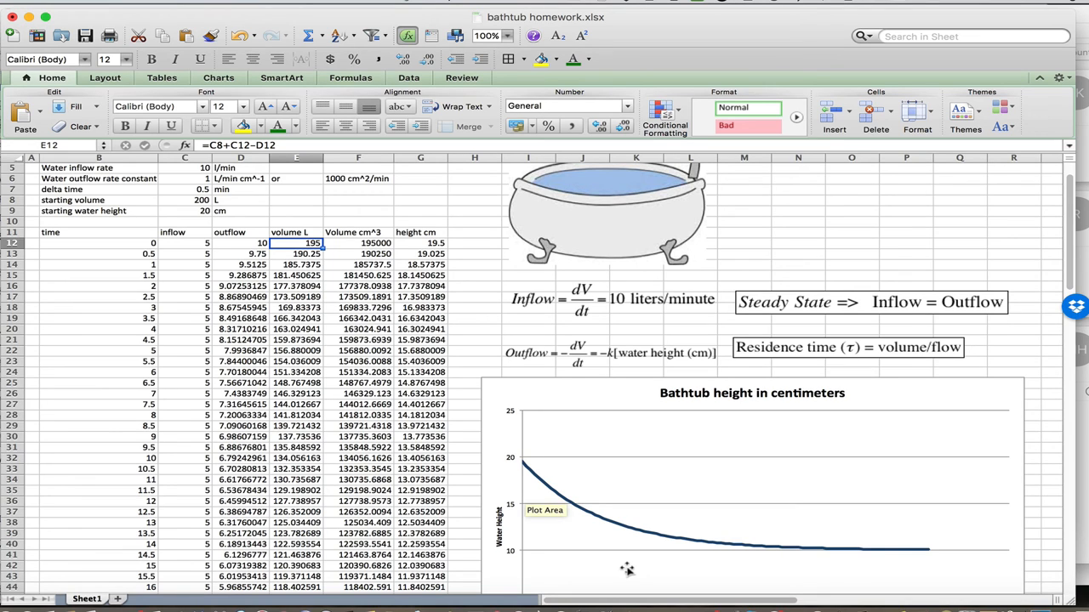
mouse_move(854, 495)
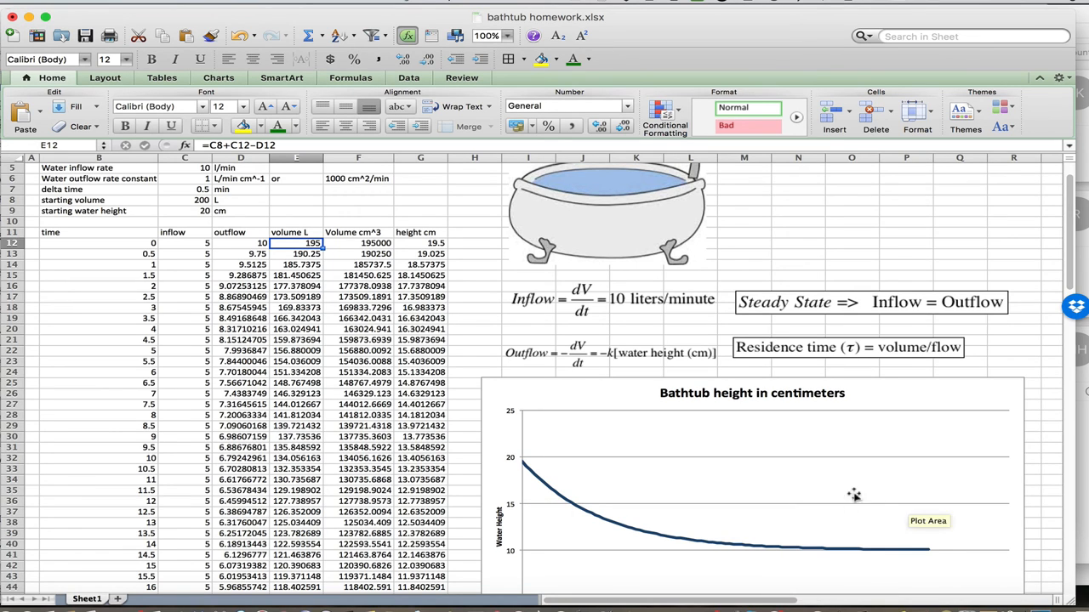
mouse_move(848, 506)
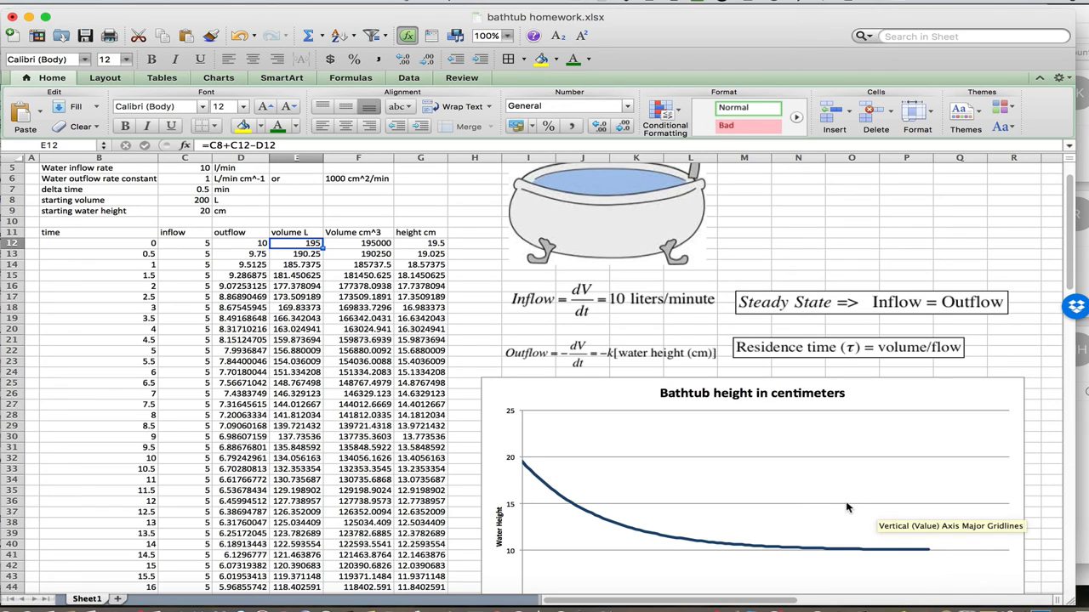
mouse_move(535, 447)
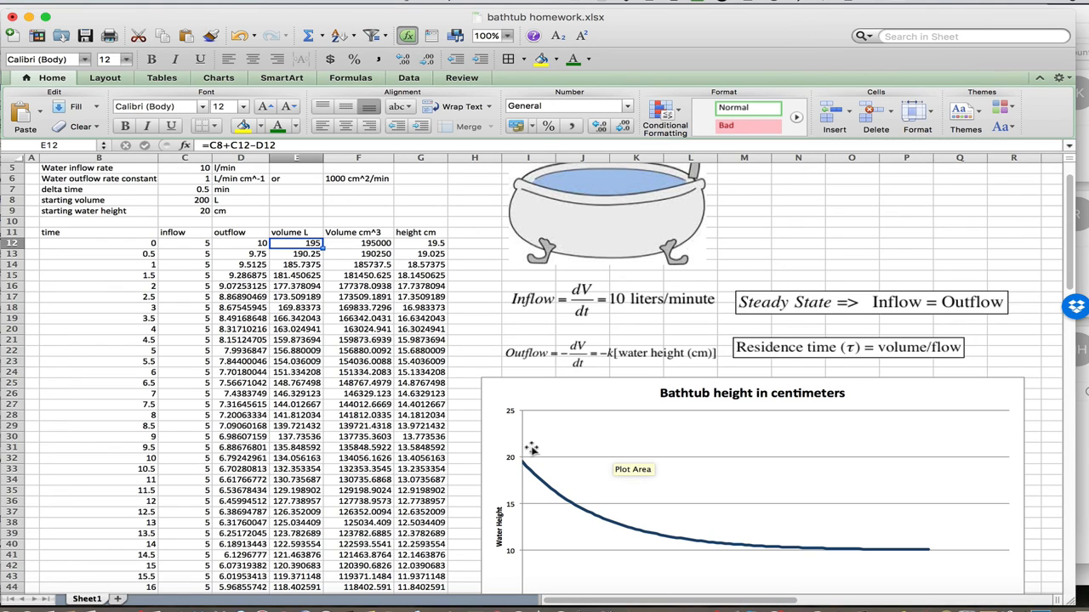
mouse_move(946, 358)
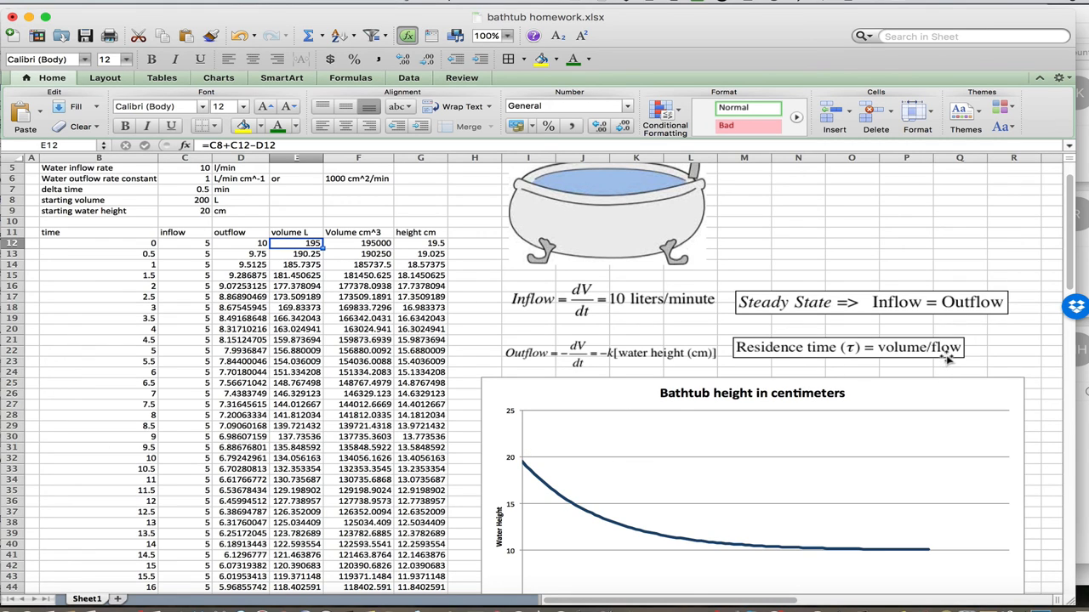
mouse_move(889, 363)
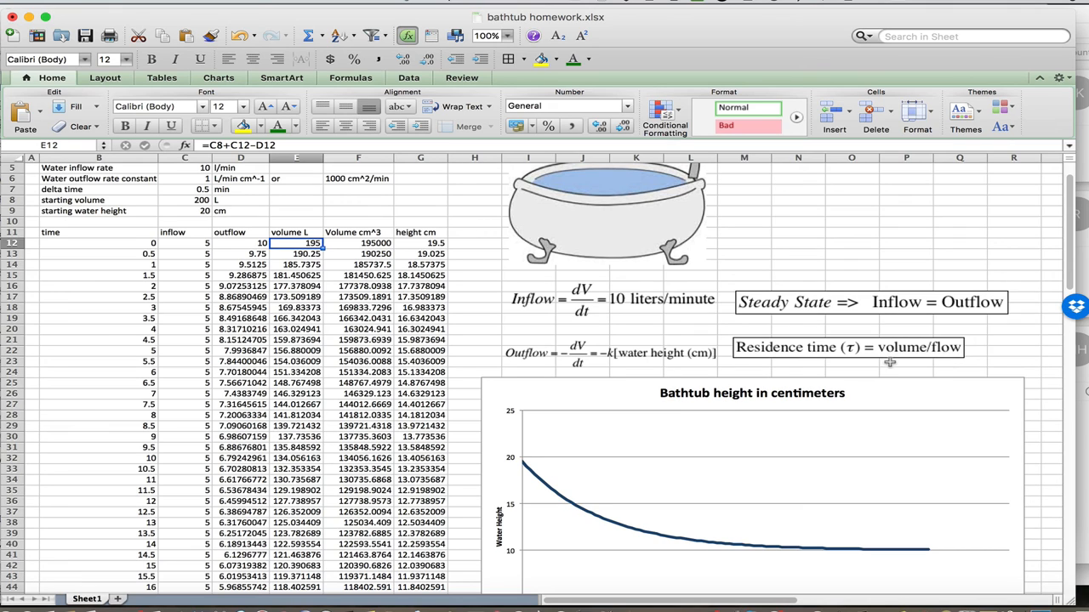